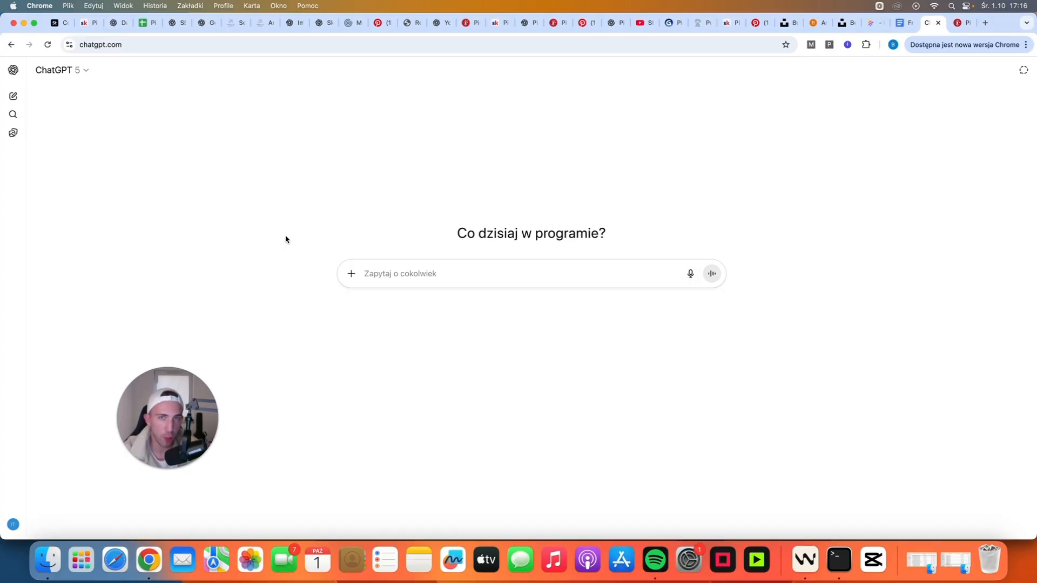
mouse_move(297, 221)
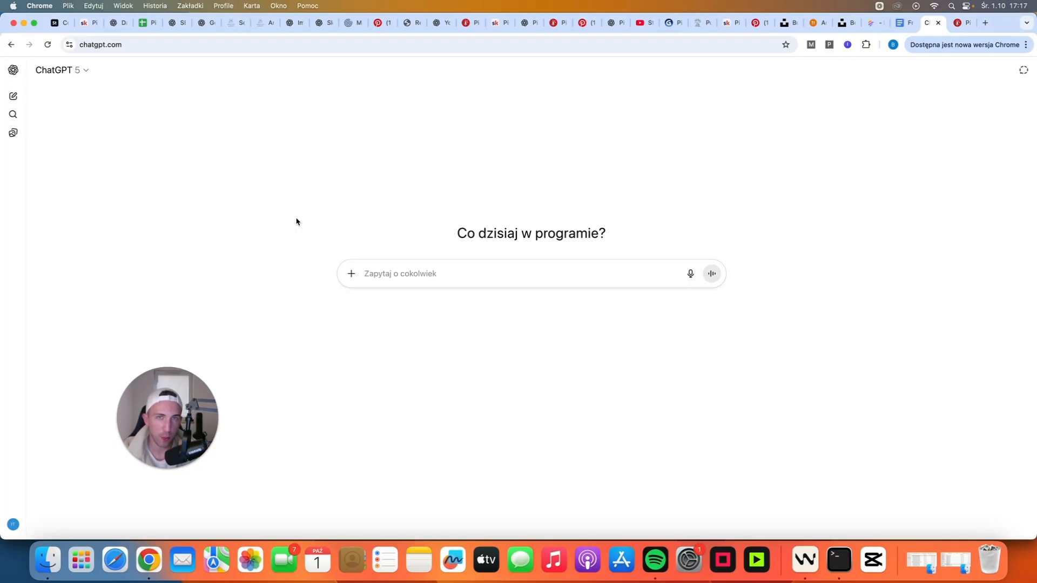
mouse_move(872, 159)
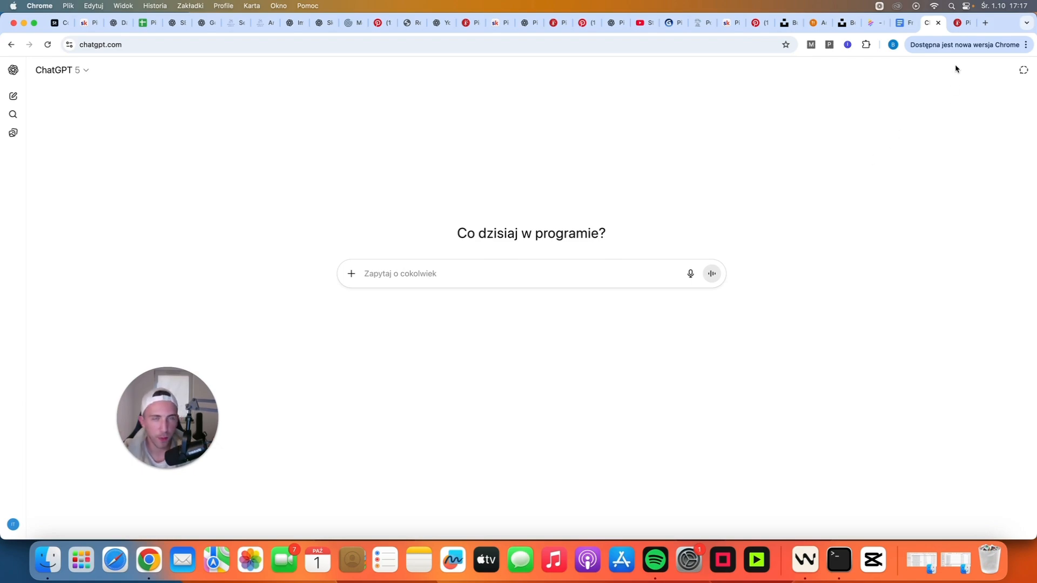
- Return to PinClicks to view the 'cat care tips' keywords, topped by 3,563 searches
left_click(959, 22)
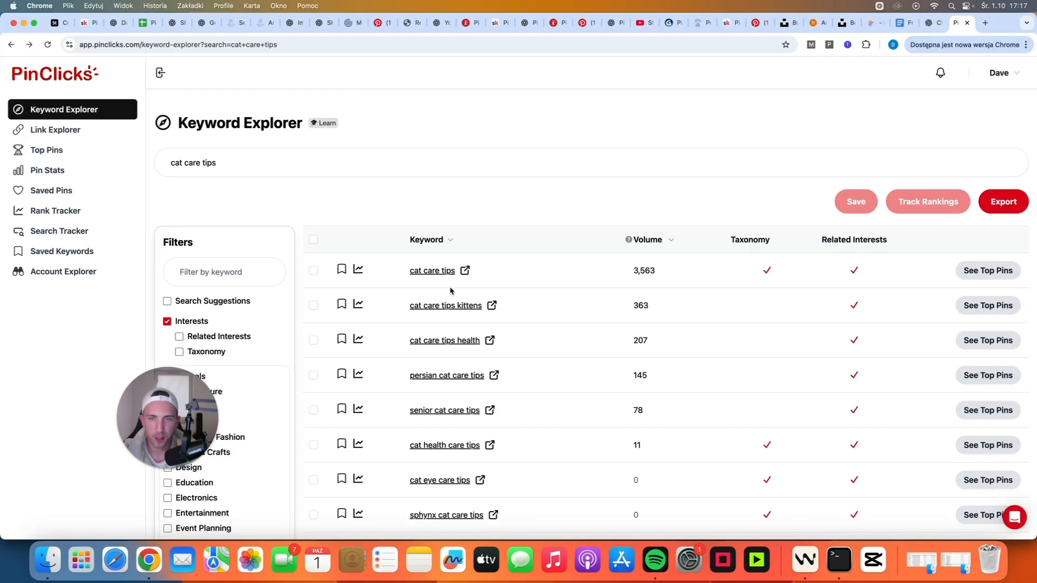
mouse_move(557, 195)
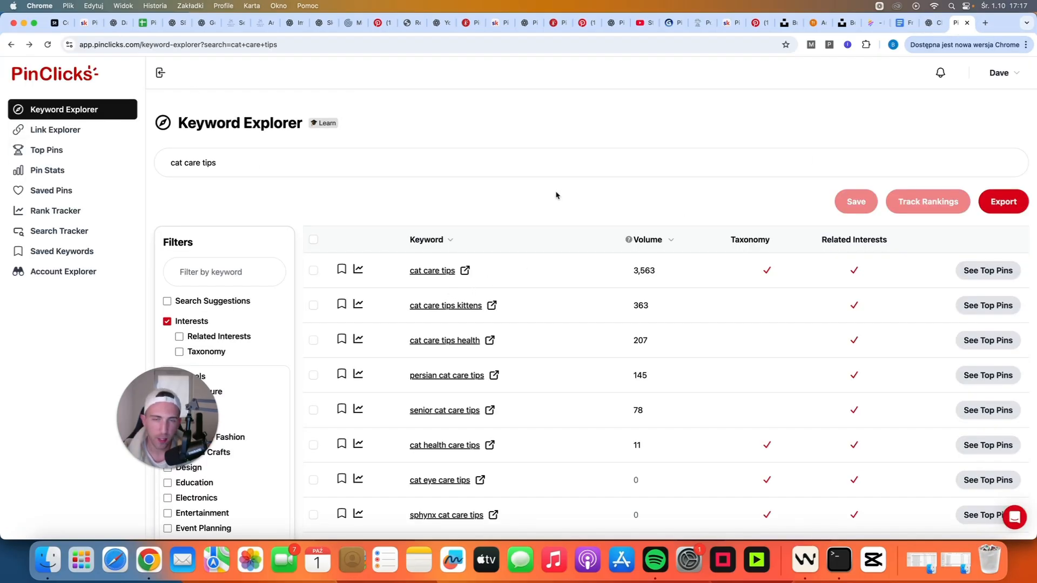
mouse_move(558, 202)
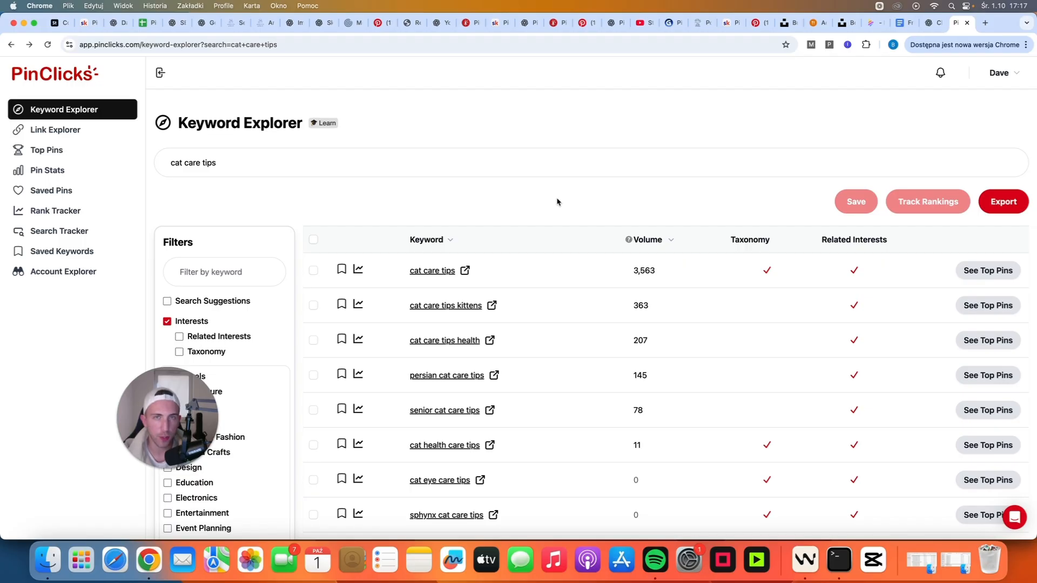
mouse_move(655, 255)
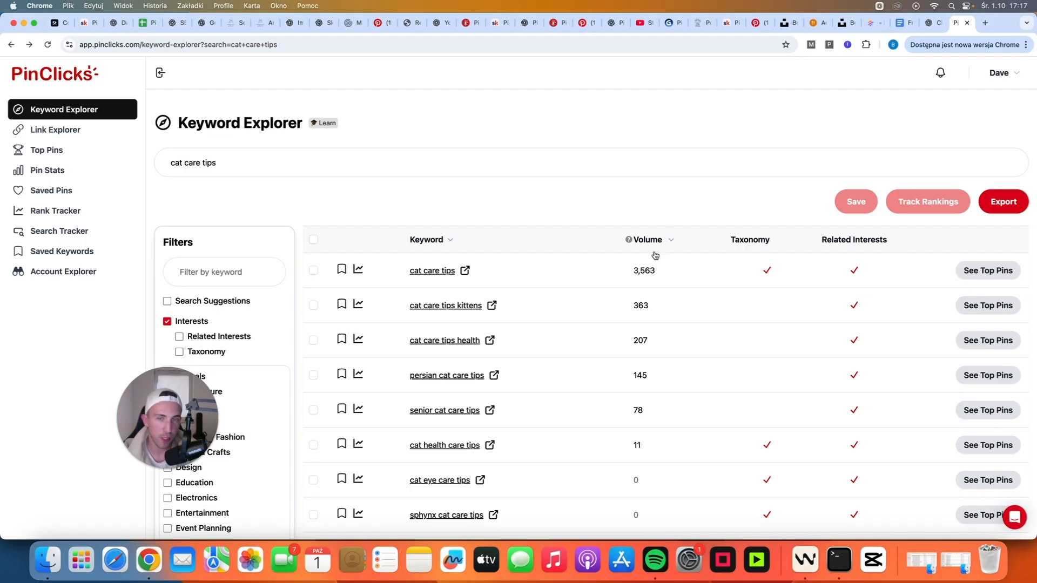
mouse_move(467, 275)
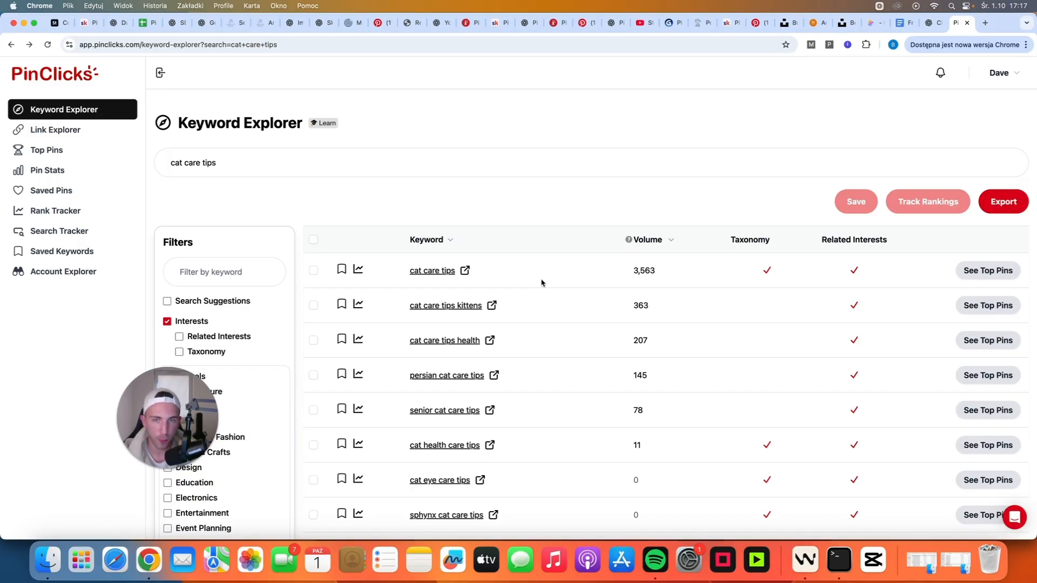
mouse_move(523, 280)
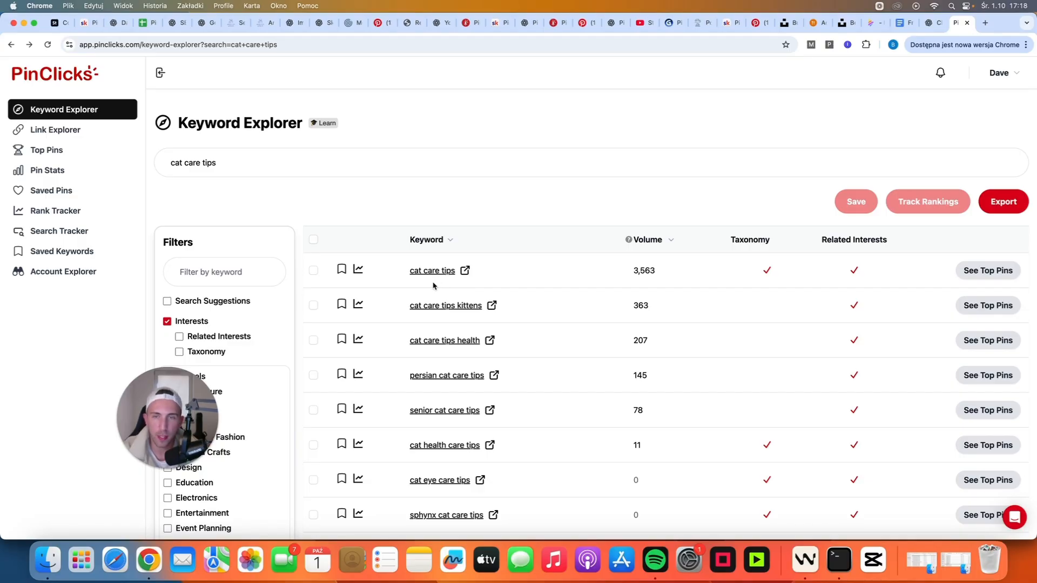
mouse_move(443, 285)
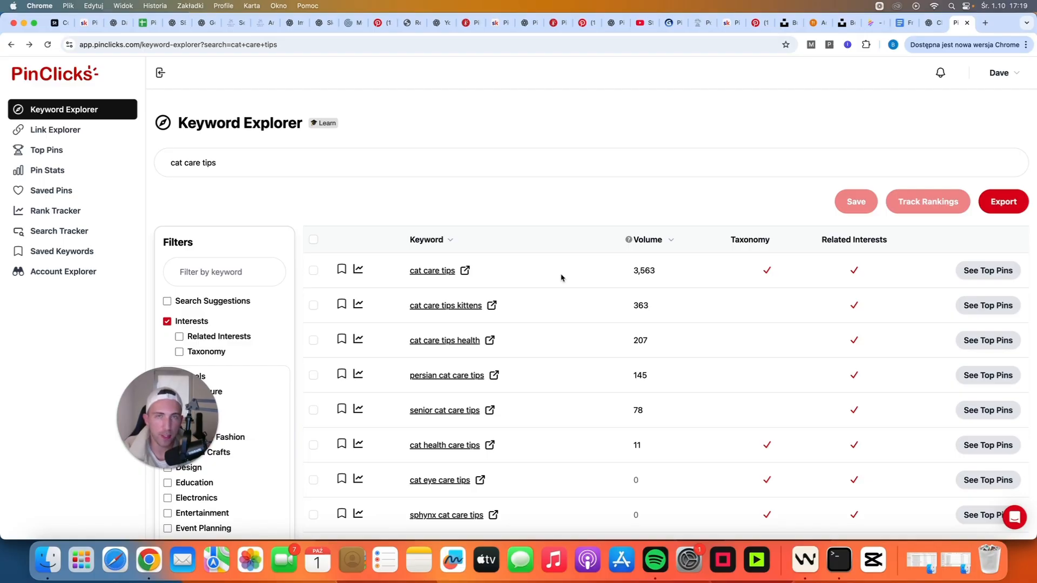
- Copy the 'Write a 1,500-word…' prompt from the Free SEO-Writing Prompt doc into ChatGPT
left_click(900, 23)
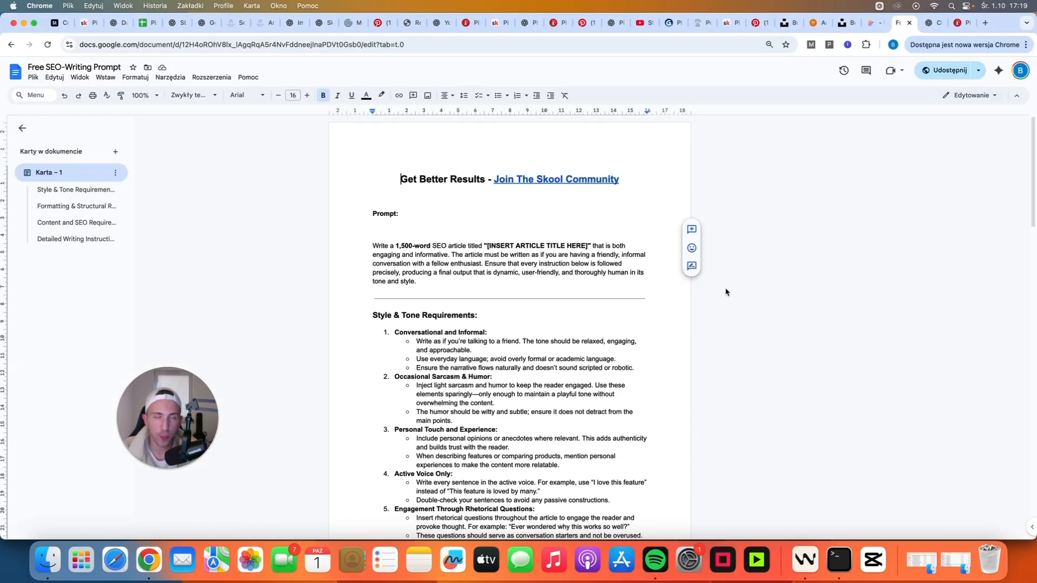
mouse_move(750, 278)
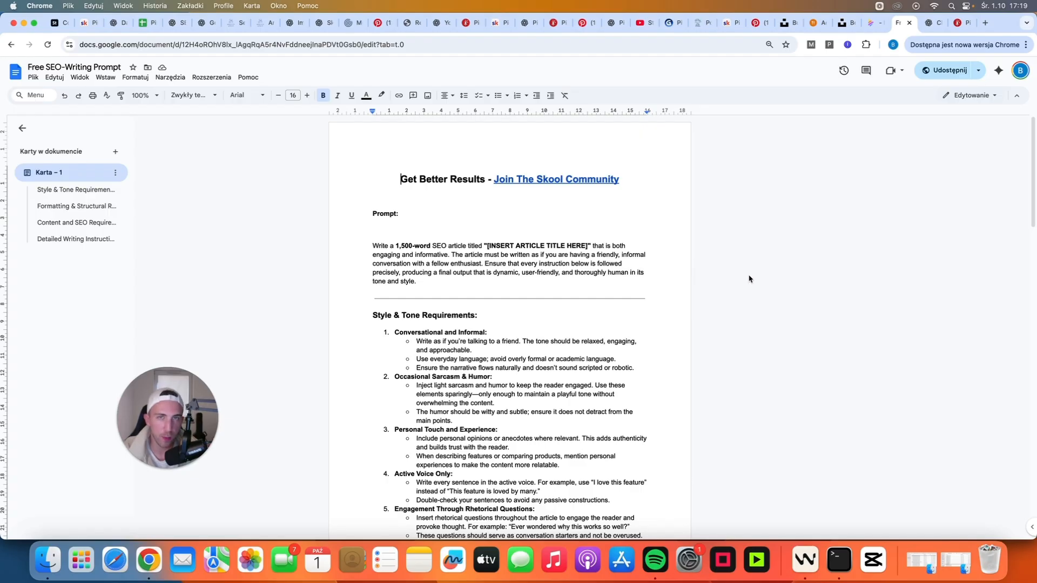
mouse_move(741, 279)
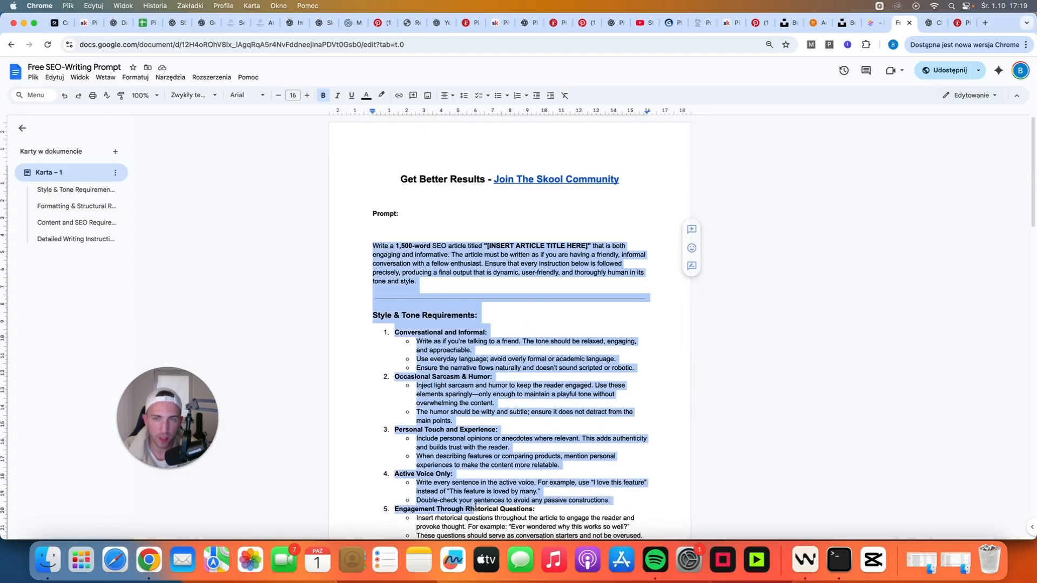
scroll("down", 3)
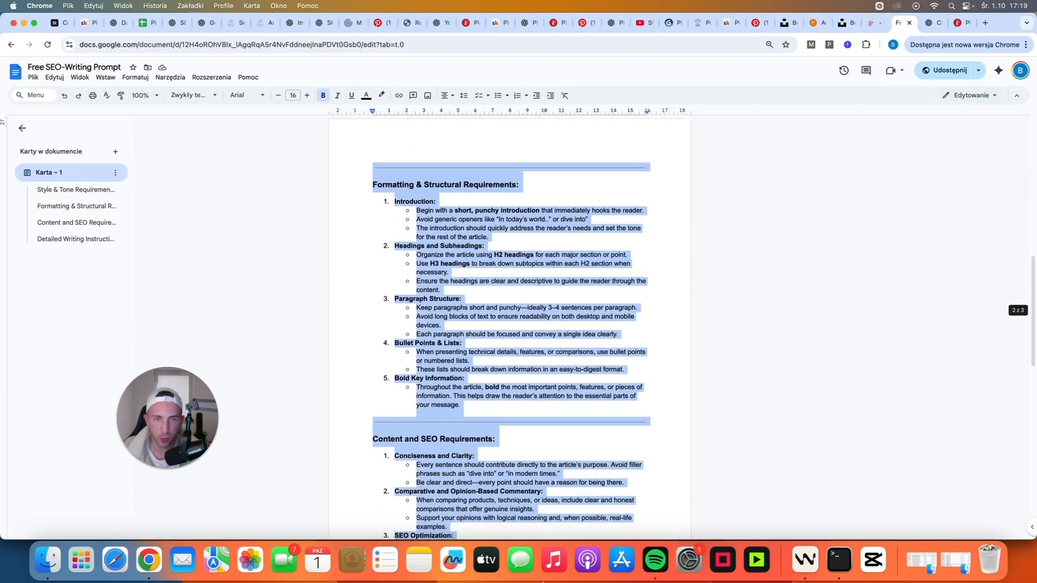
left_click(930, 23)
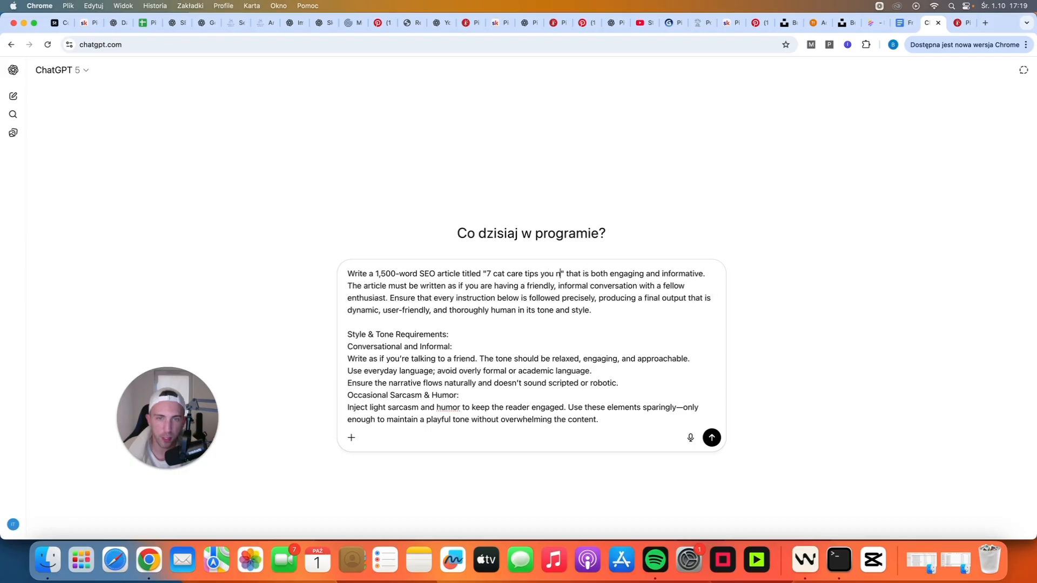
- Finish the title '7 cat care tips you need to know' and send the prompt
type("eed to know")
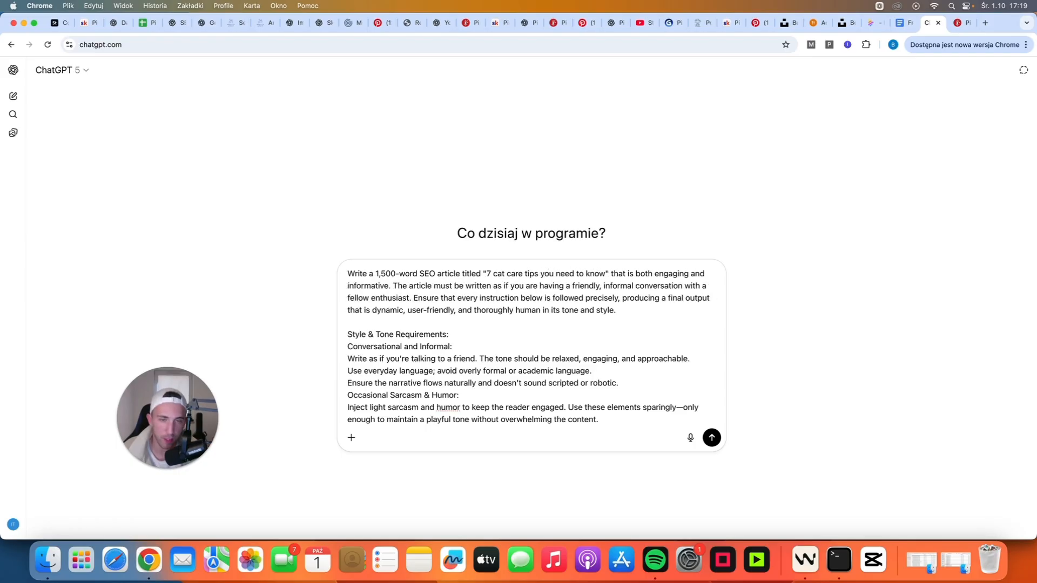
left_click(711, 438)
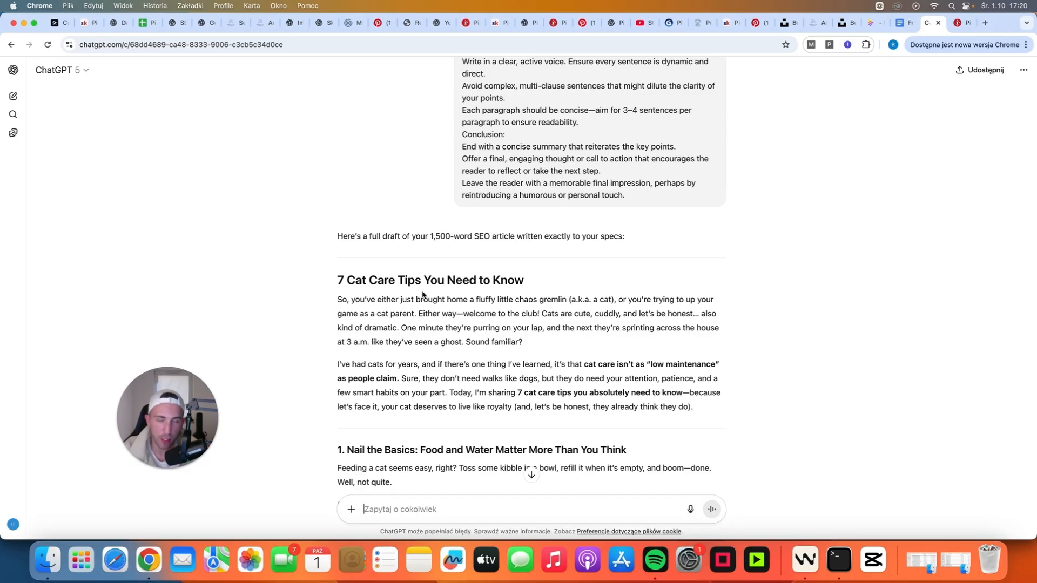
- Review the ~1,520-word generated article draft
scroll("down", 3)
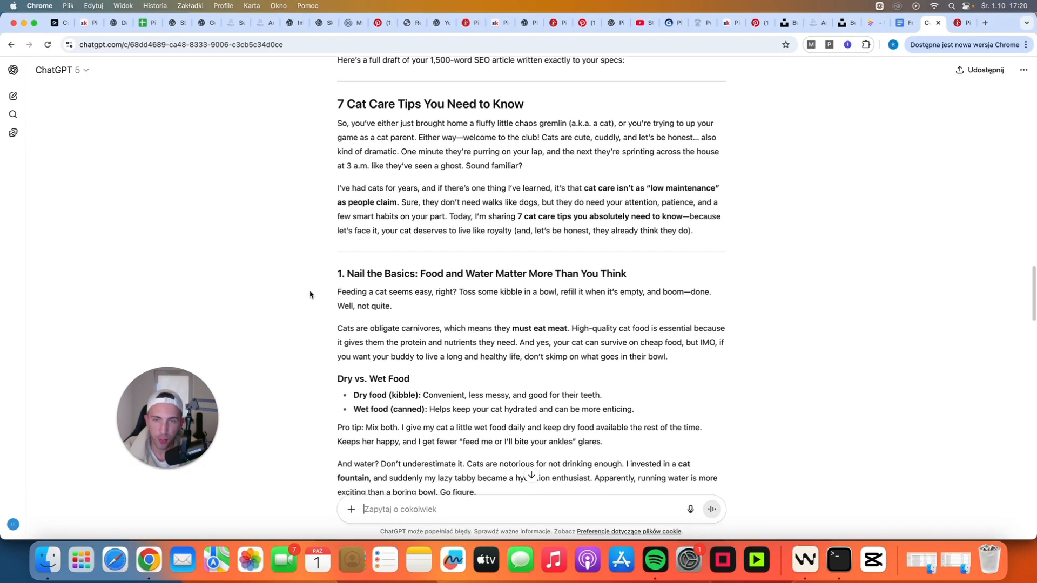
scroll("down", 3)
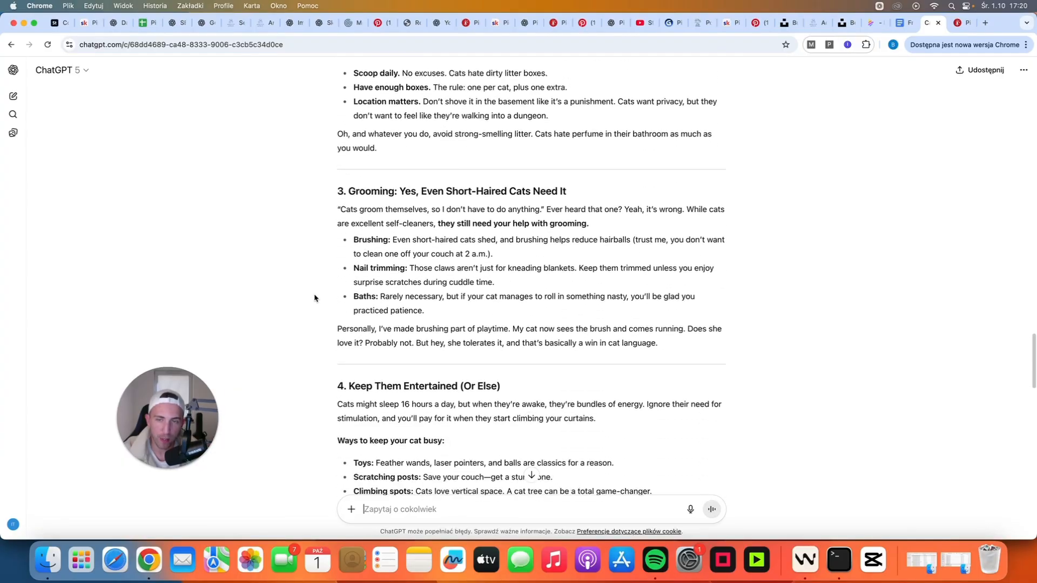
scroll("down", 3)
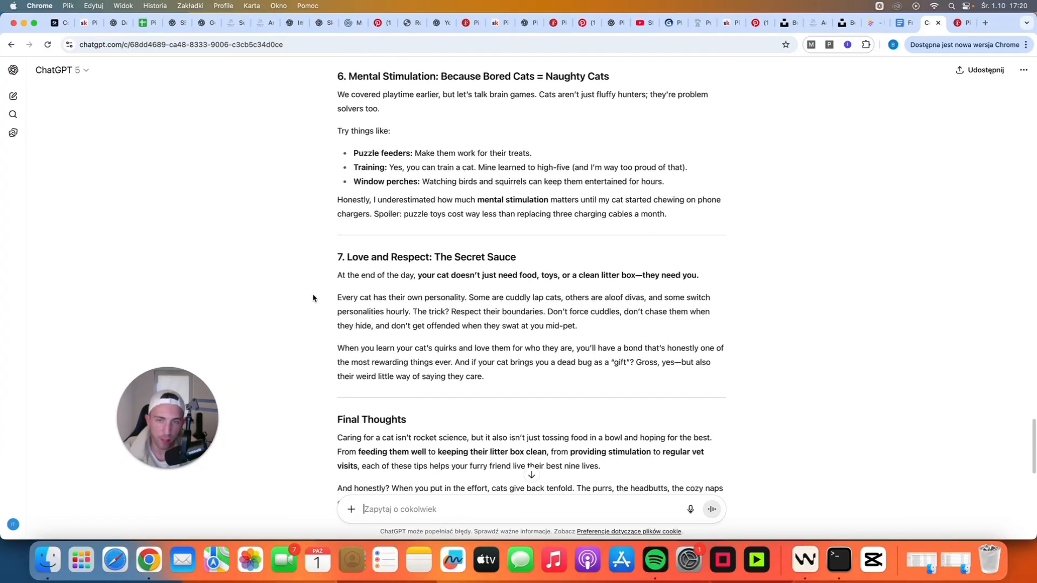
scroll("up", 3)
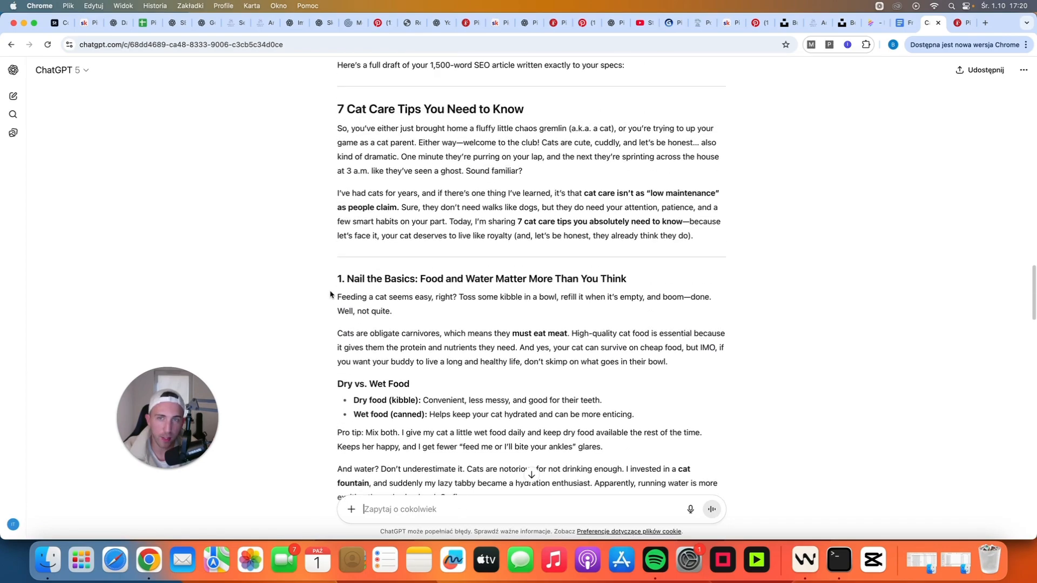
scroll("up", 3)
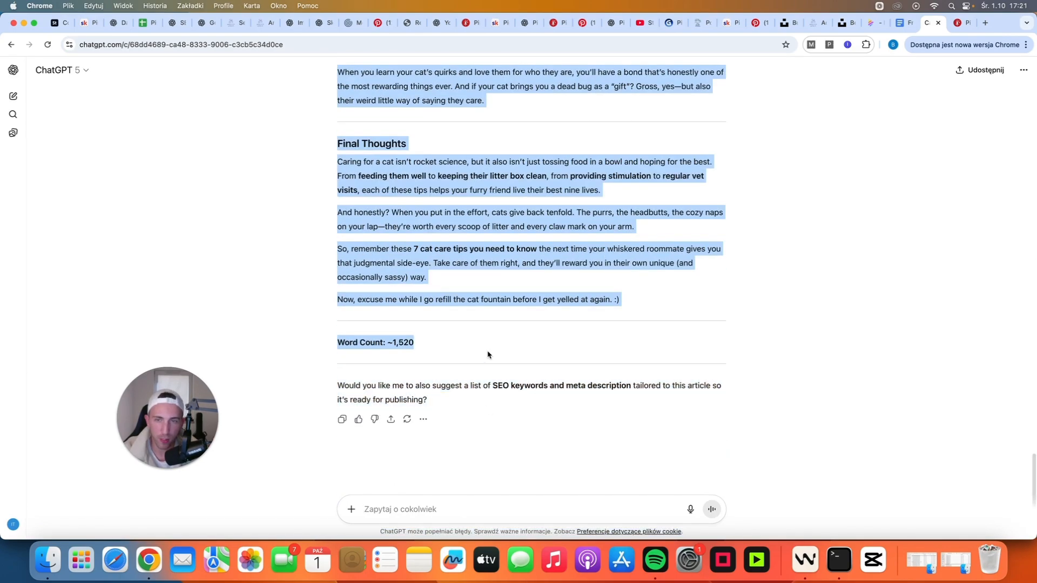
scroll("up", 3)
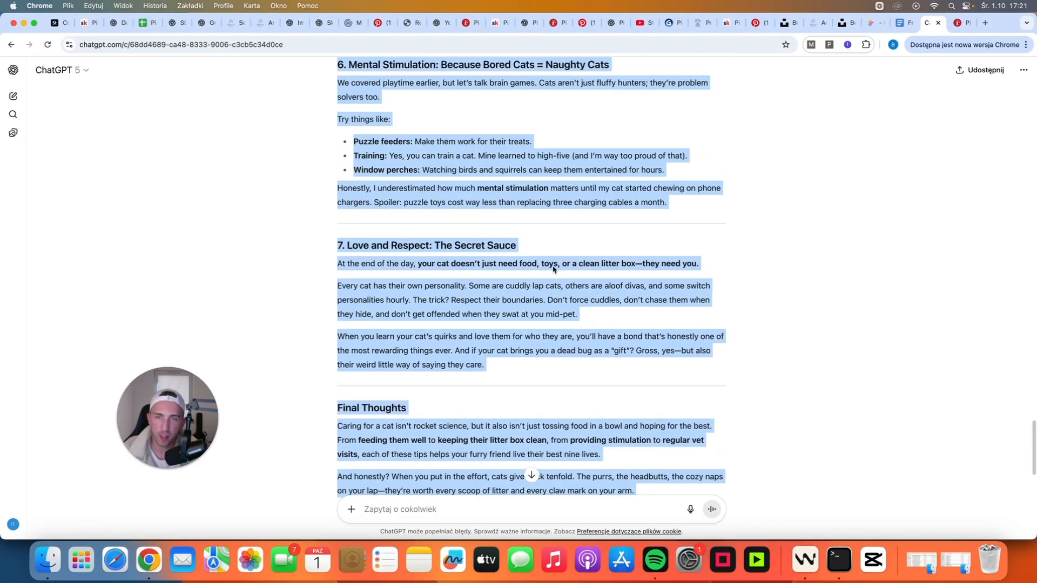
scroll("down", 3)
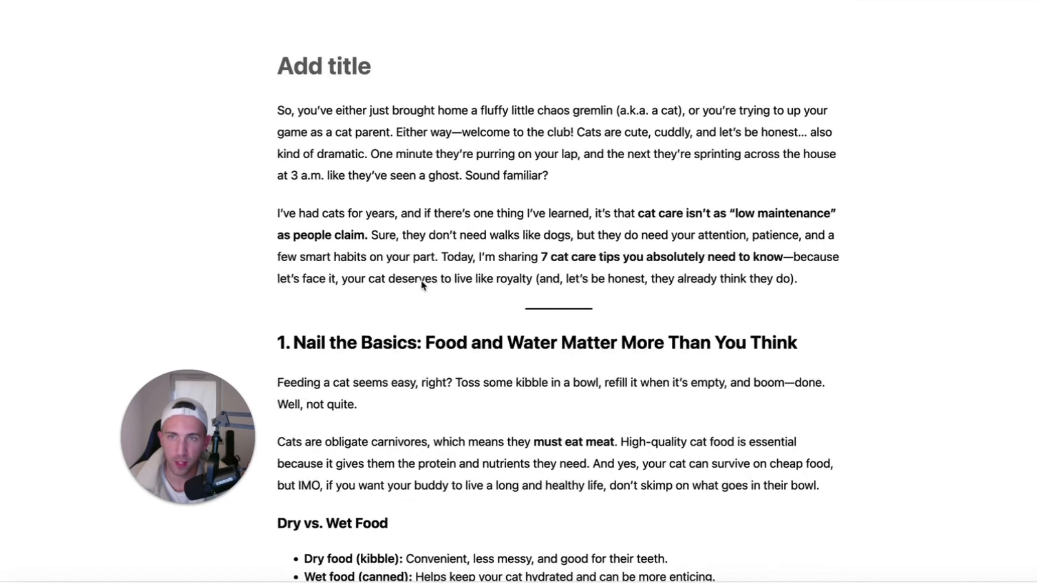
type("7 Cat Care Tips")
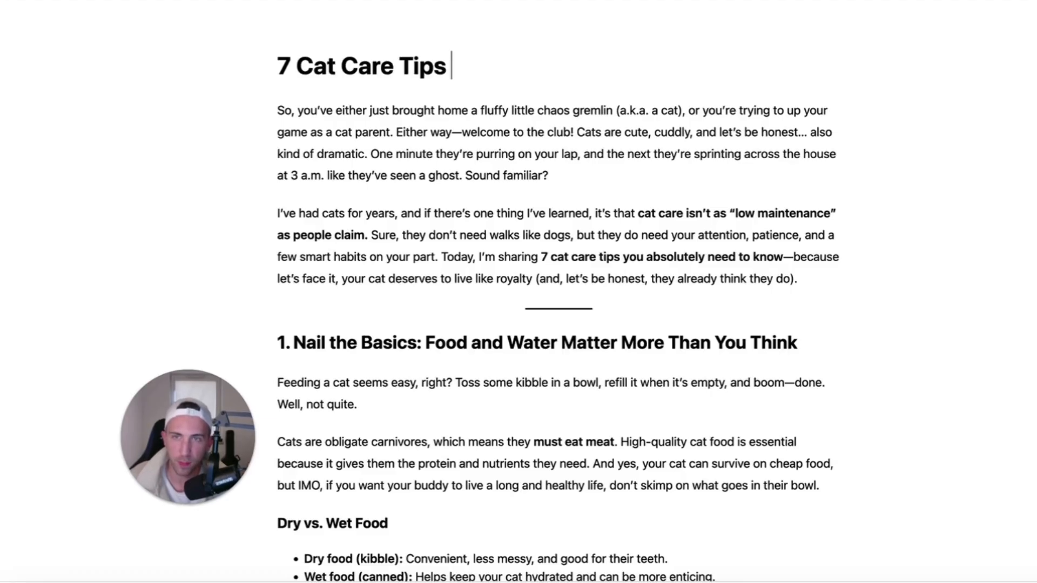
type("You Need To Know")
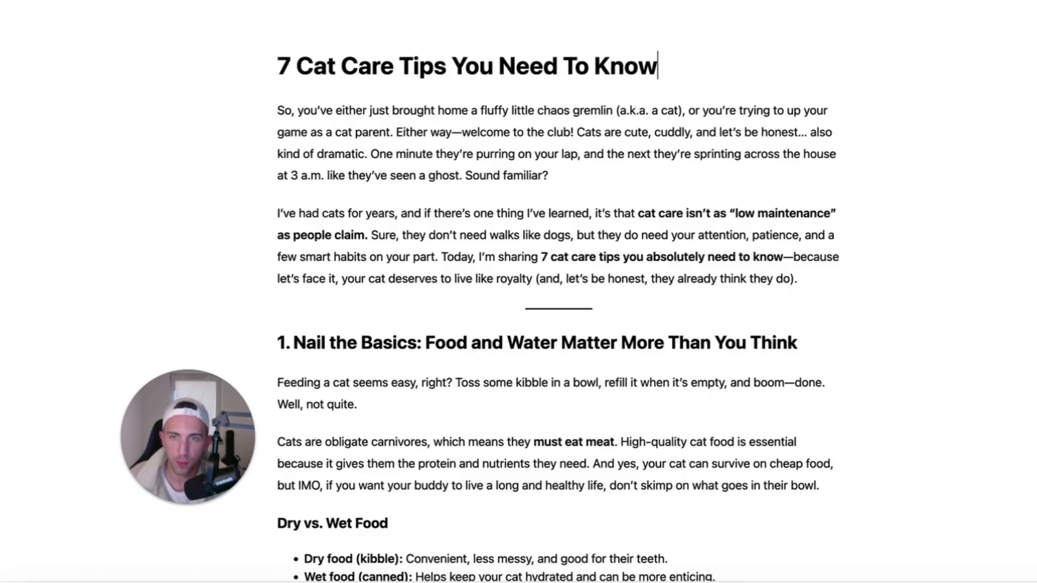
mouse_move(647, 370)
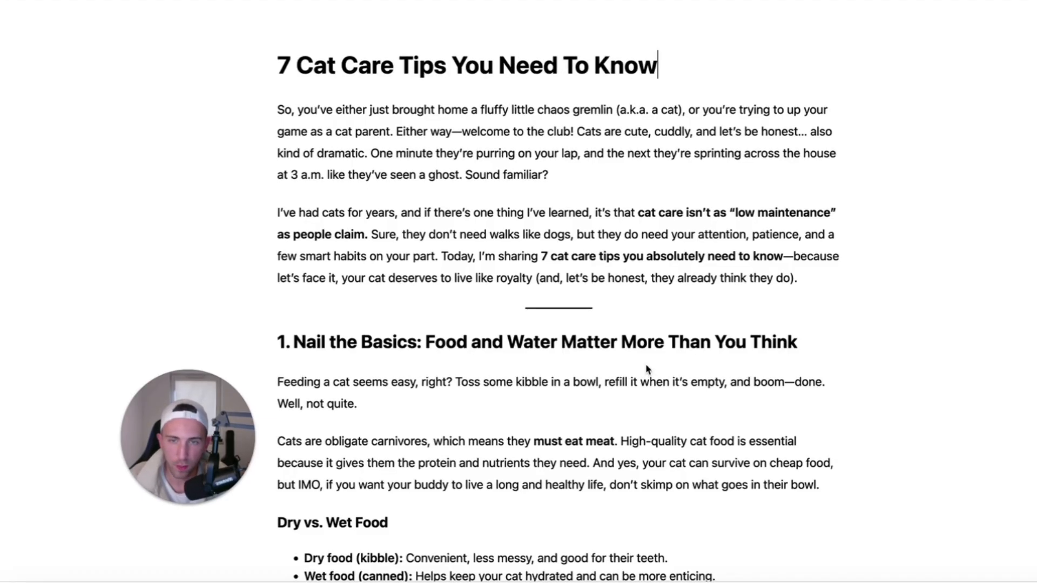
left_click(535, 342)
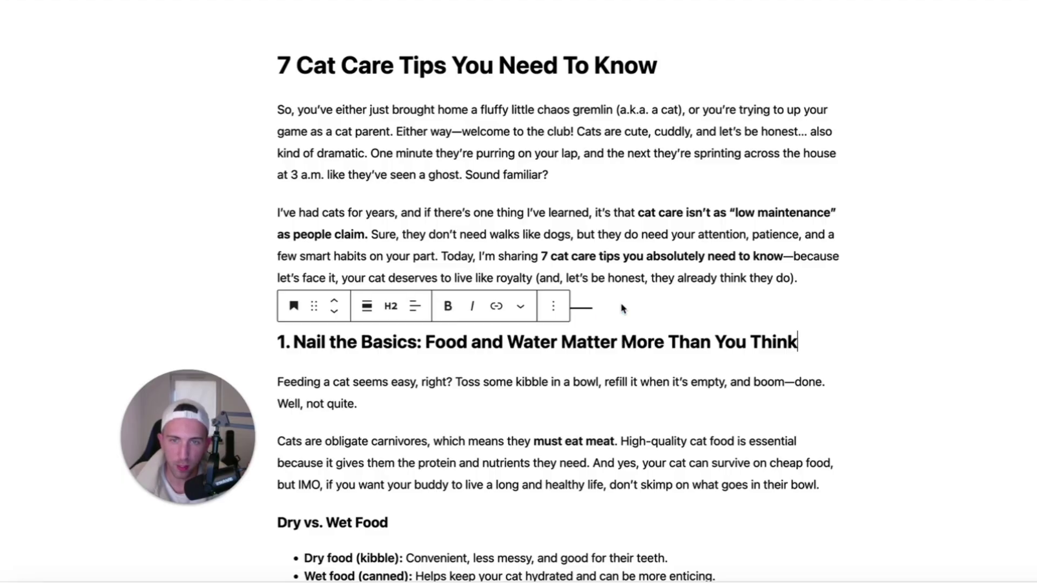
scroll("down", 3)
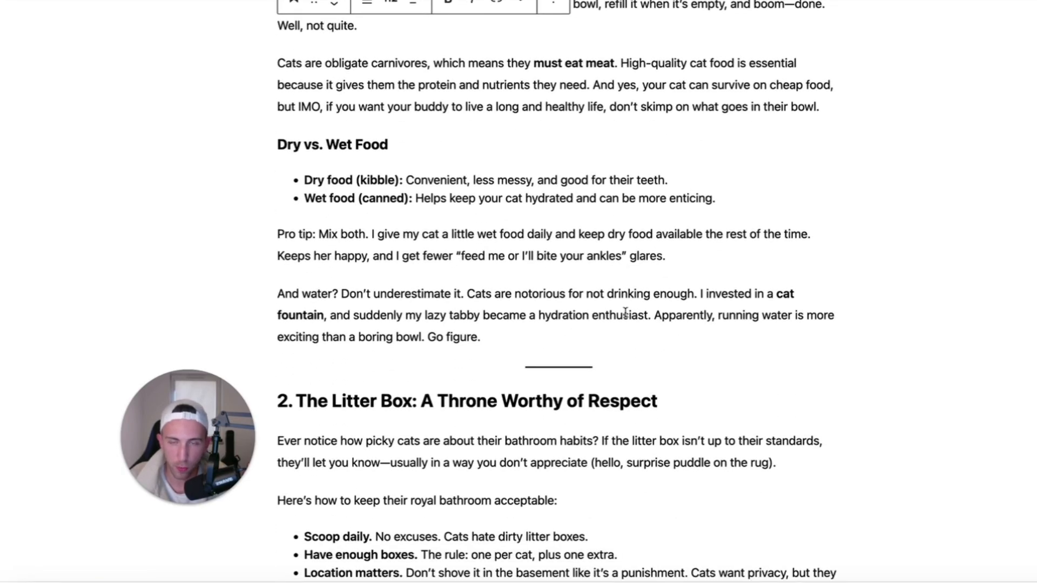
scroll("down", 3)
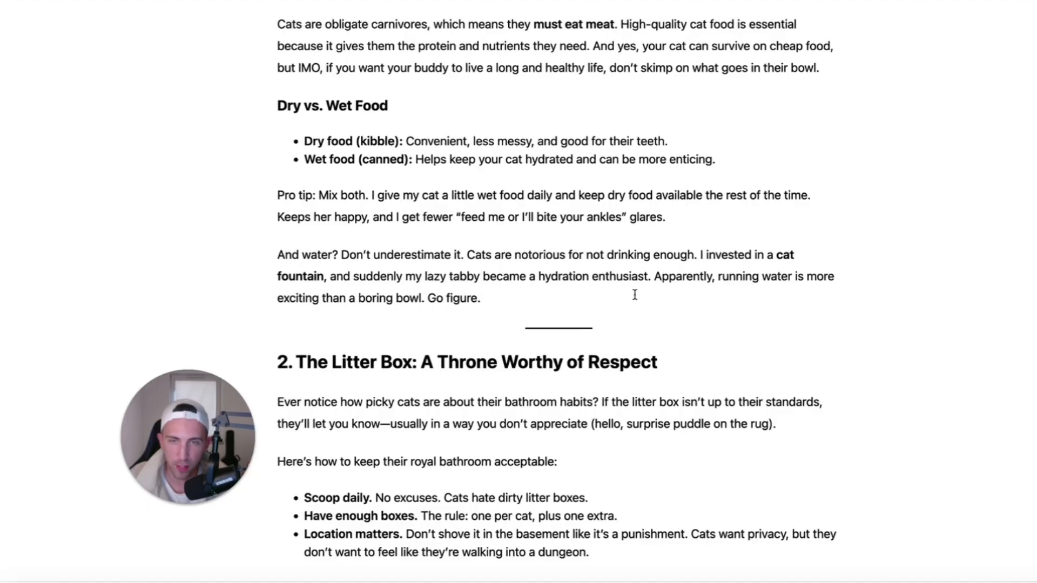
left_click(621, 277)
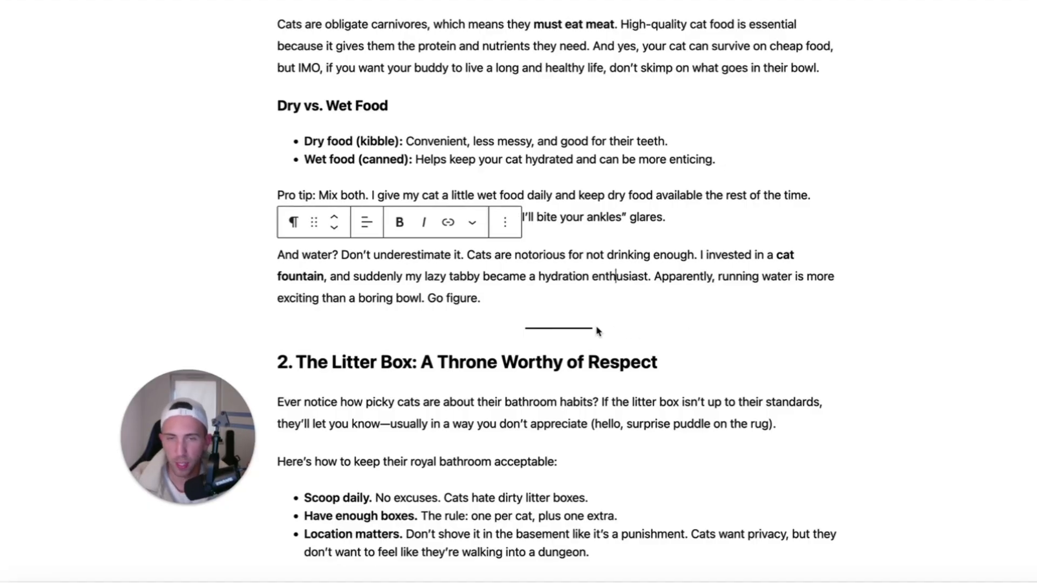
scroll("down", 3)
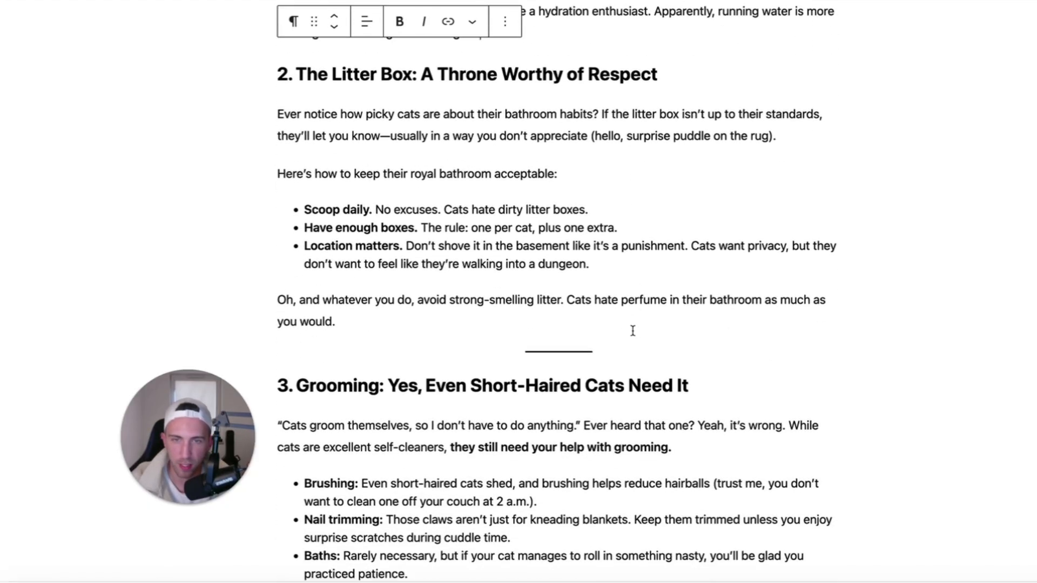
scroll("down", 3)
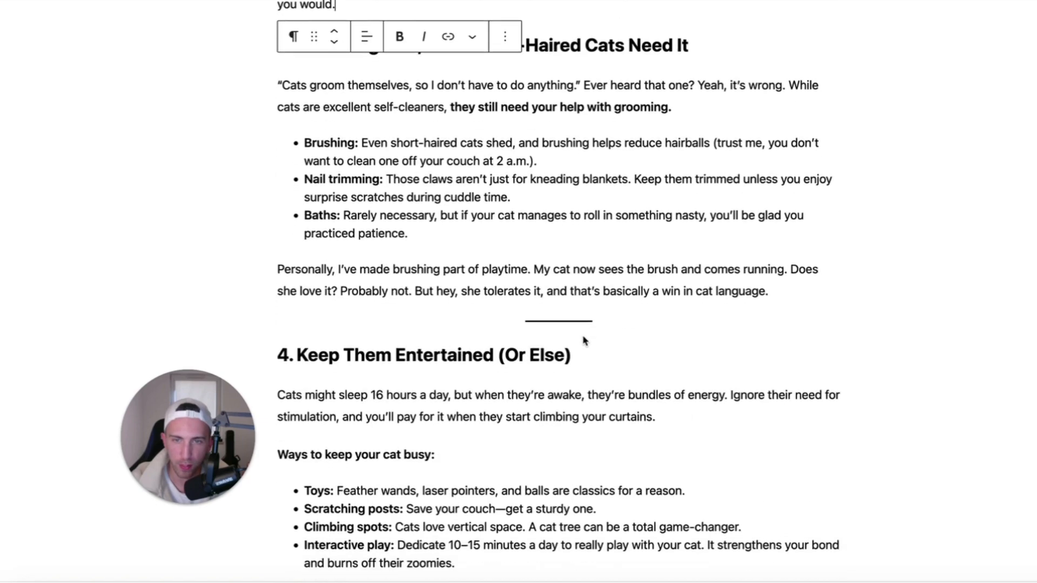
scroll("down", 3)
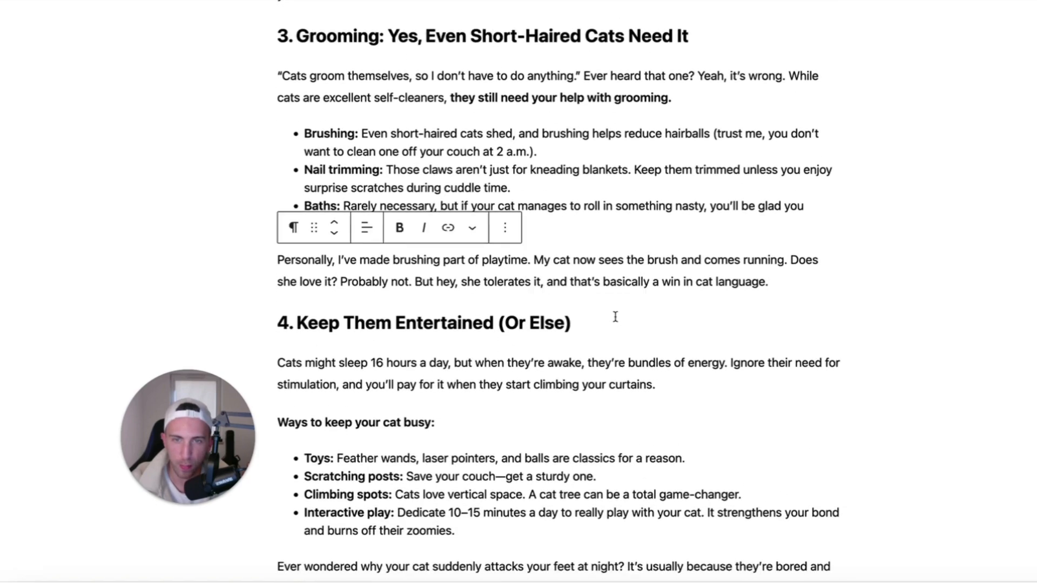
scroll("up", 3)
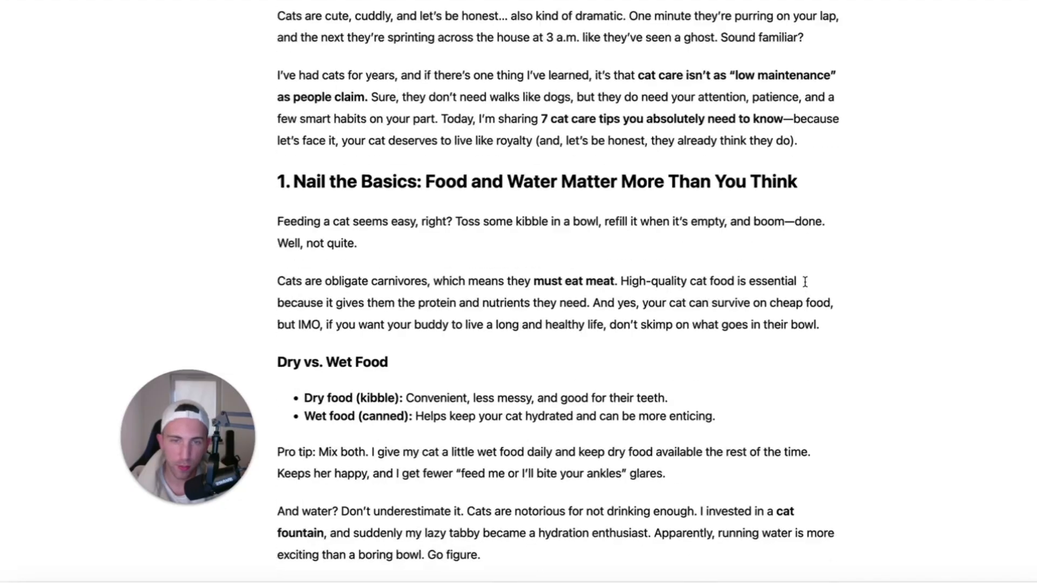
scroll("up", 3)
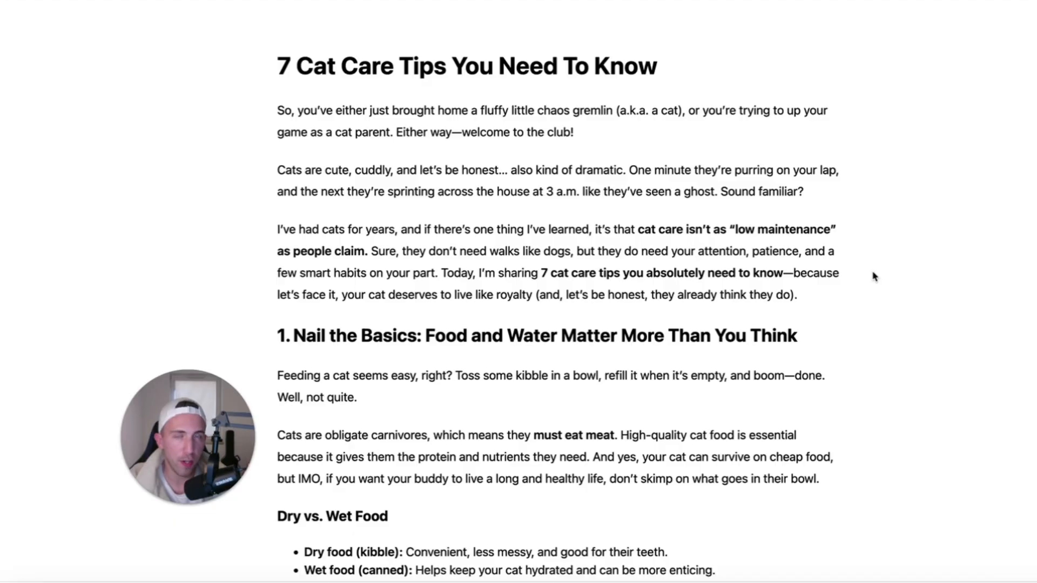
mouse_move(872, 271)
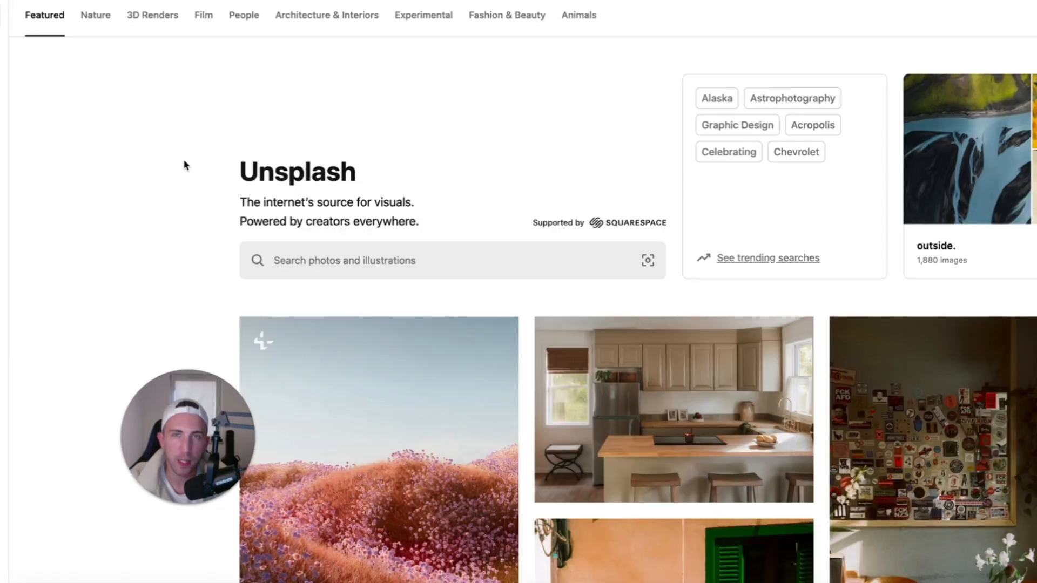
- Browse the featured photos on the unsplash.com home page
scroll("down", 3)
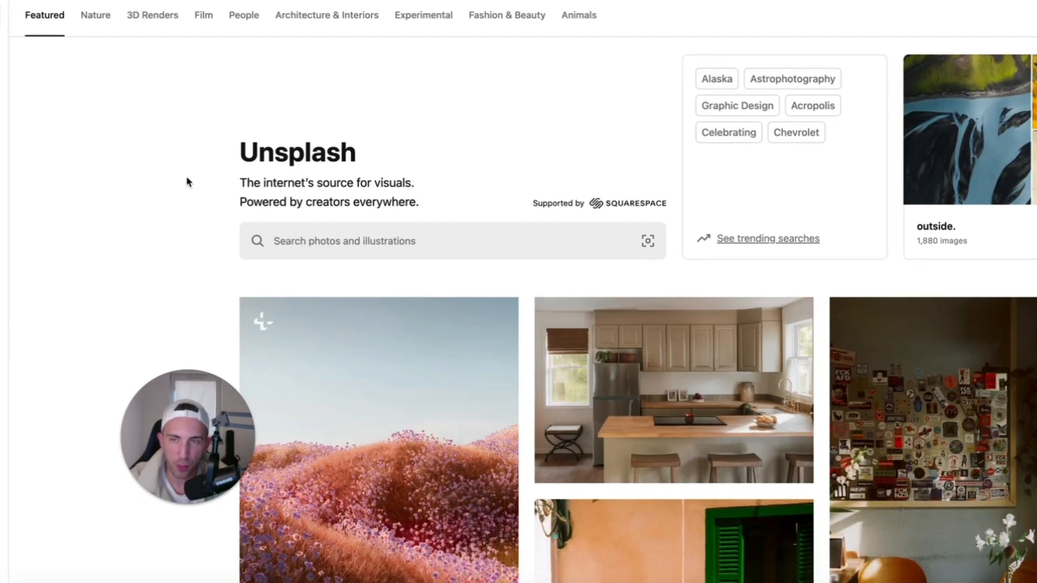
scroll("down", 3)
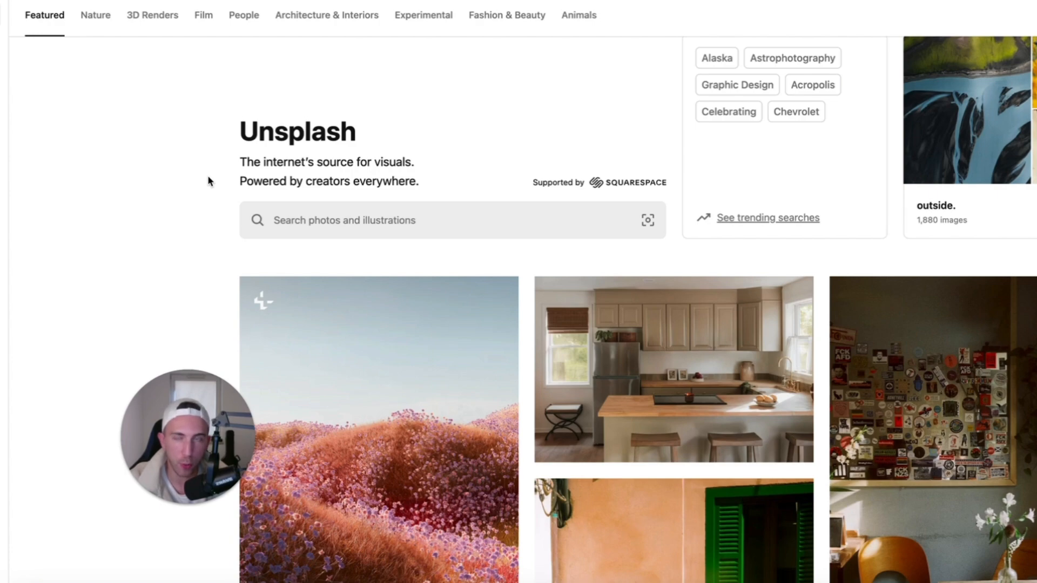
mouse_move(182, 157)
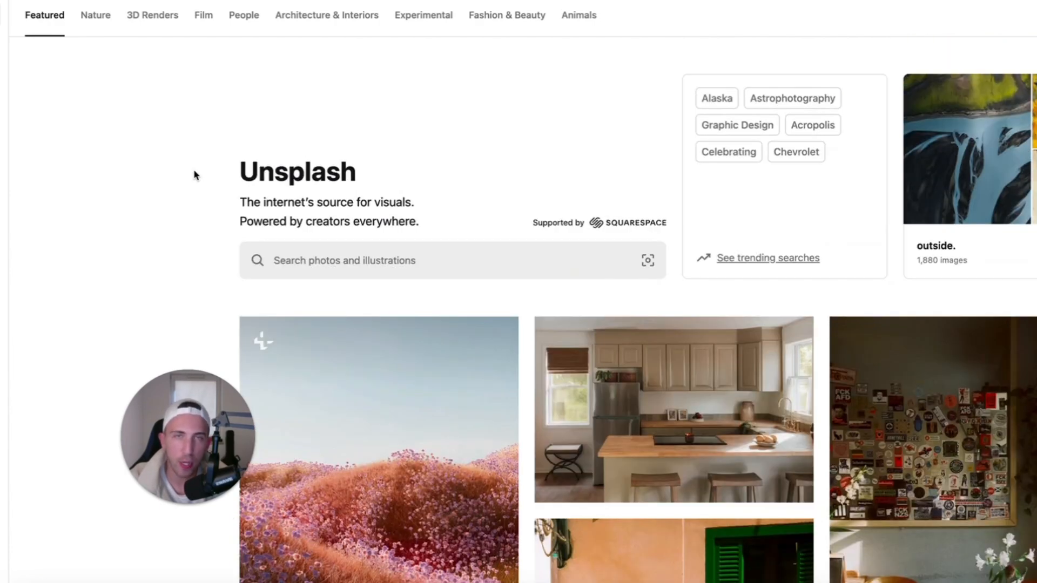
scroll("down", 3)
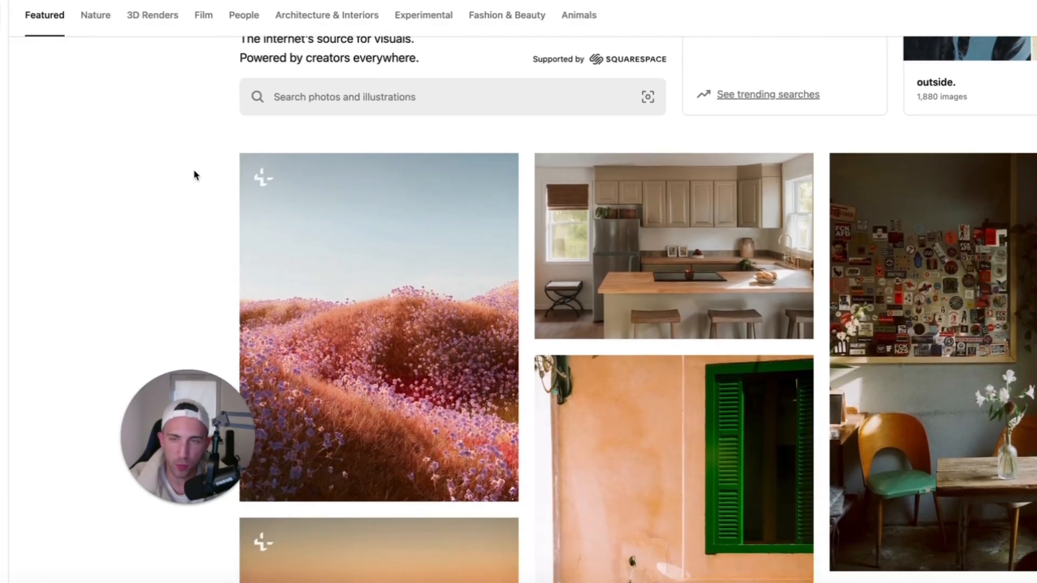
scroll("down", 3)
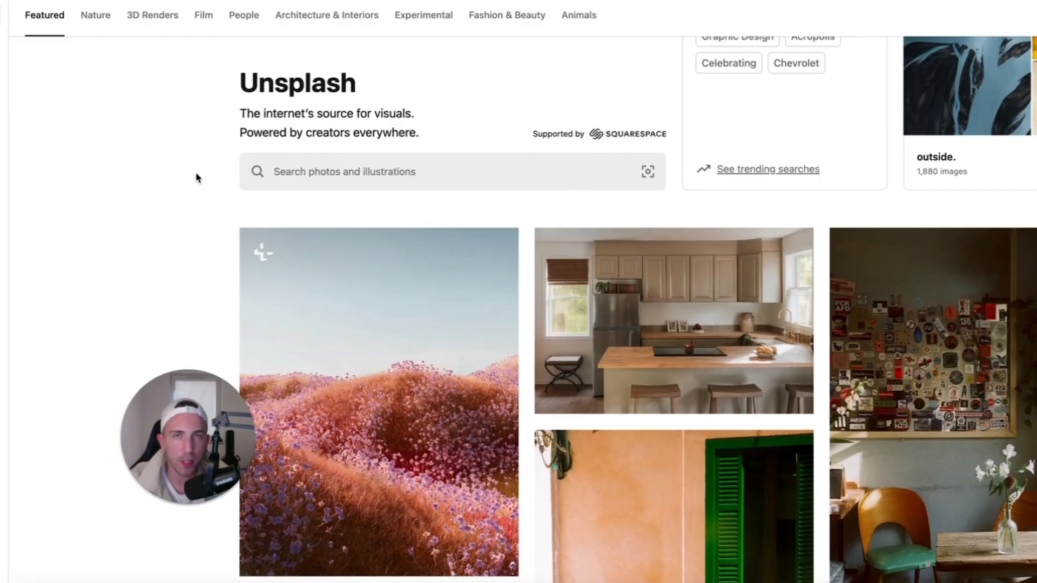
mouse_move(363, 228)
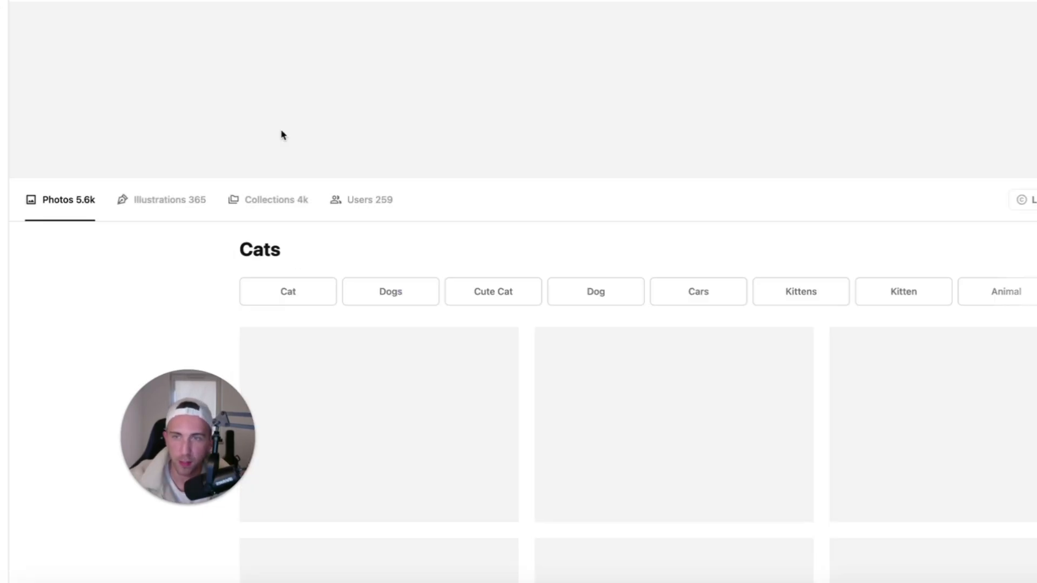
- Scroll through the Unsplash 'cats' photo results
scroll("down", 3)
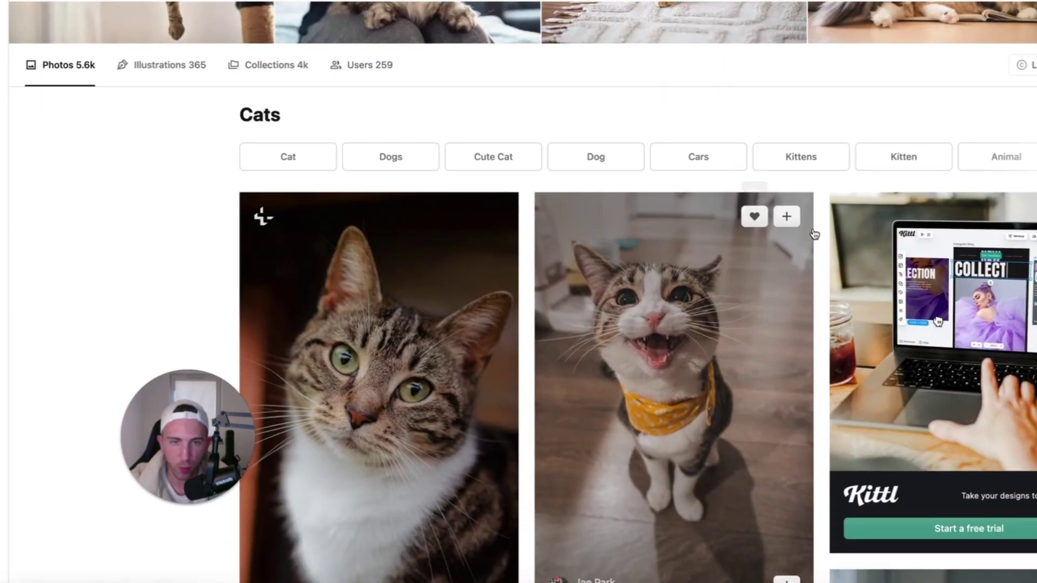
scroll("down", 3)
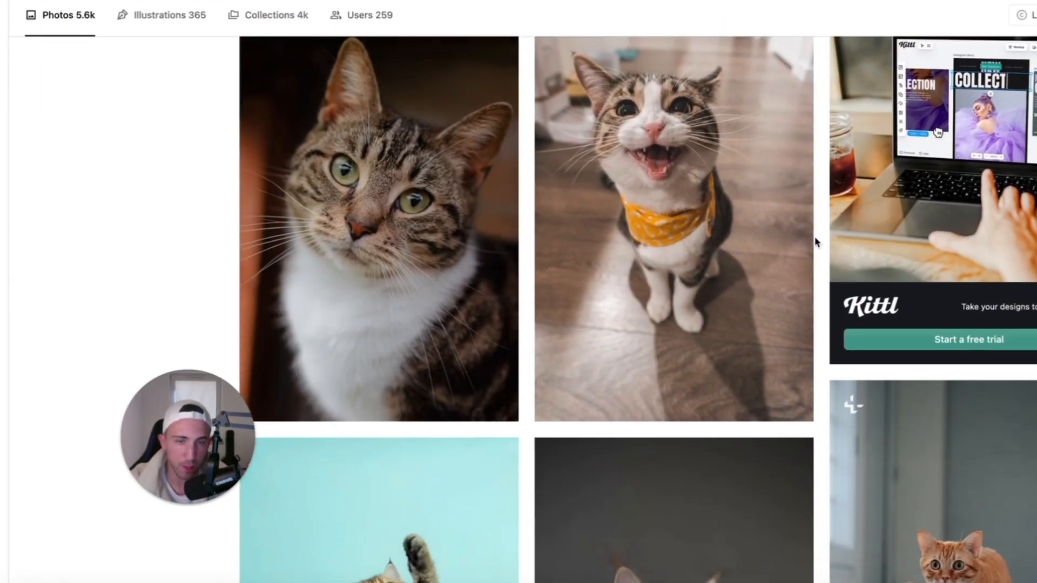
scroll("down", 3)
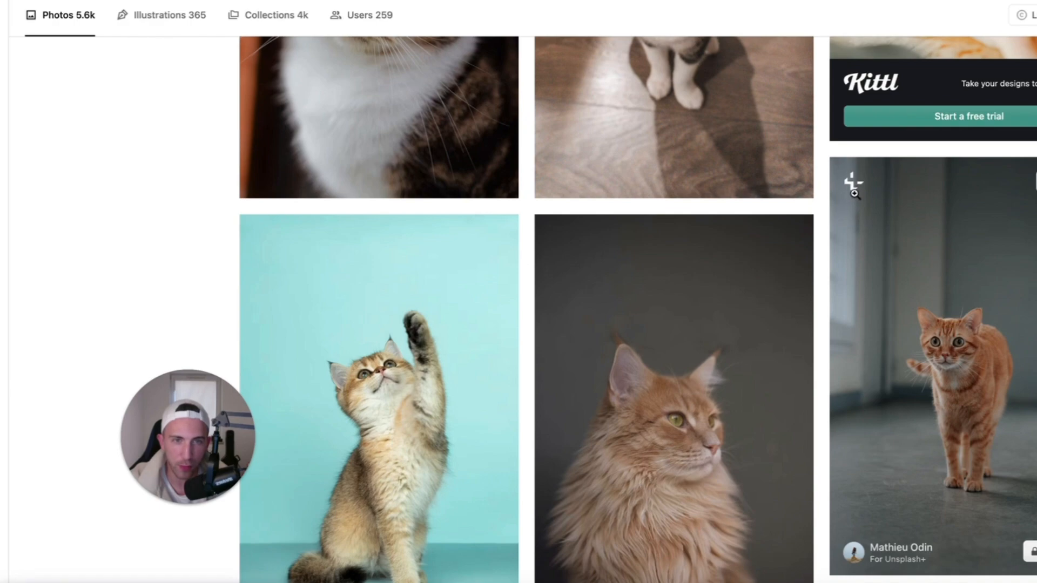
scroll("down", 3)
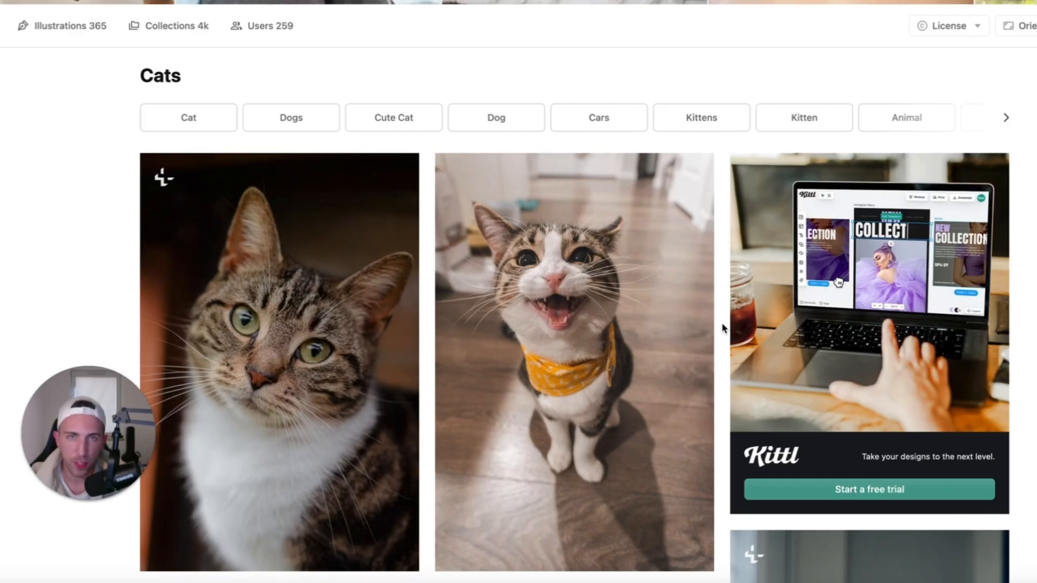
mouse_move(710, 366)
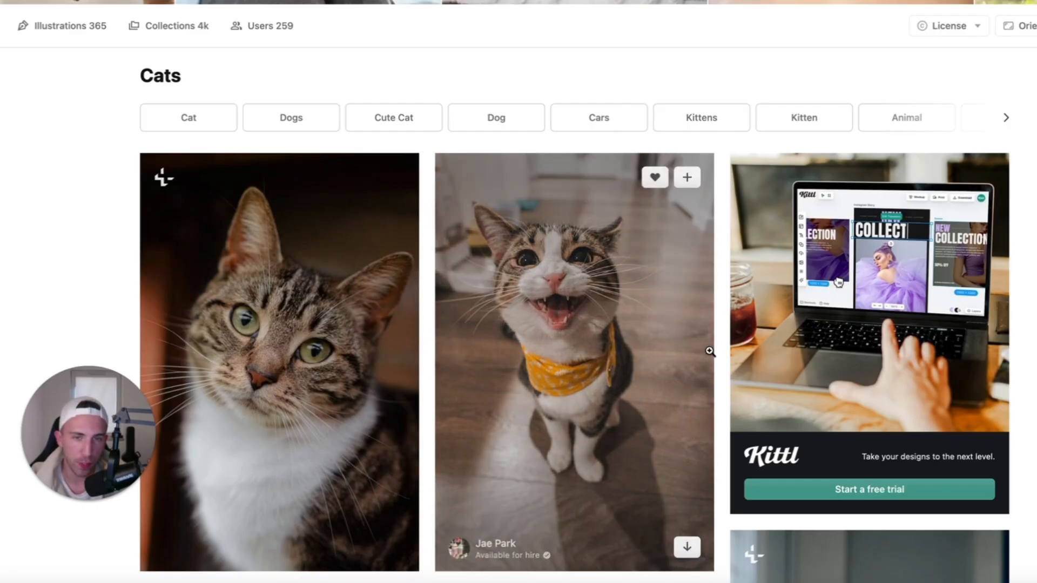
scroll("down", 3)
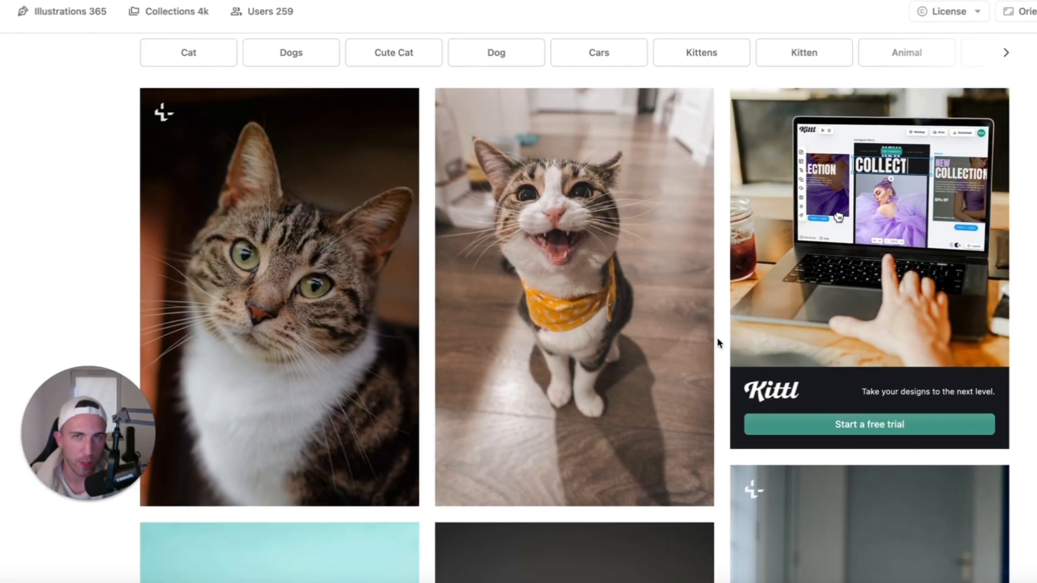
scroll("down", 3)
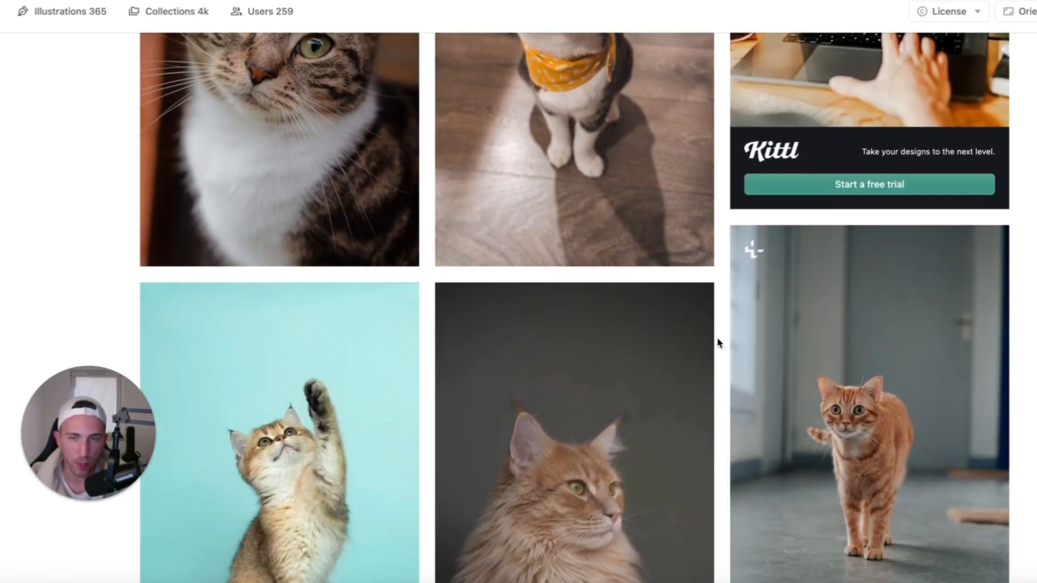
scroll("down", 3)
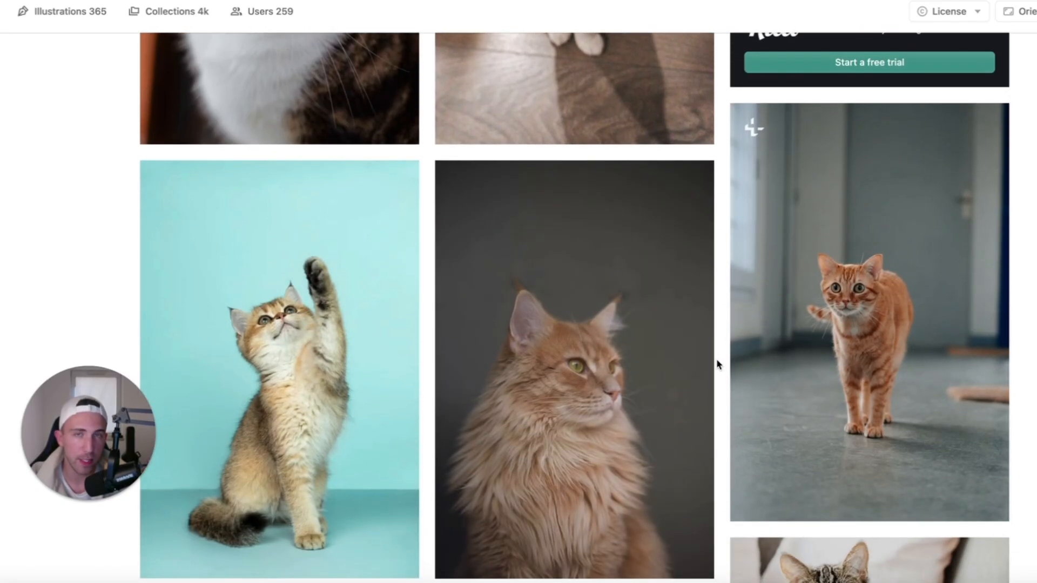
scroll("down", 3)
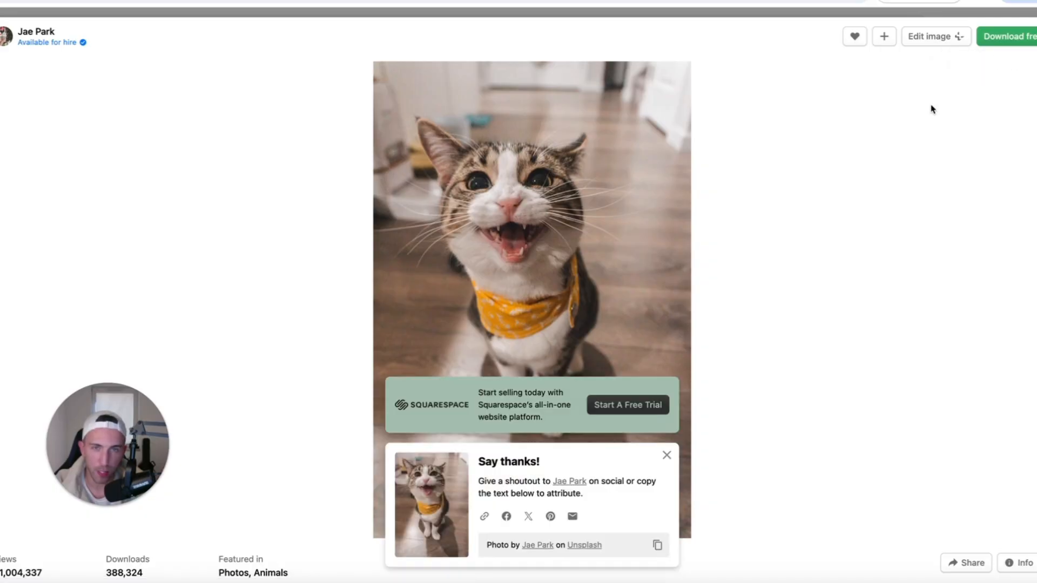
- Return to cat results and download Amber Kipp's orange cat on cobblestones
left_click(1011, 37)
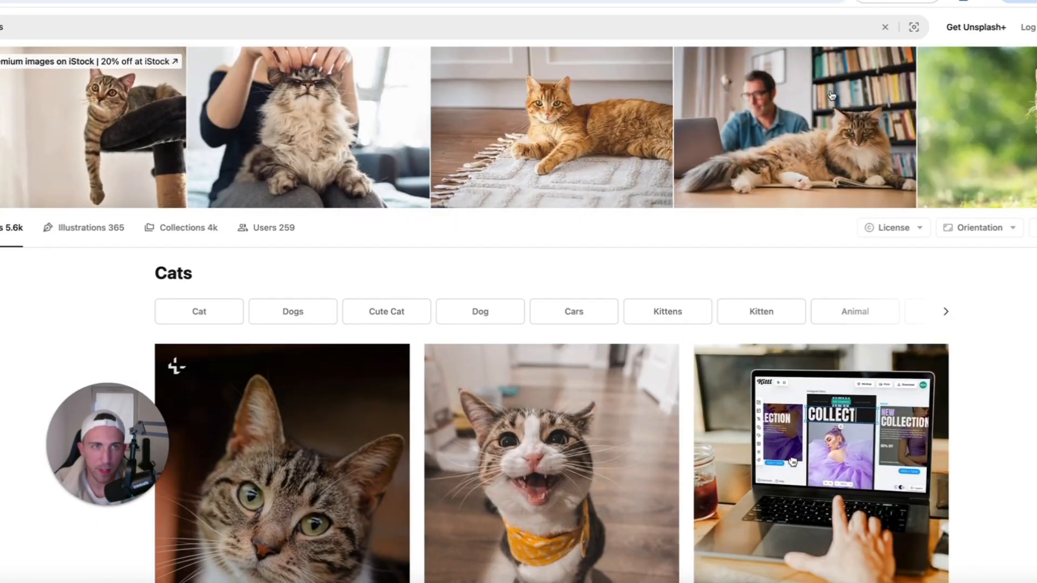
scroll("down", 3)
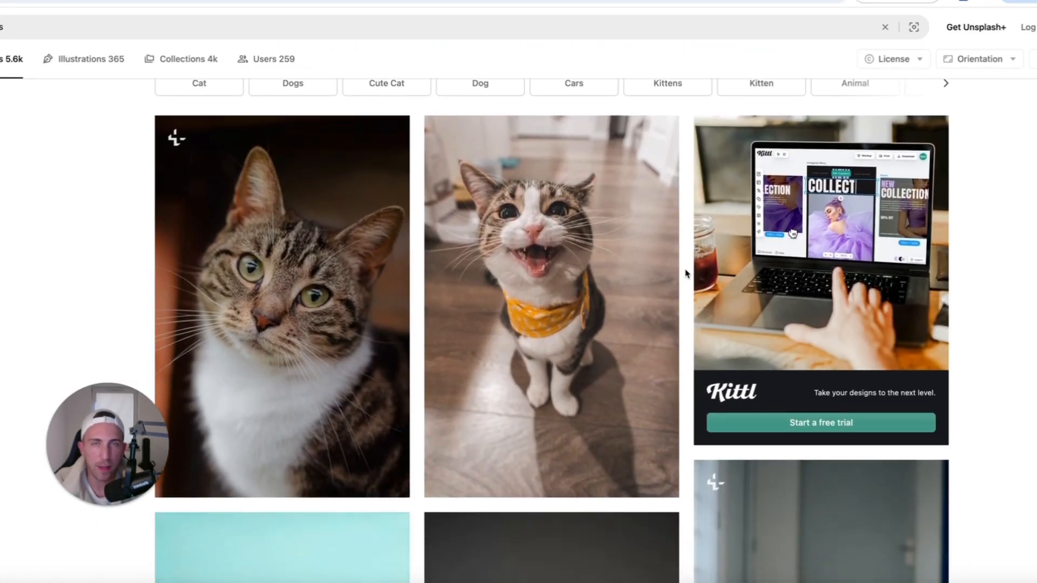
scroll("down", 3)
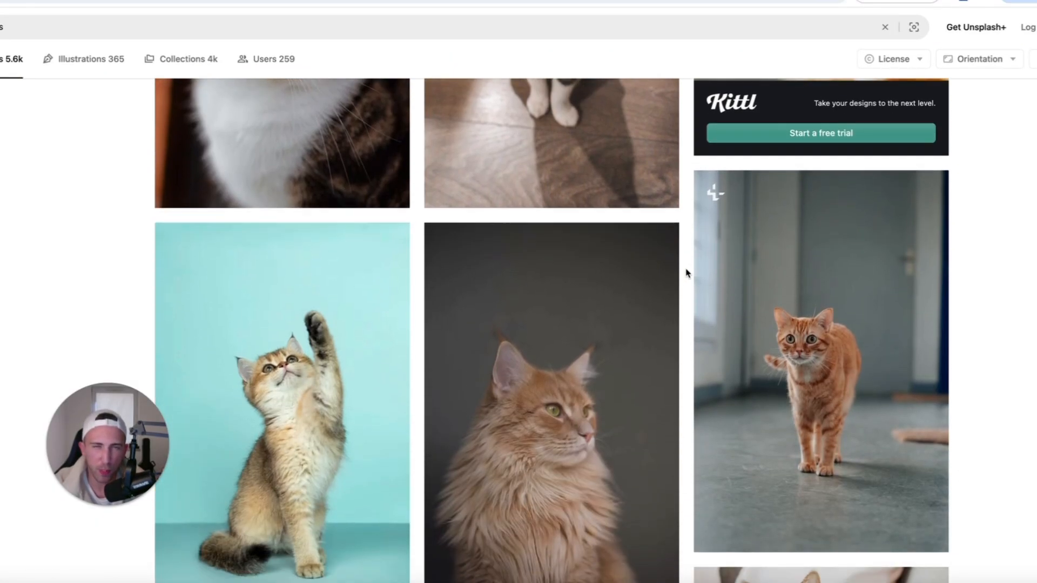
scroll("down", 3)
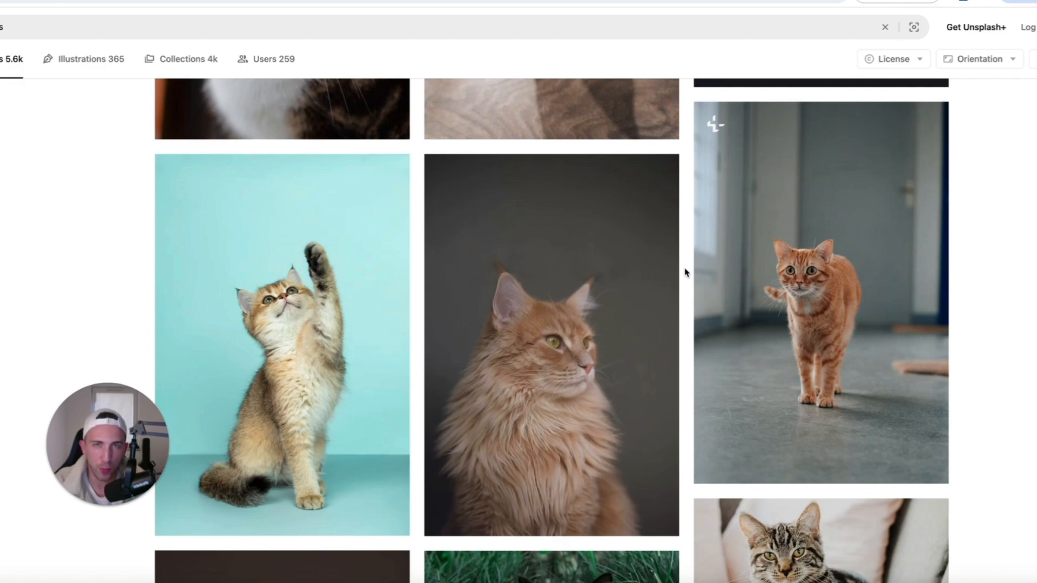
scroll("down", 3)
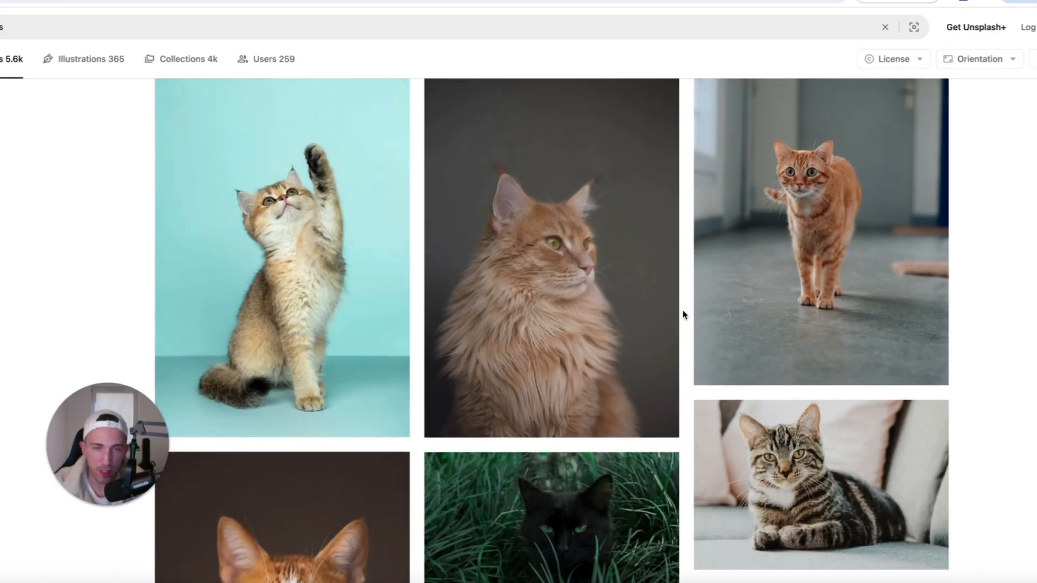
scroll("down", 3)
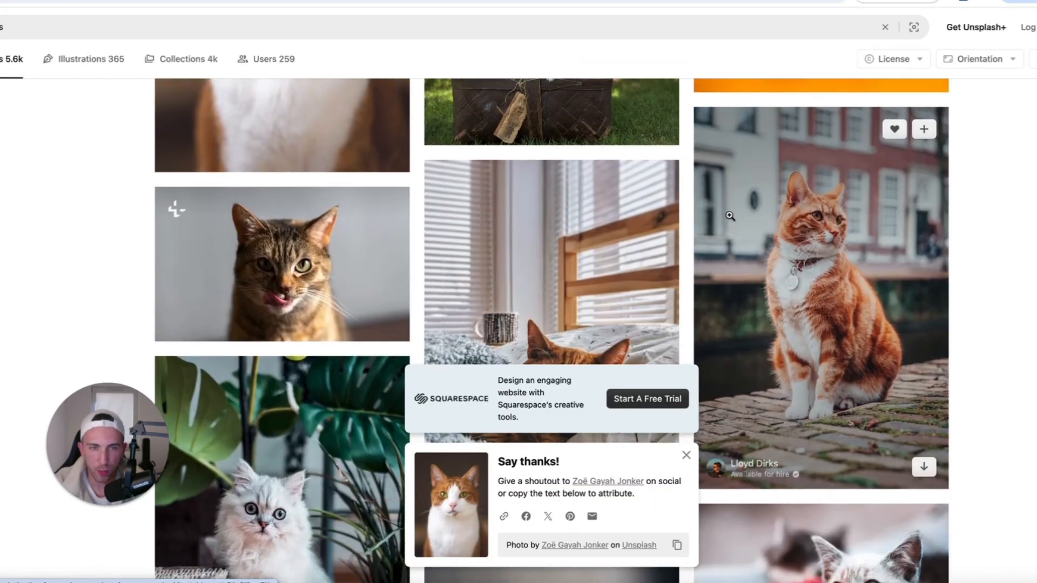
left_click(820, 293)
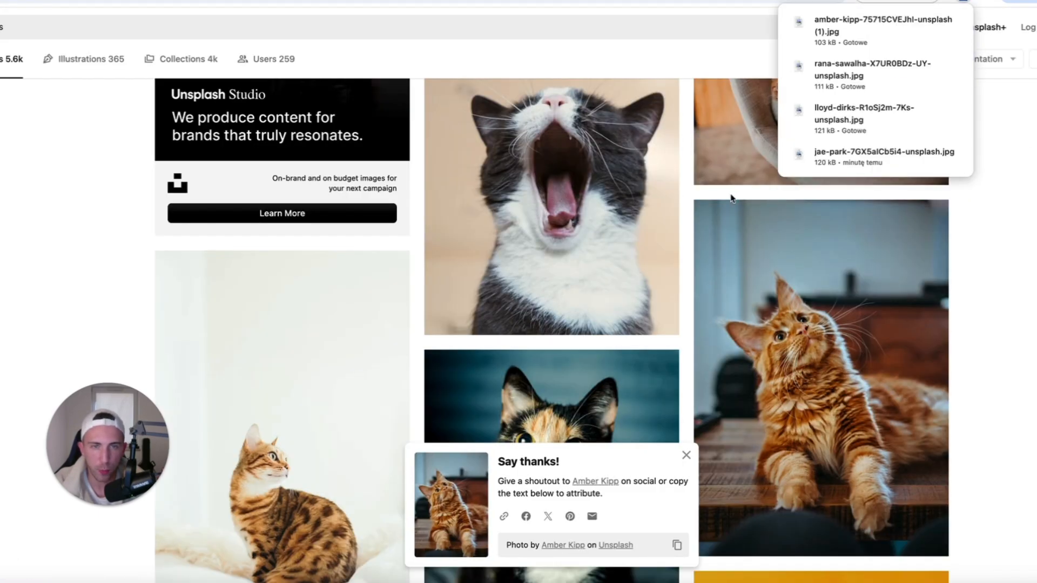
mouse_move(684, 220)
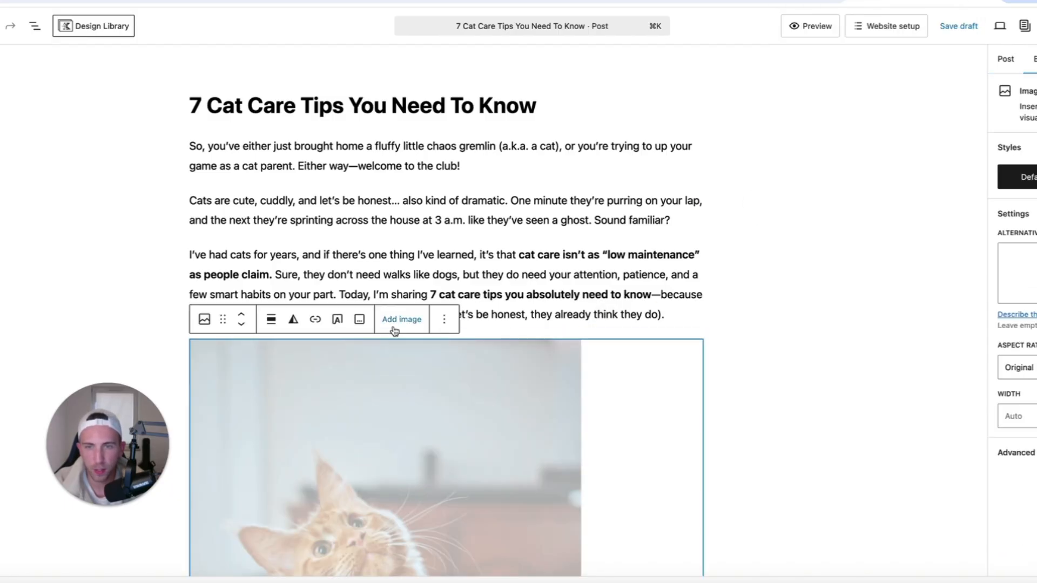
- Add the smiling bandana cat and orange cat photos after the intro and litter tips
scroll("down", 3)
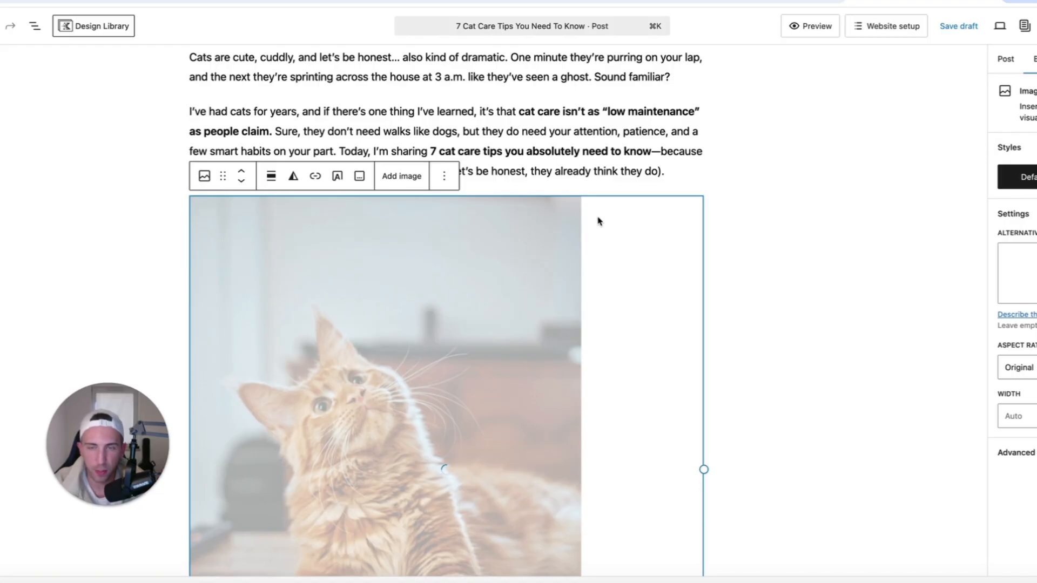
scroll("down", 3)
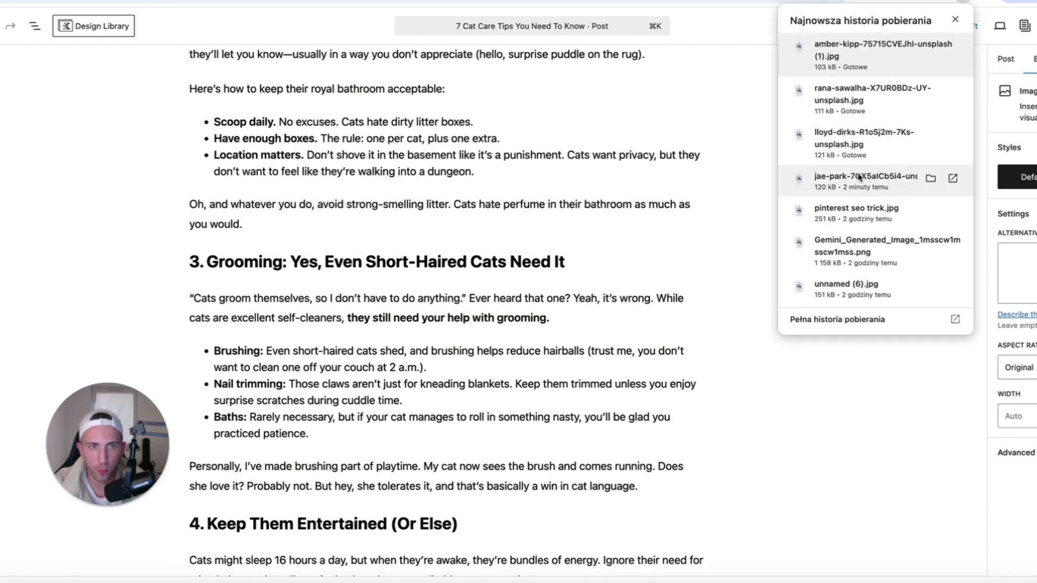
left_click(855, 178)
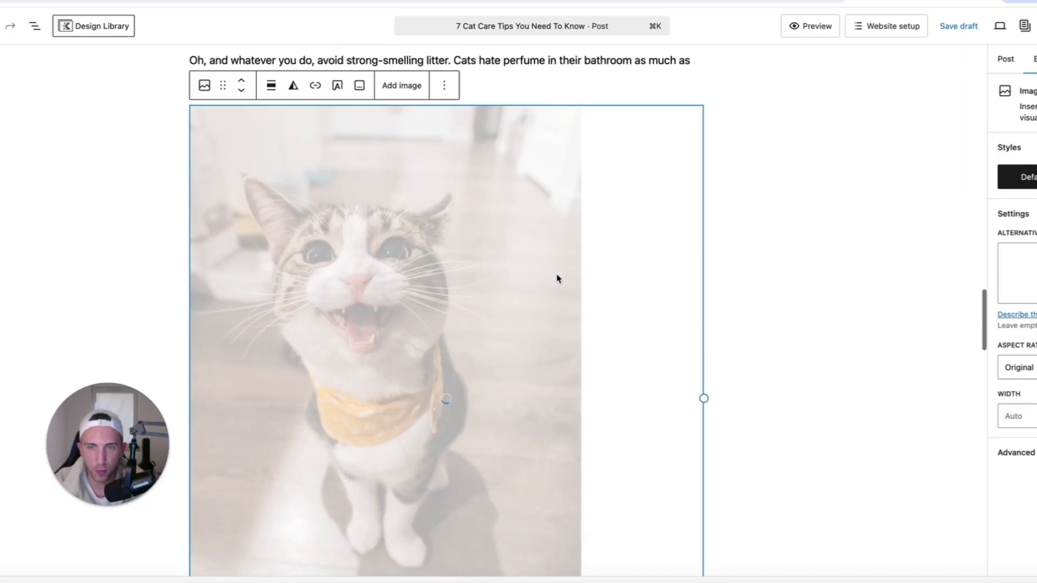
scroll("down", 3)
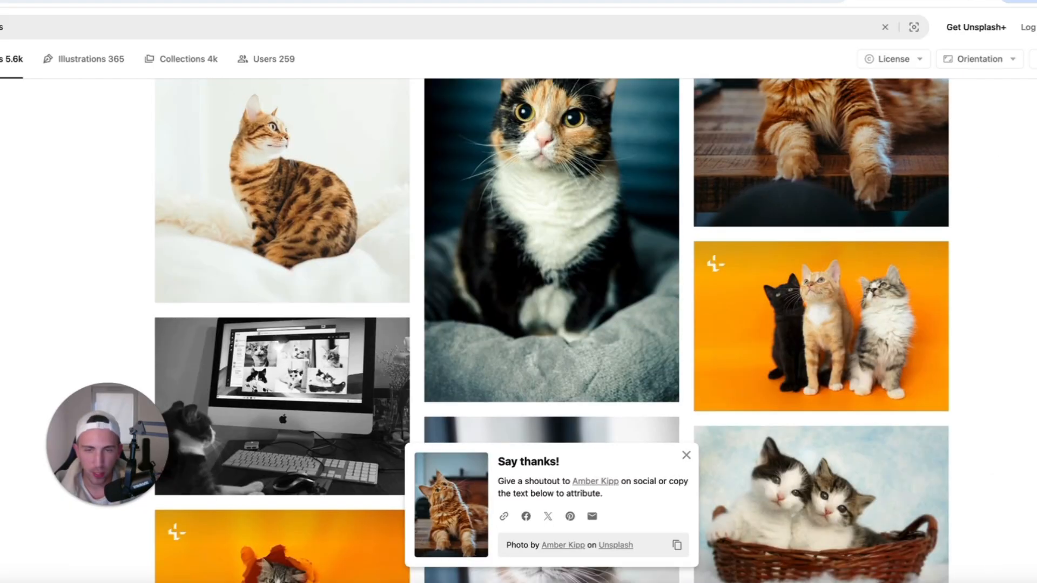
- Open the two-kittens-in-a-wicker-basket photo and download it
scroll("down", 3)
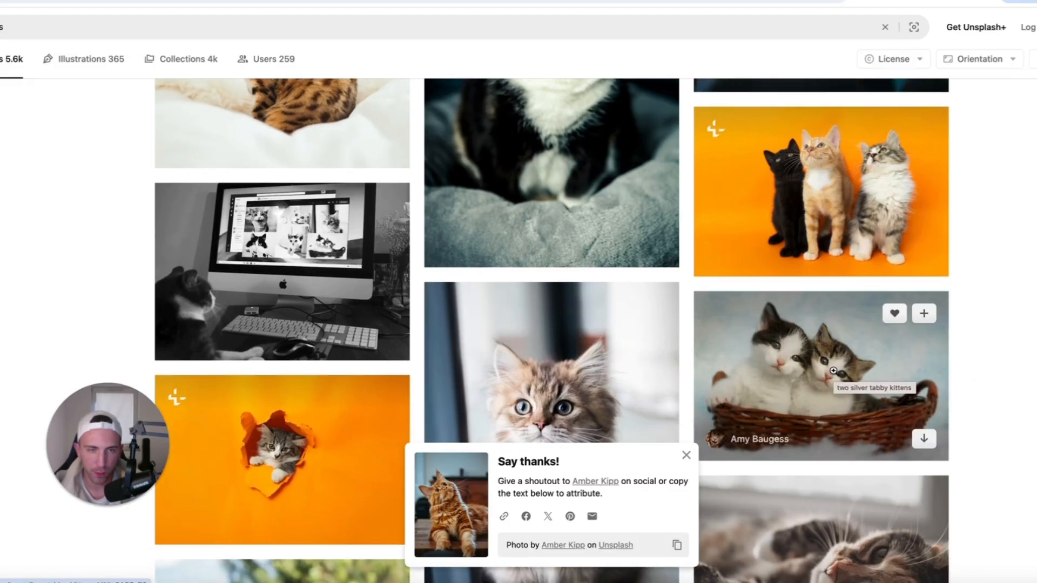
left_click(825, 370)
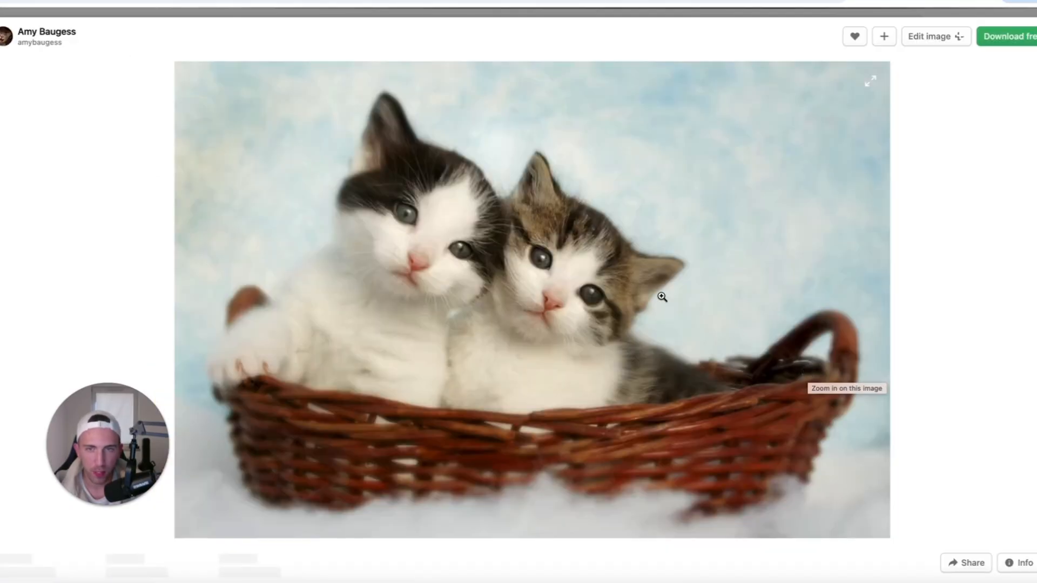
left_click(1010, 37)
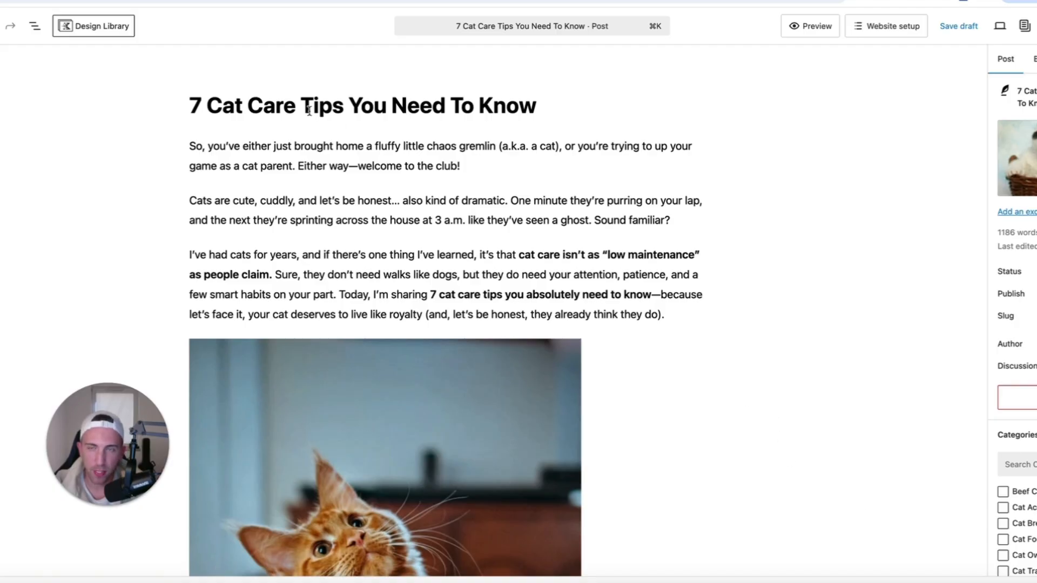
- Scroll through the post checking each section's cat image and the basket-kittens featured image
scroll("down", 3)
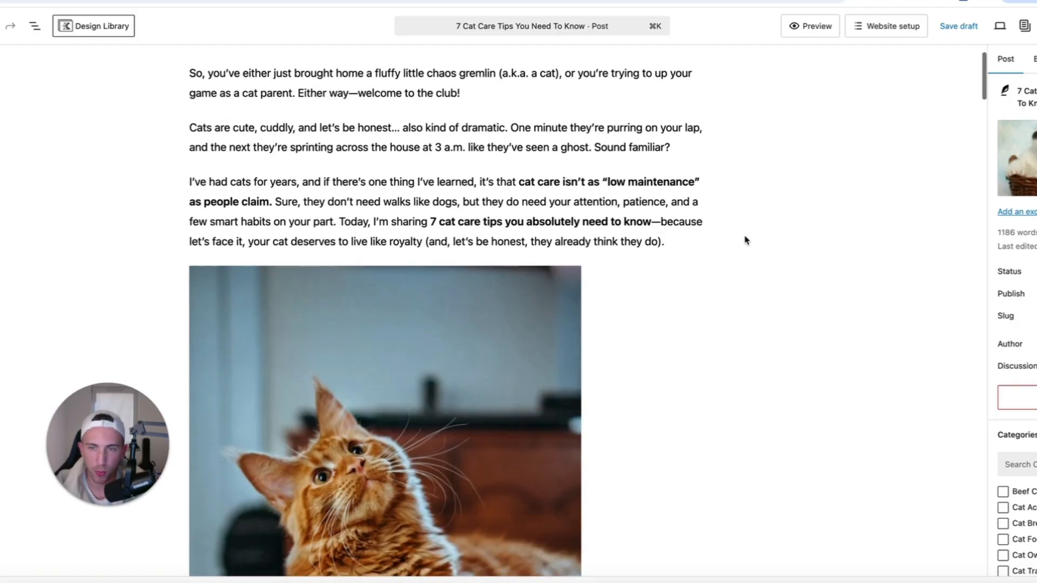
scroll("down", 3)
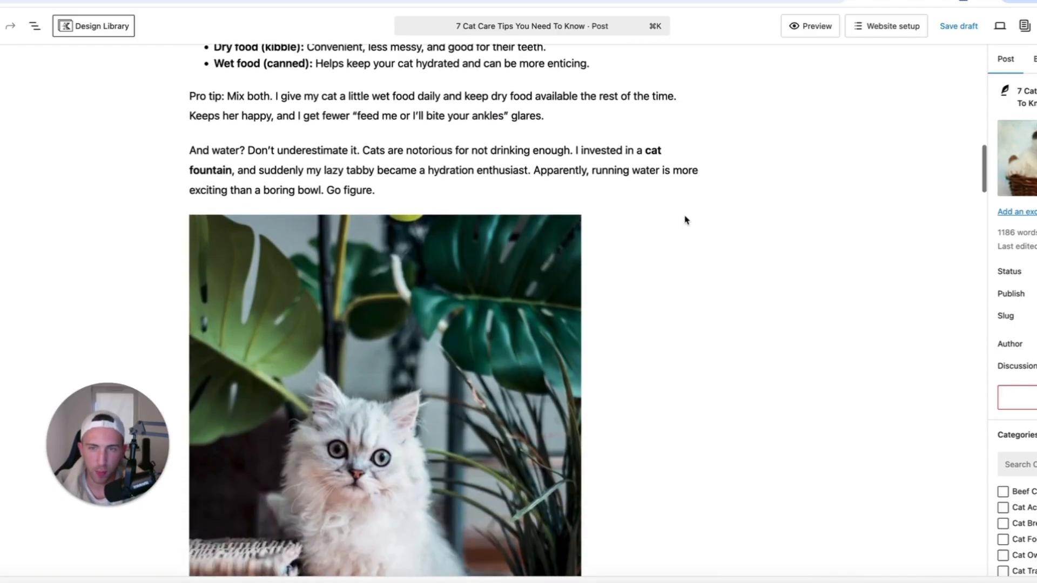
scroll("down", 3)
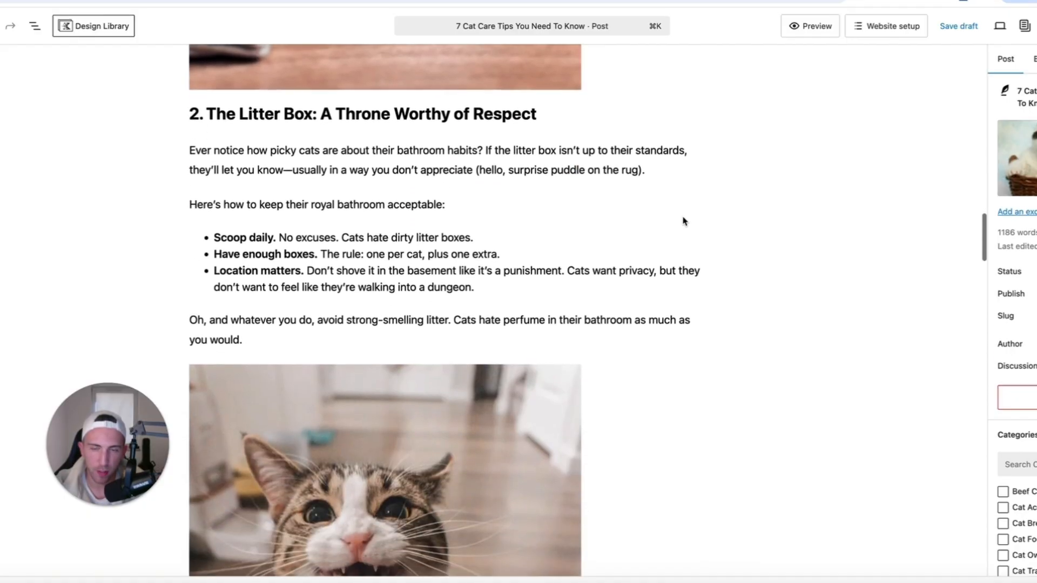
scroll("down", 3)
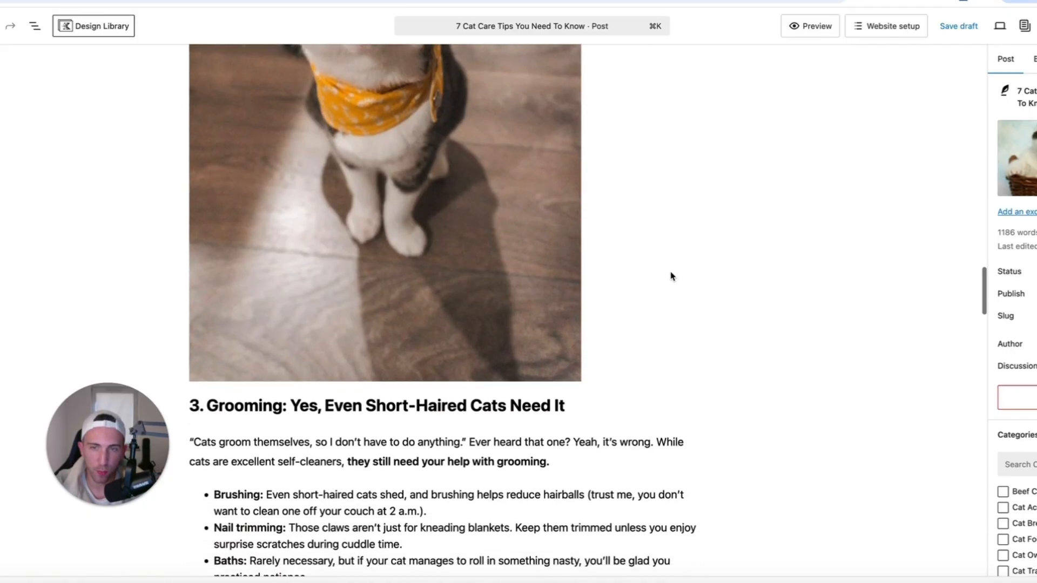
scroll("up", 3)
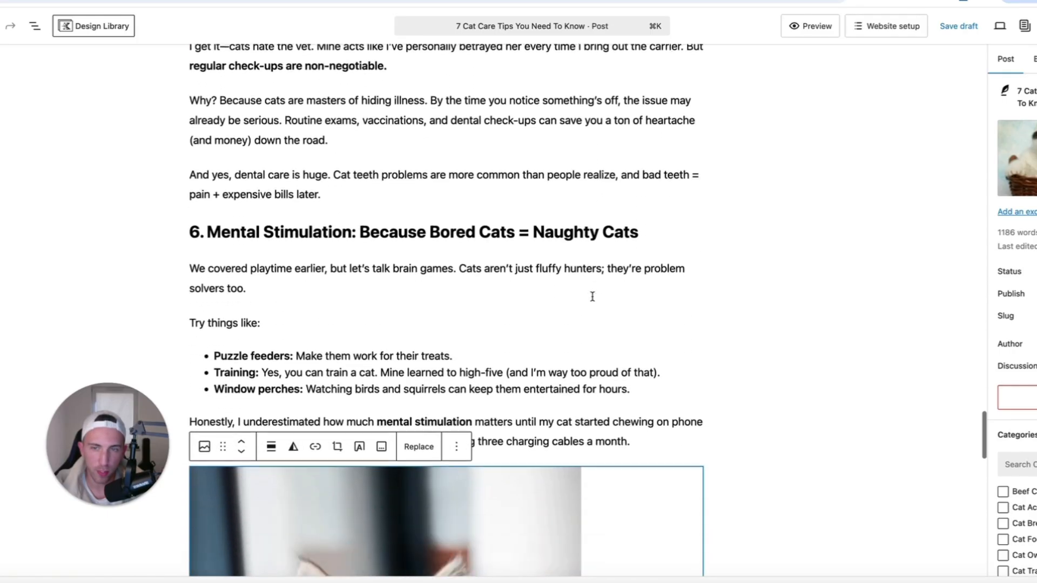
scroll("down", 3)
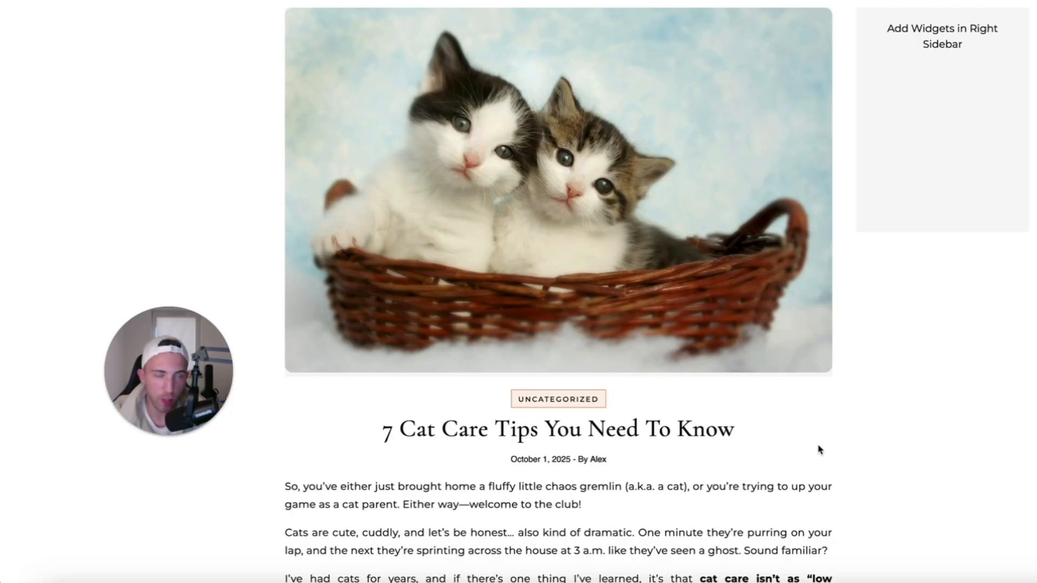
mouse_move(912, 402)
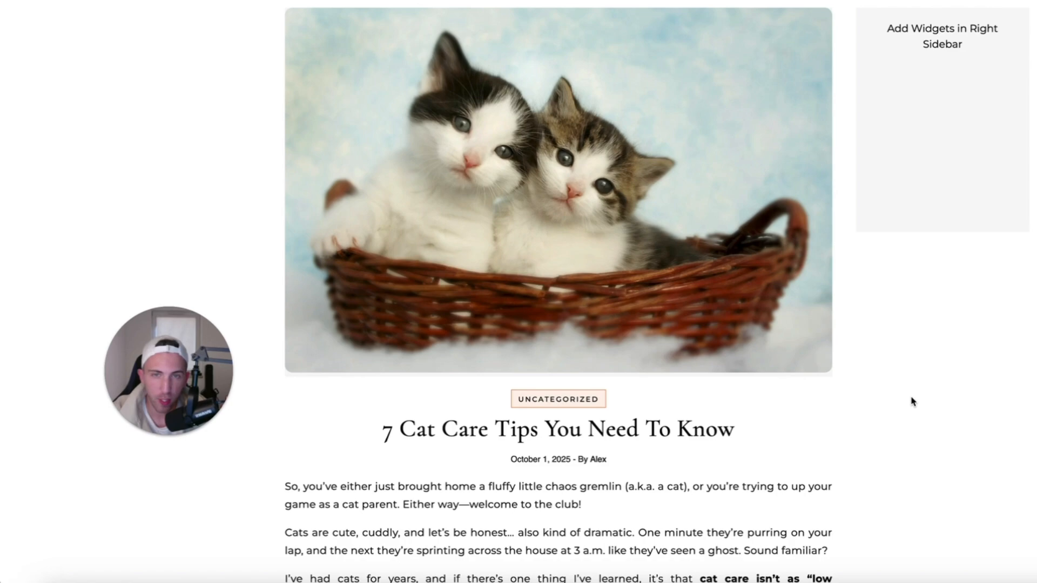
mouse_move(828, 346)
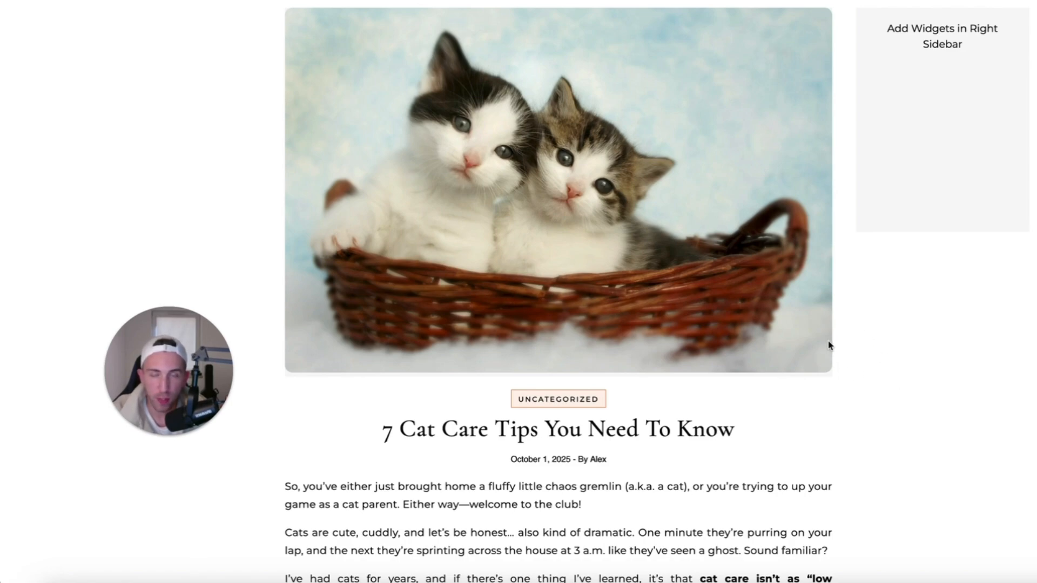
scroll("down", 3)
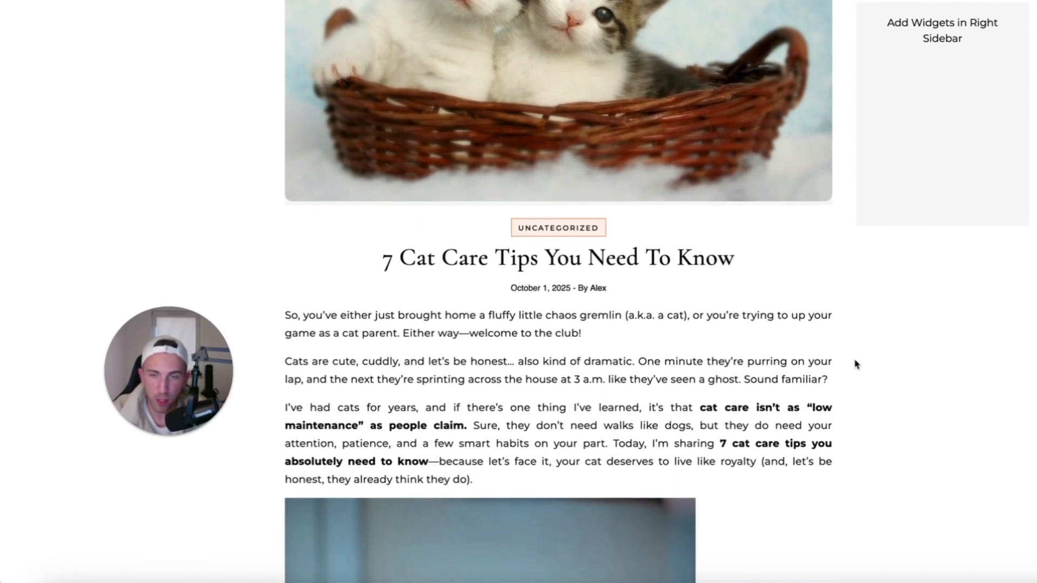
scroll("down", 3)
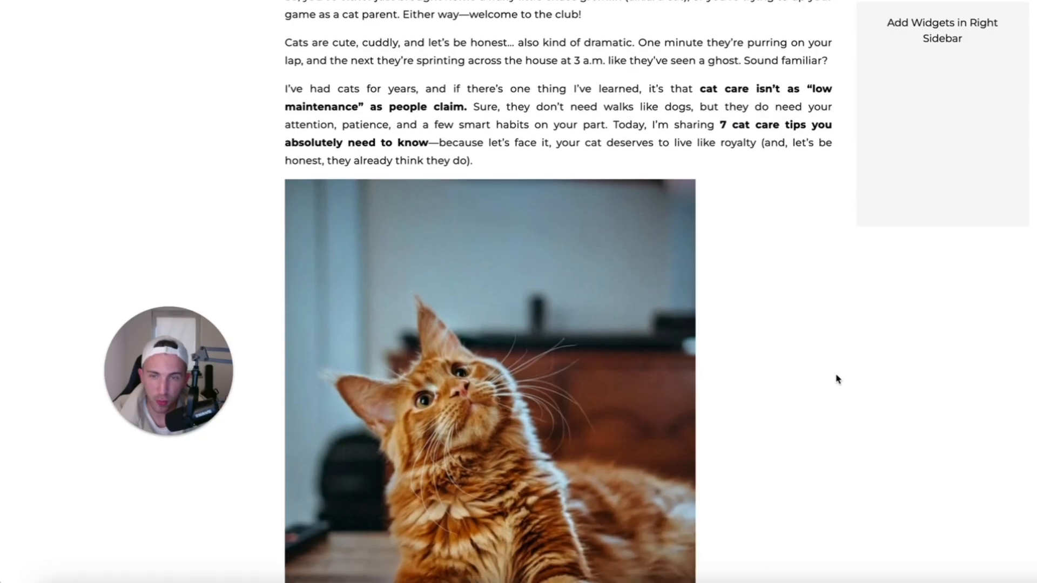
scroll("down", 3)
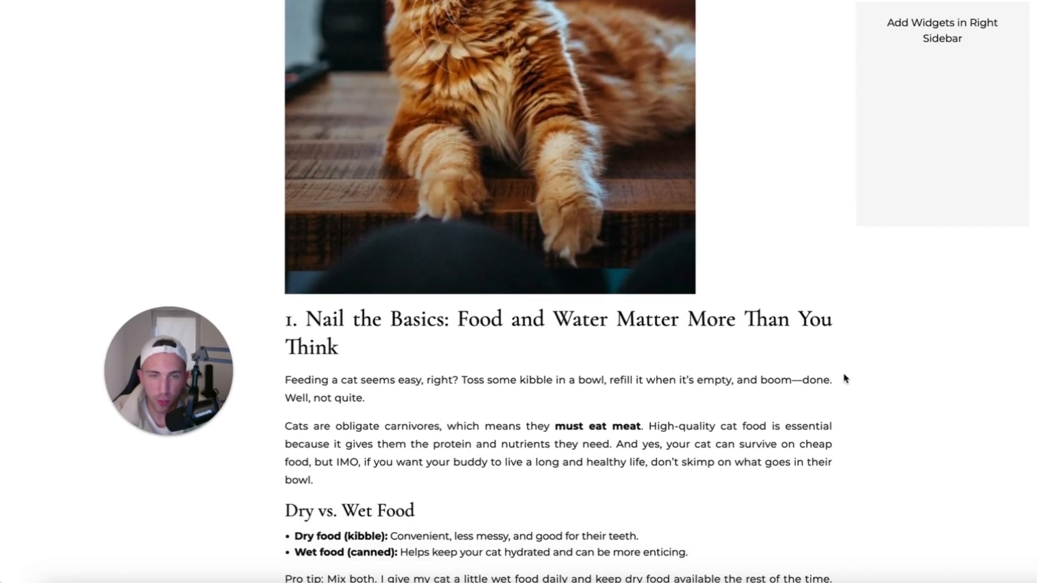
scroll("down", 3)
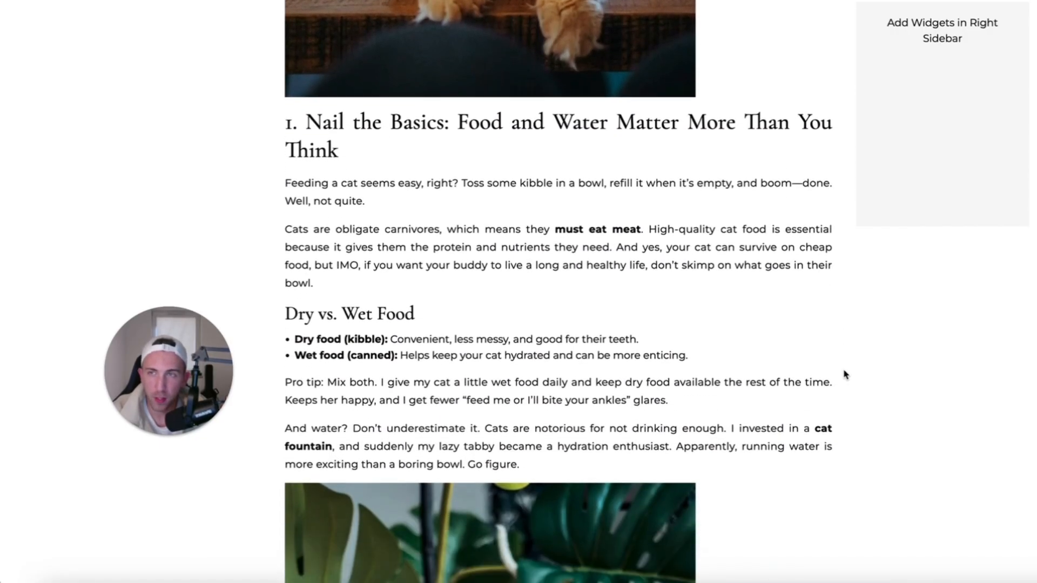
scroll("down", 3)
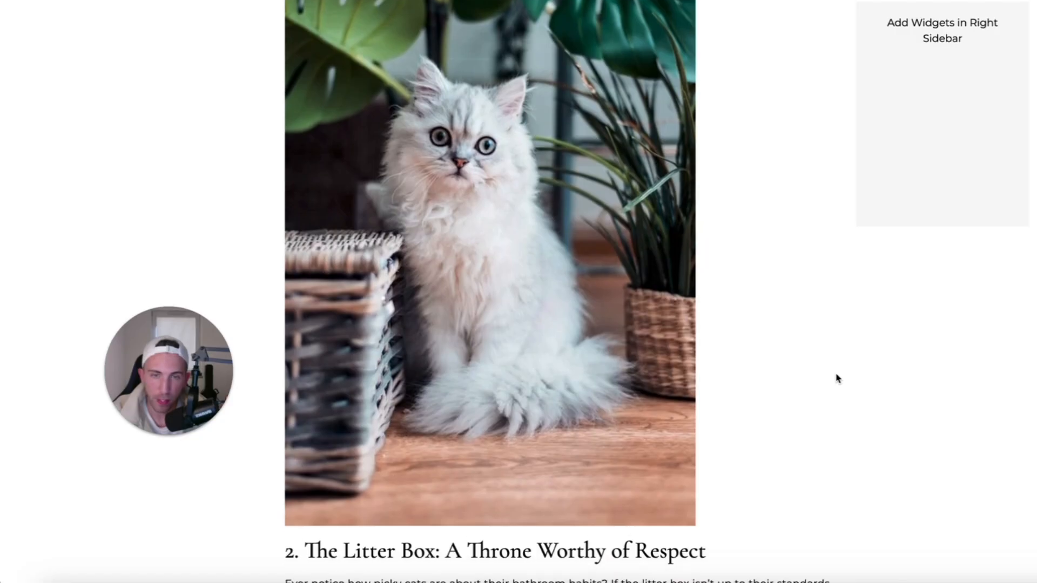
scroll("down", 3)
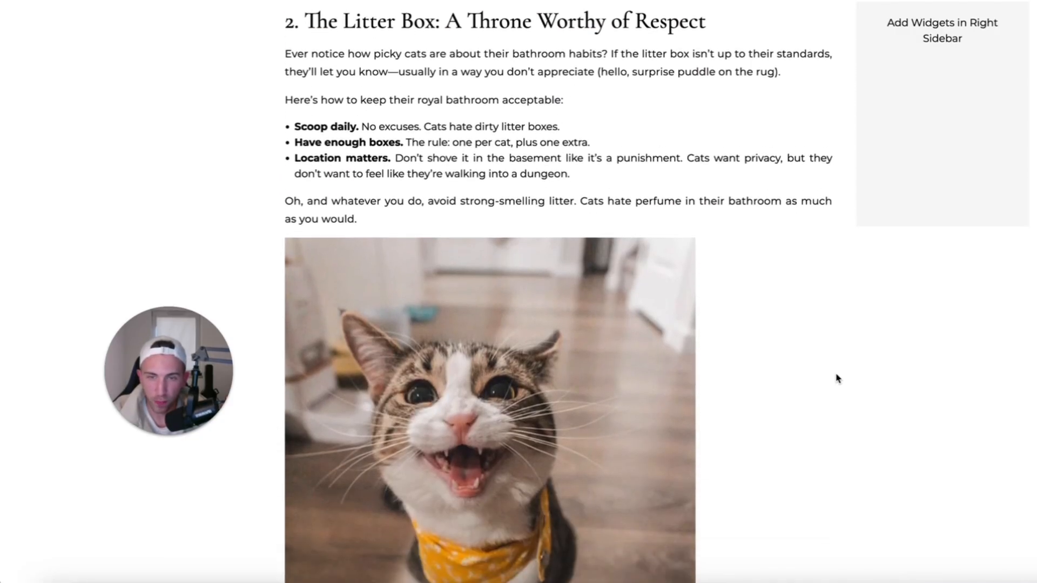
scroll("down", 3)
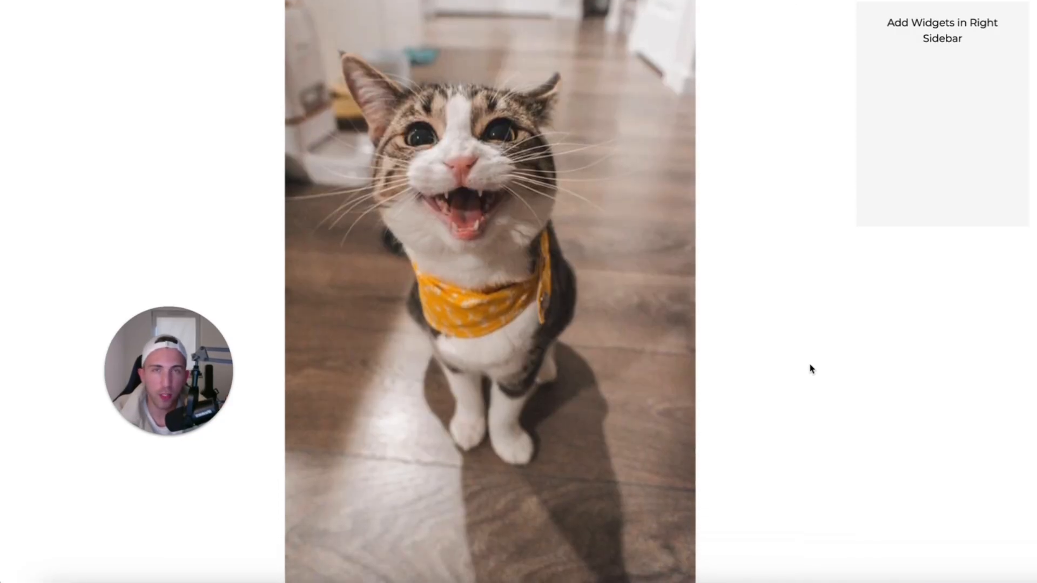
scroll("down", 3)
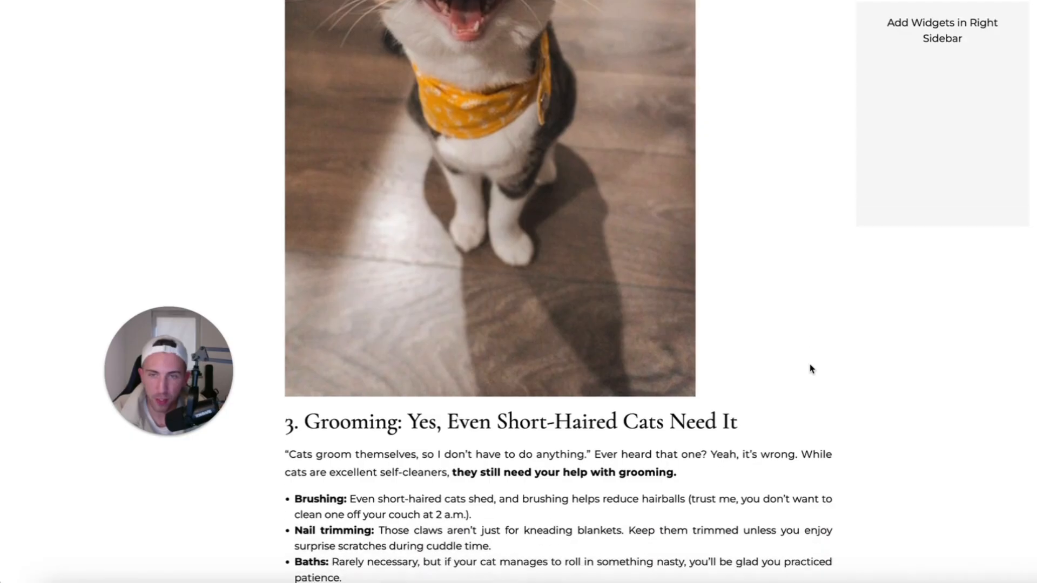
scroll("down", 3)
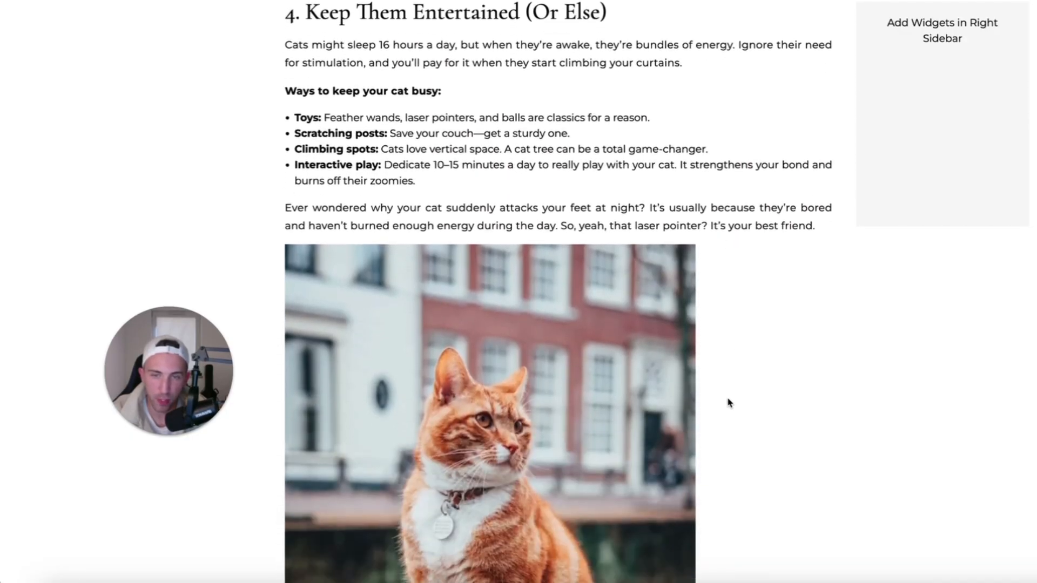
scroll("down", 3)
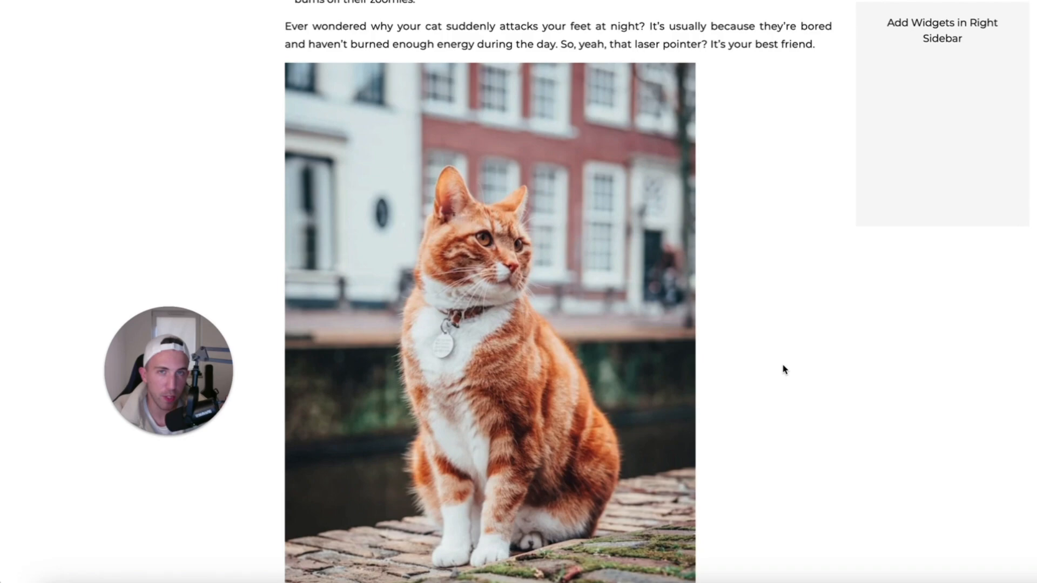
mouse_move(818, 363)
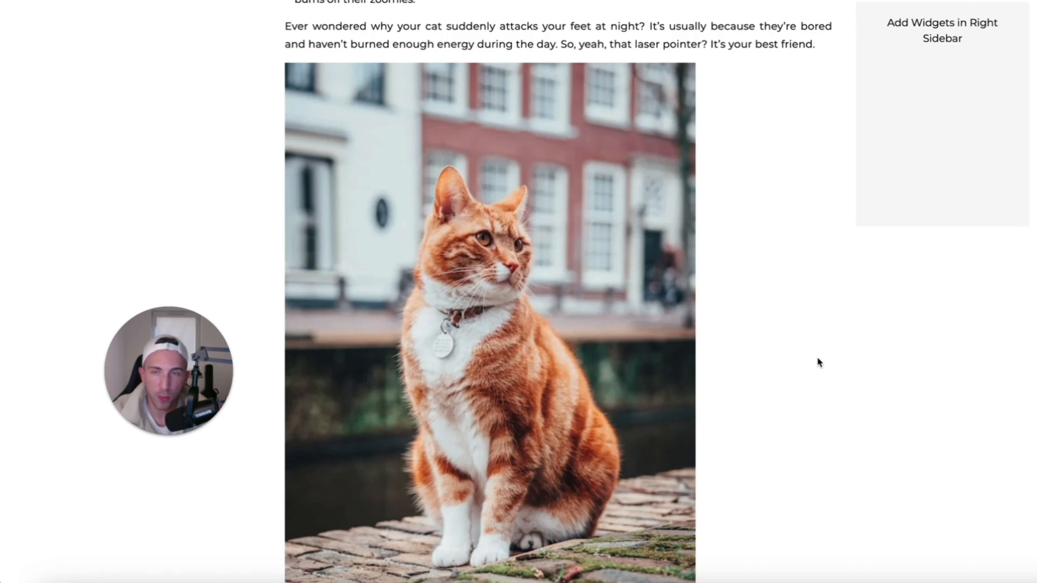
mouse_move(685, 330)
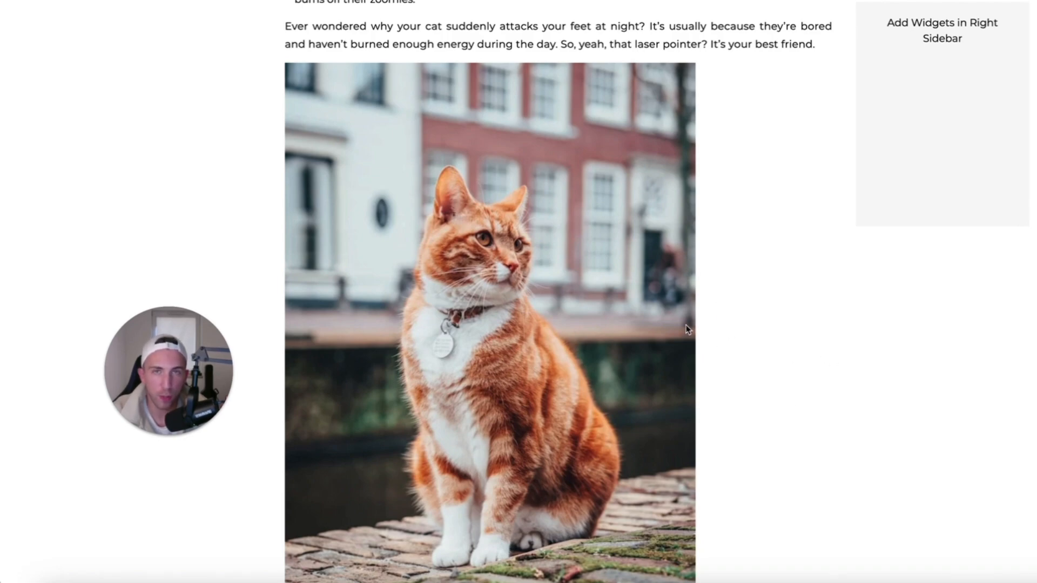
mouse_move(787, 323)
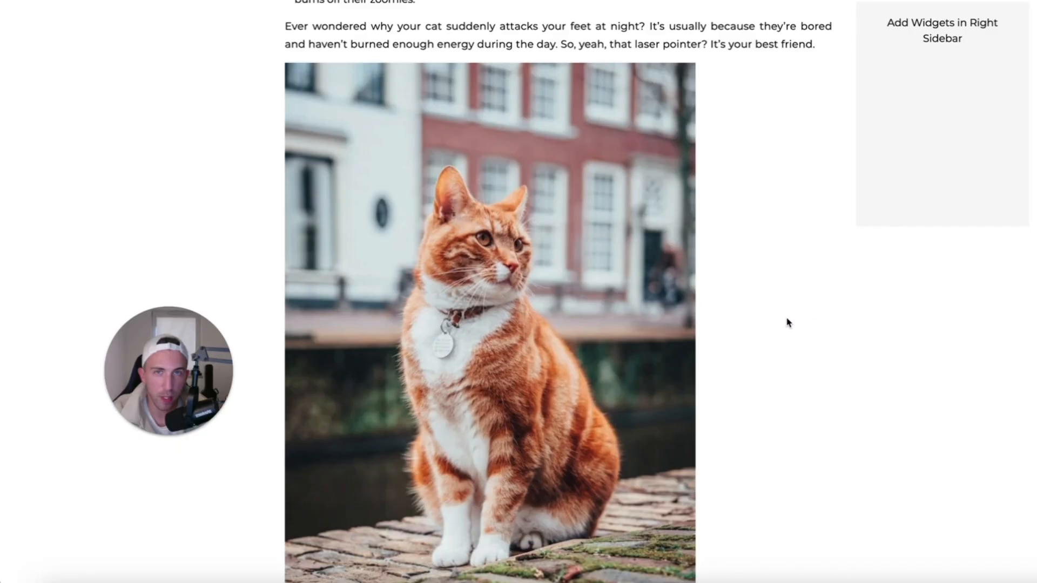
mouse_move(830, 325)
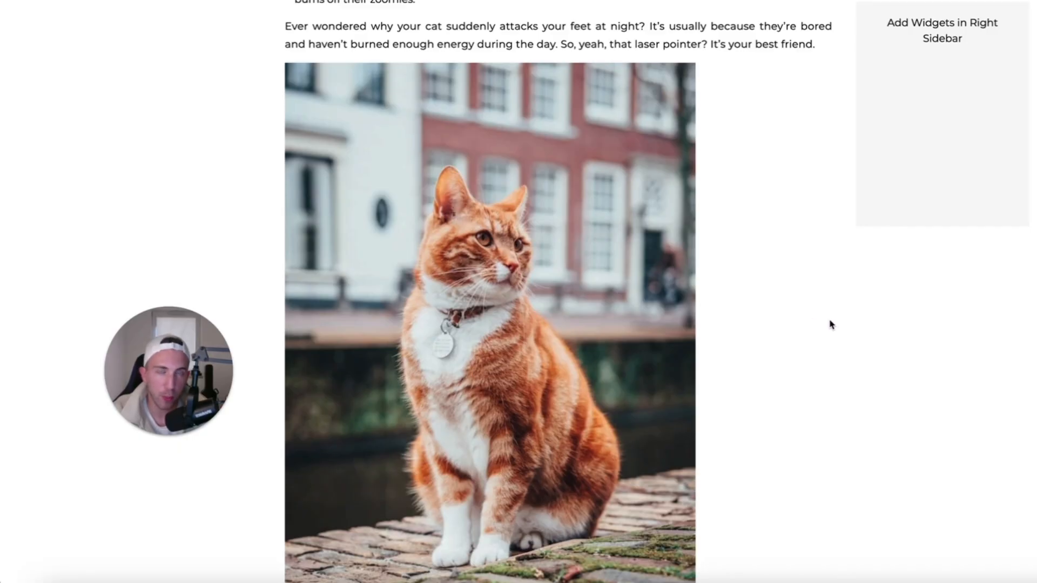
scroll("down", 3)
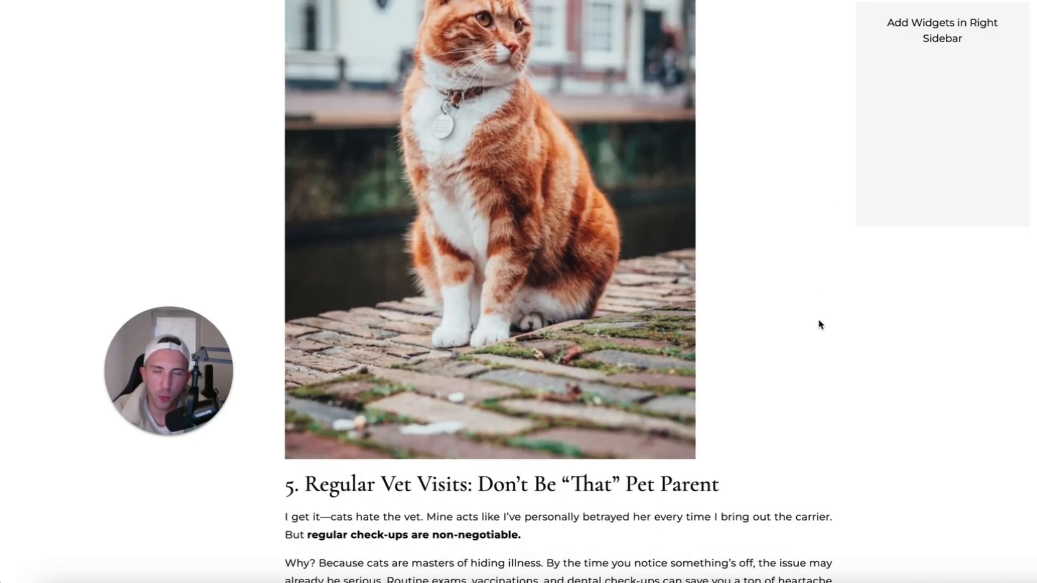
scroll("down", 3)
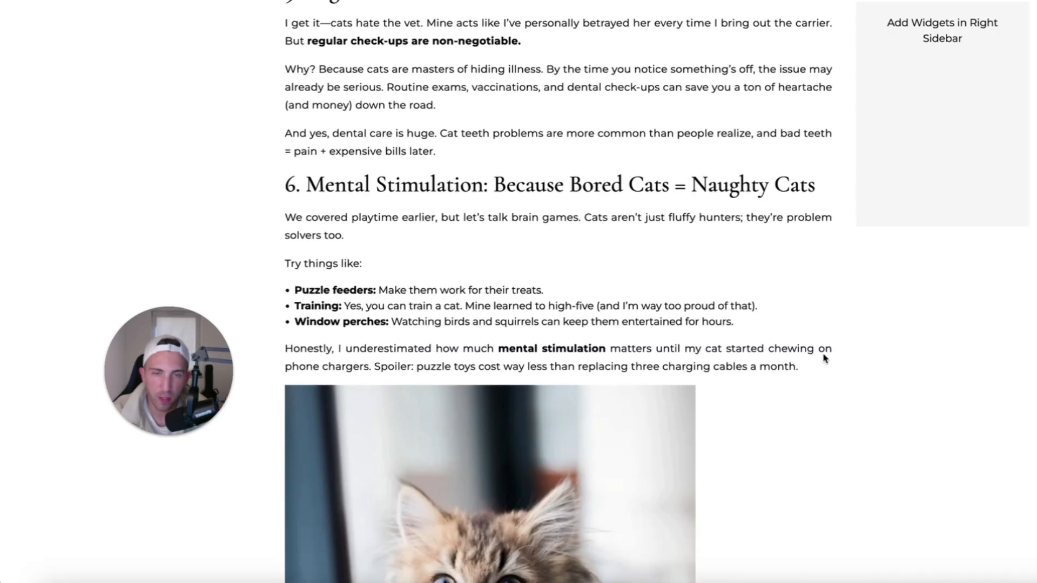
scroll("down", 3)
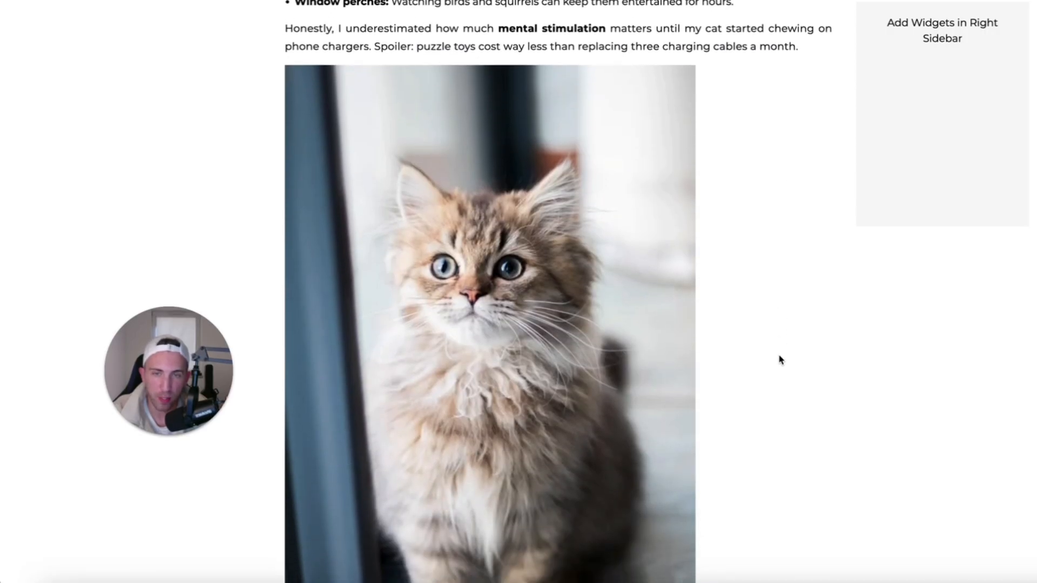
scroll("down", 3)
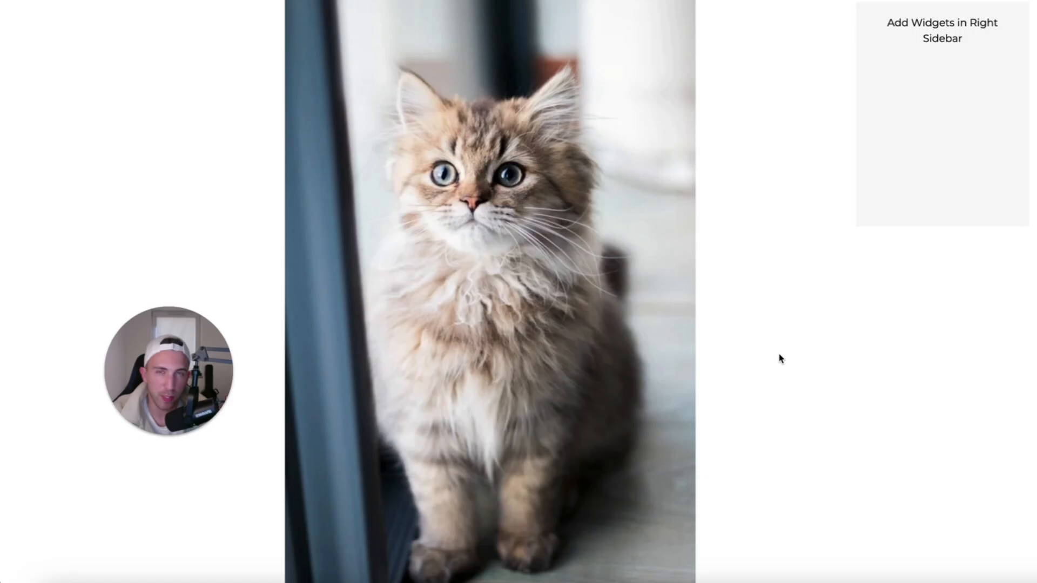
scroll("down", 3)
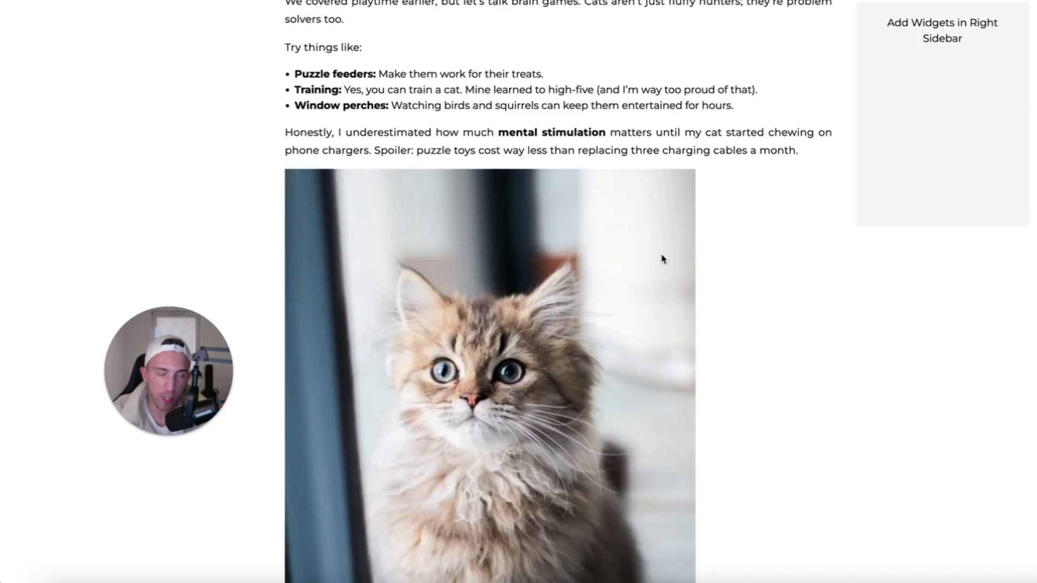
mouse_move(765, 283)
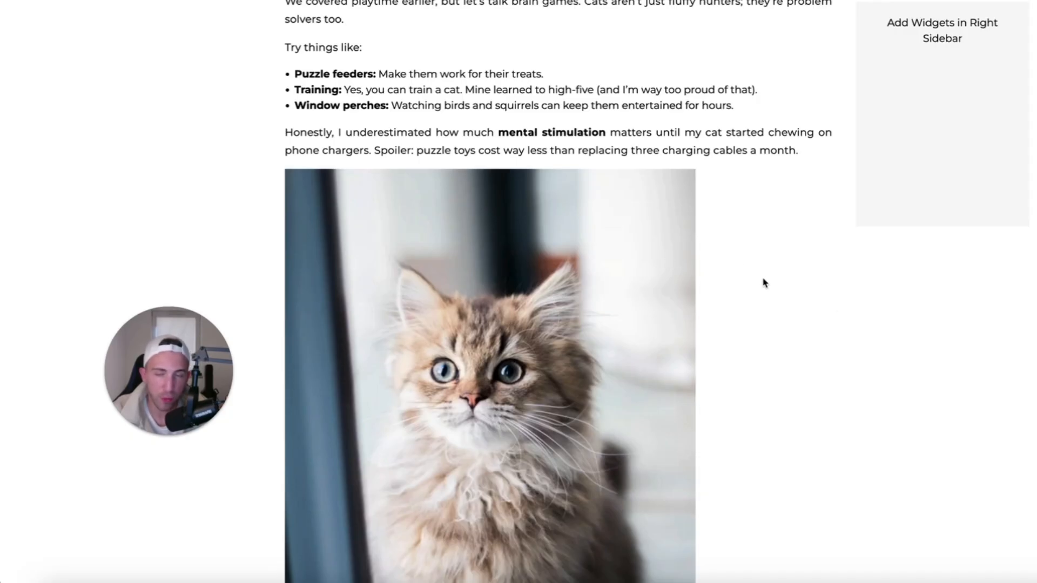
mouse_move(834, 291)
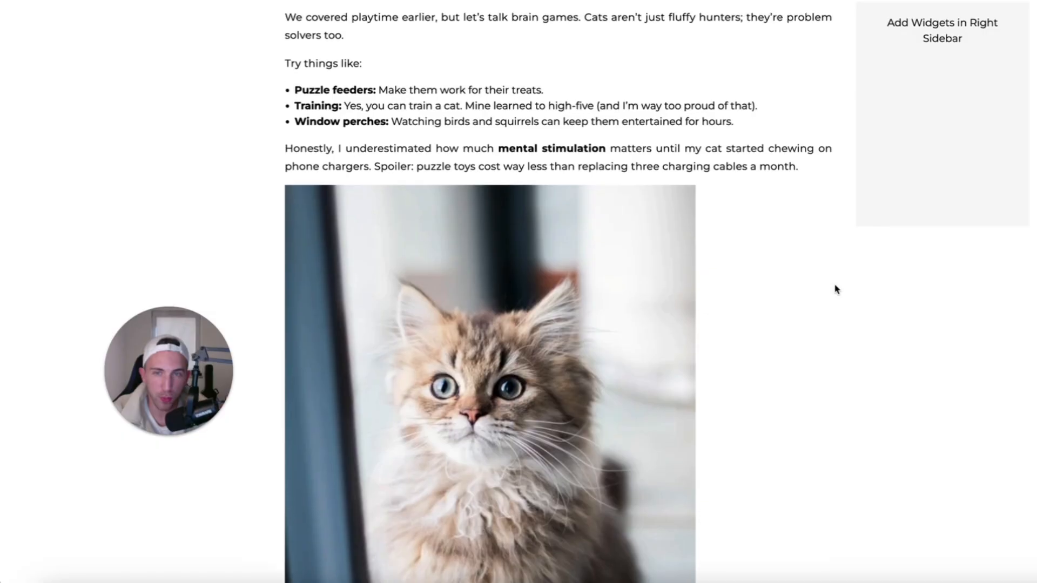
scroll("up", 3)
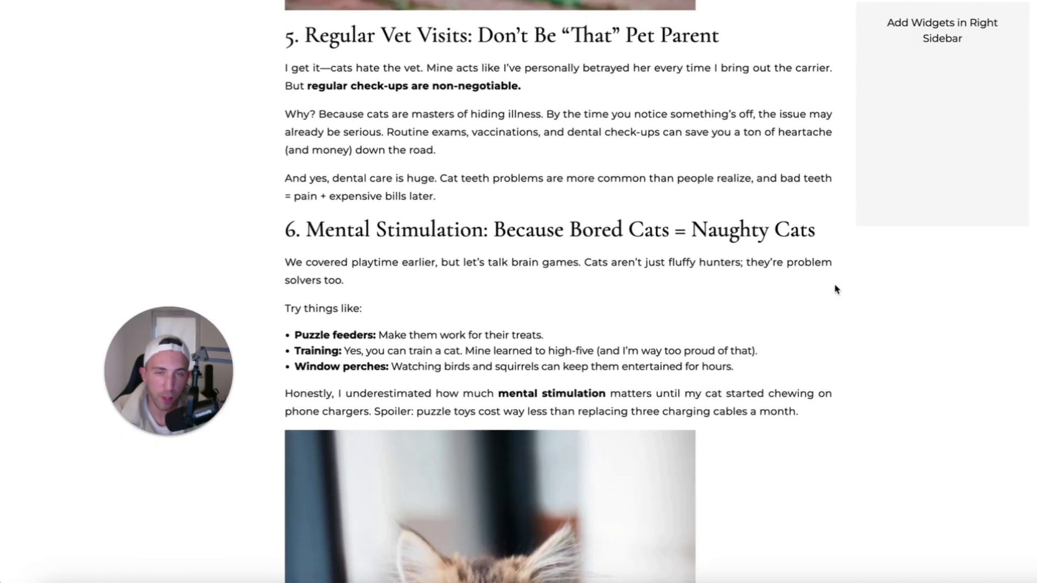
scroll("up", 3)
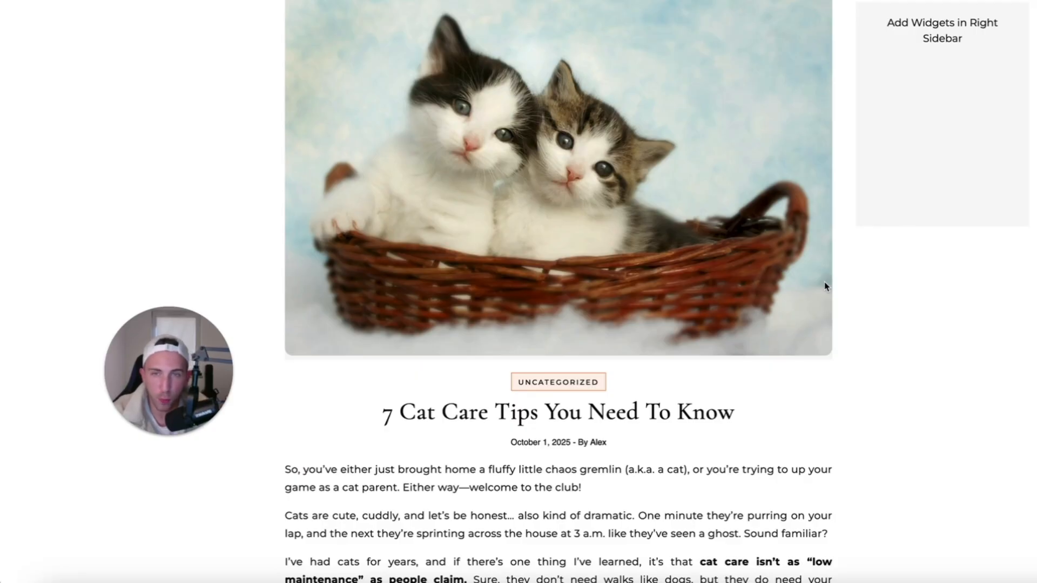
scroll("down", 3)
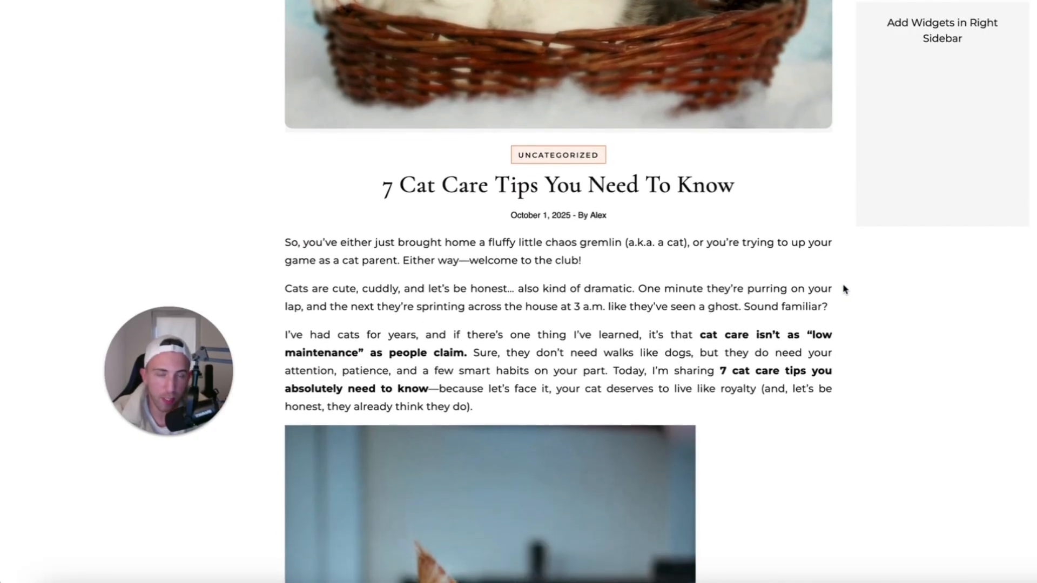
scroll("down", 3)
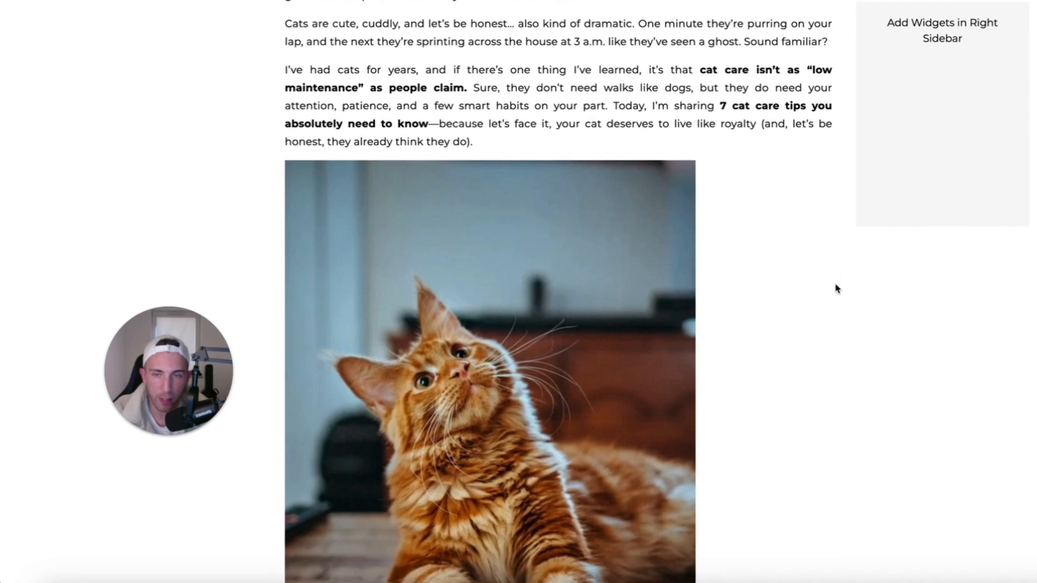
scroll("down", 3)
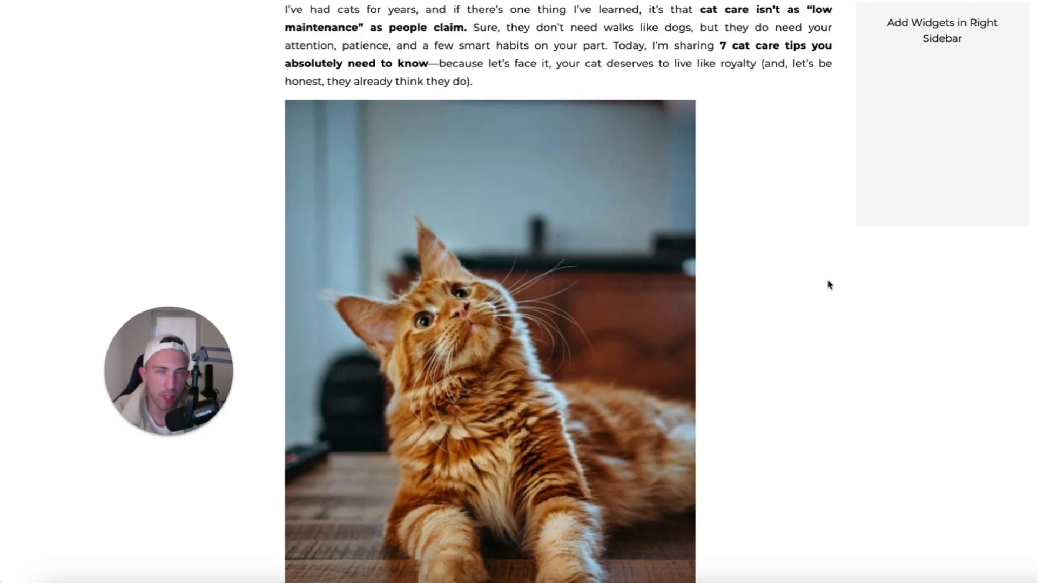
mouse_move(822, 242)
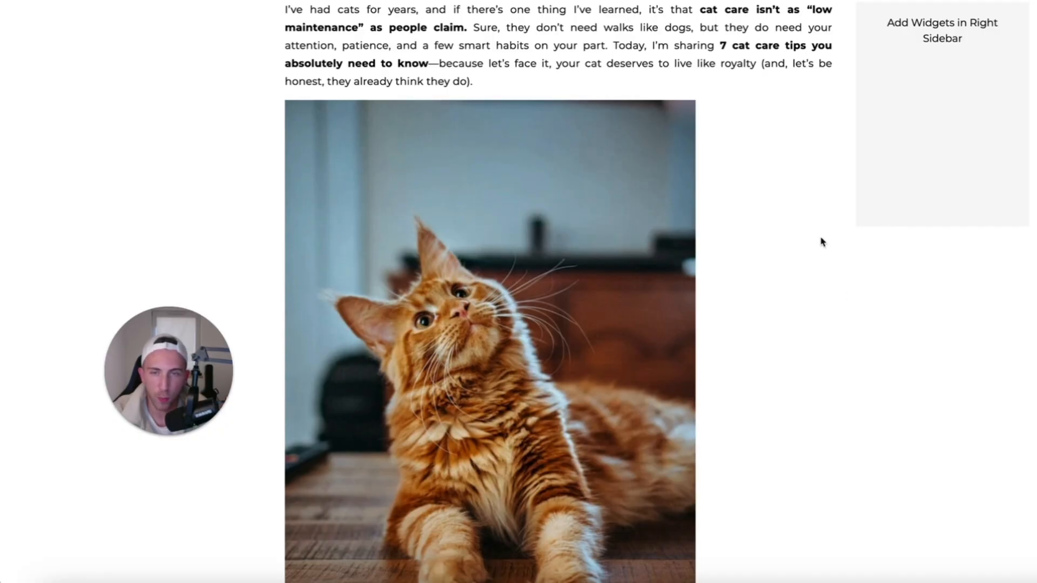
scroll("up", 3)
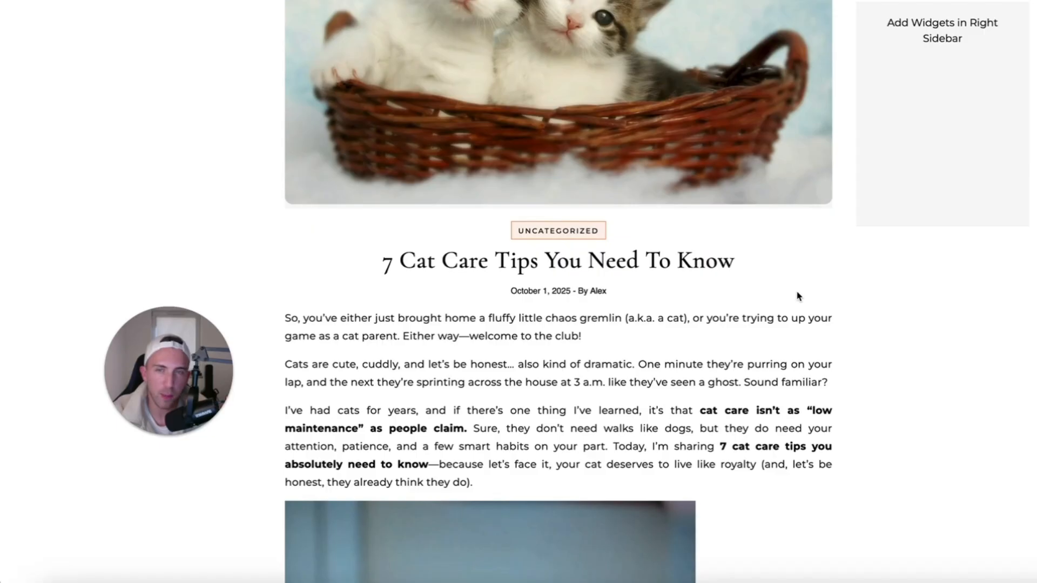
scroll("down", 3)
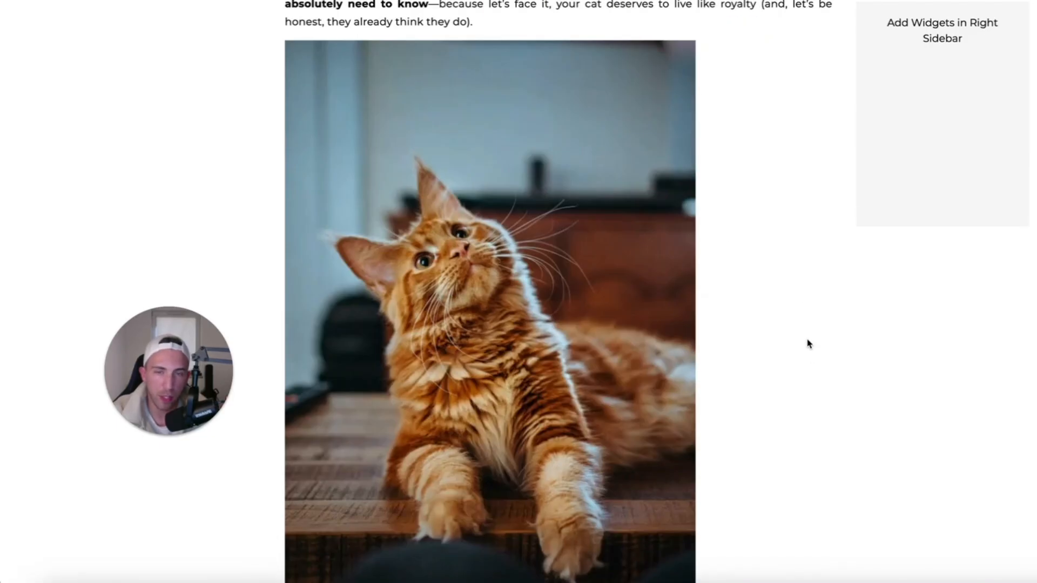
scroll("up", 3)
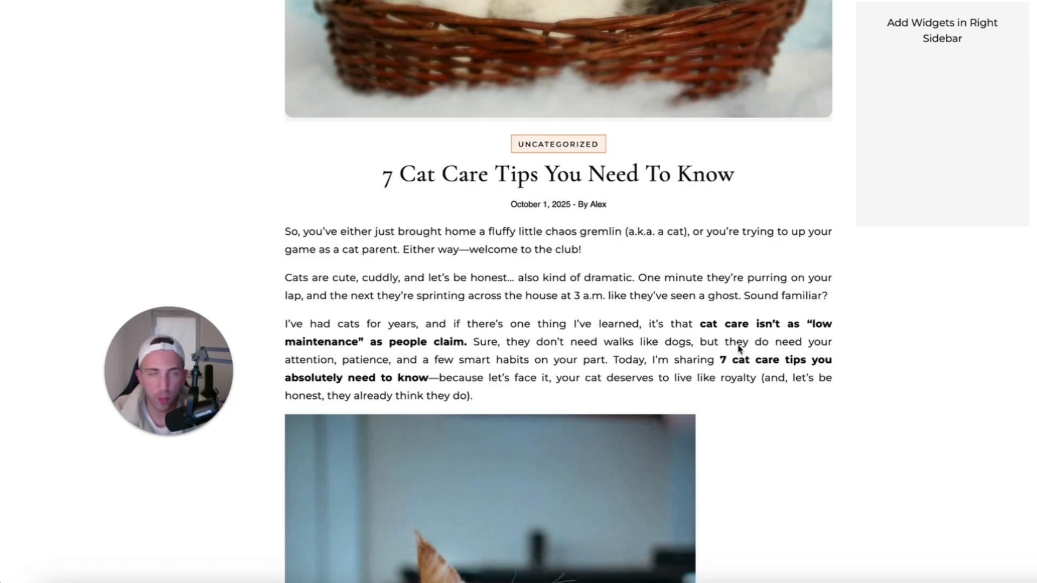
mouse_move(791, 363)
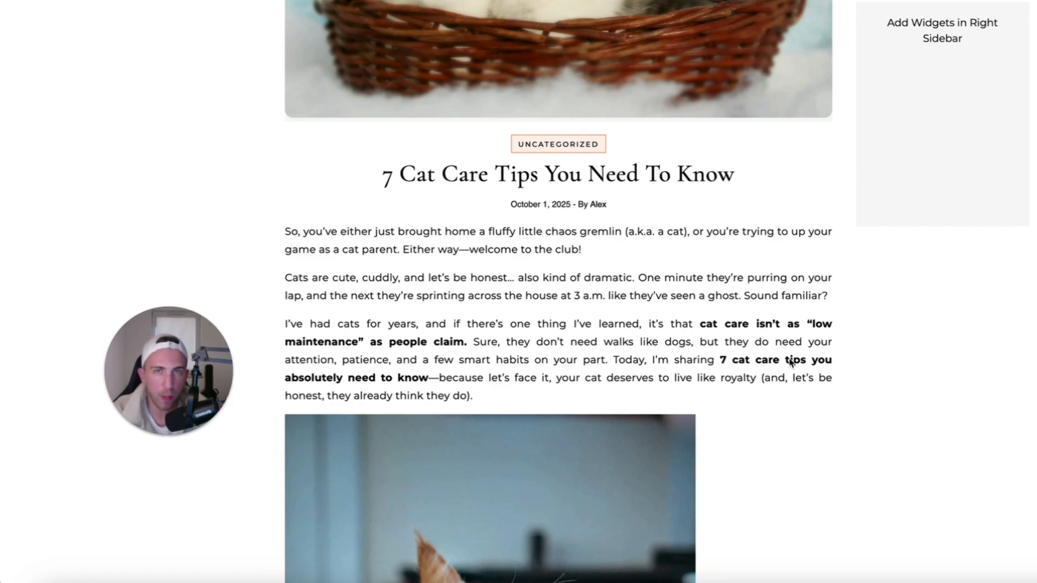
mouse_move(783, 359)
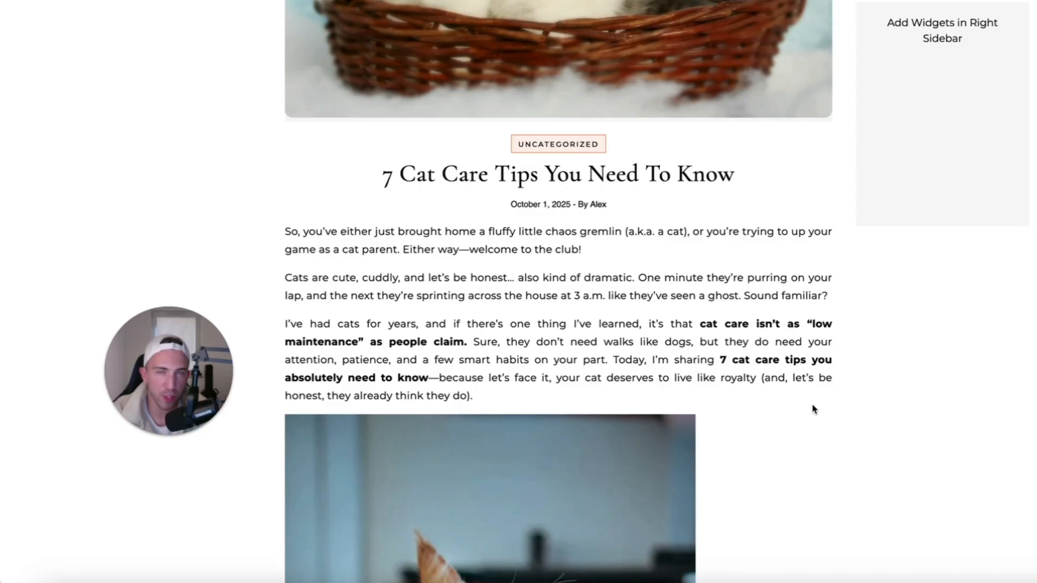
mouse_move(828, 401)
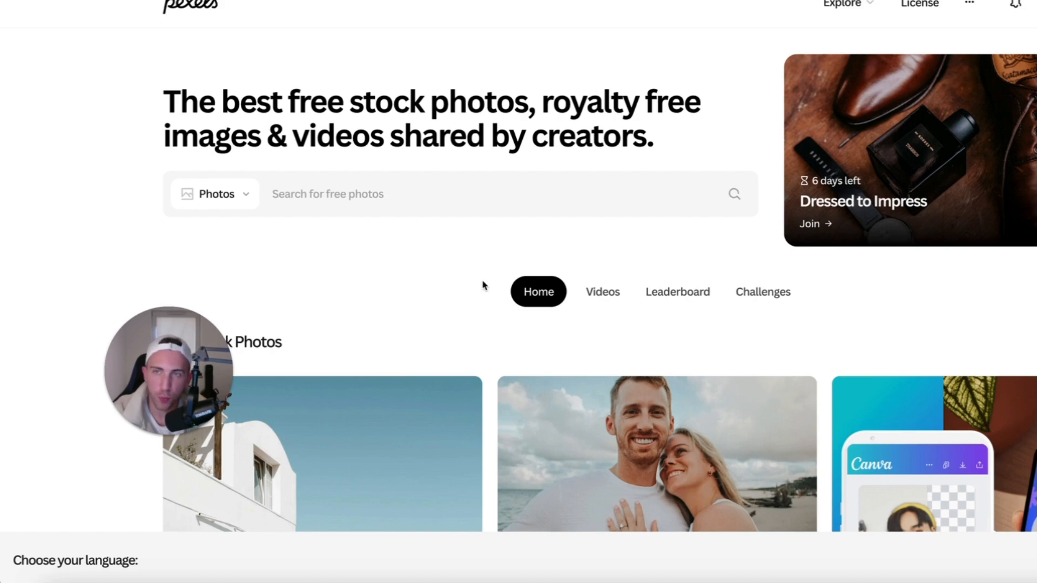
mouse_move(488, 281)
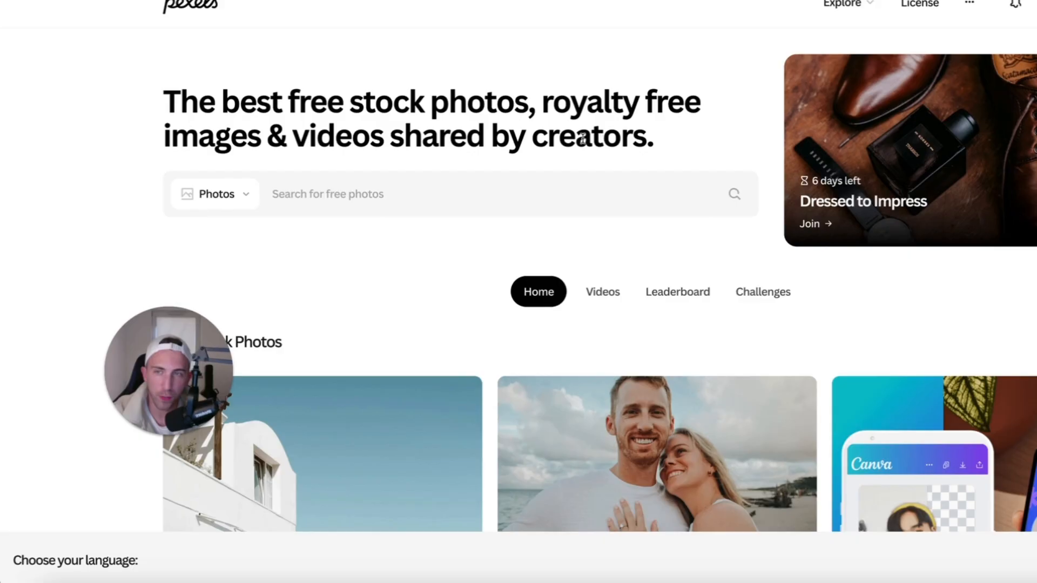
mouse_move(448, 291)
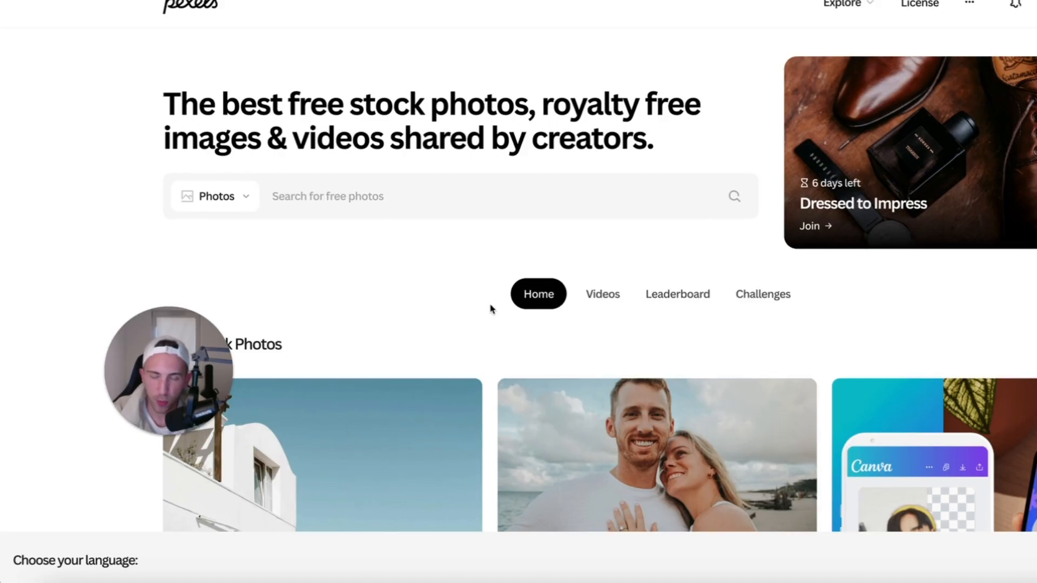
- Scroll the Pexels home page down to the Free Stock Photos grid
scroll("down", 3)
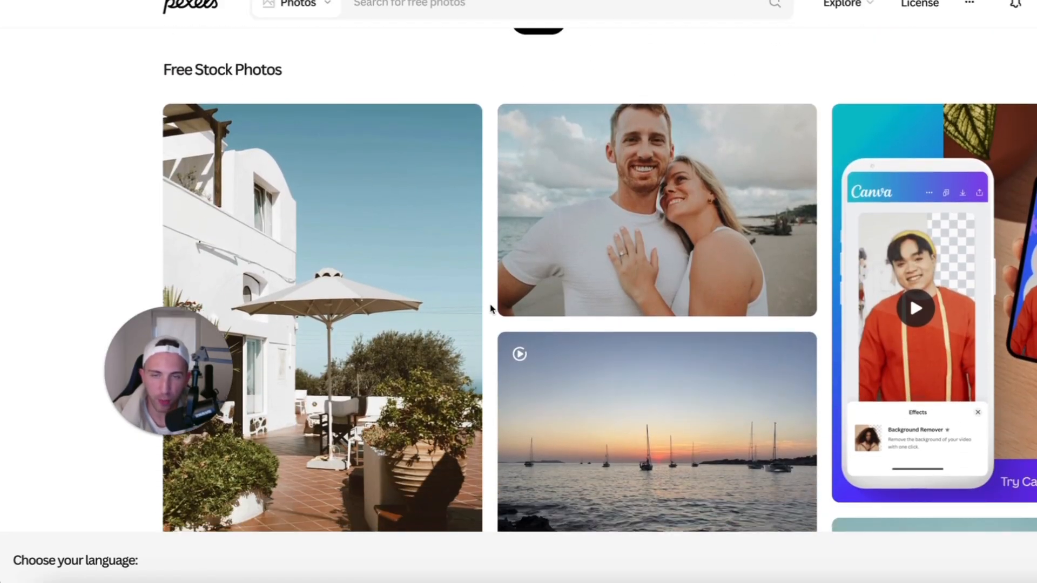
scroll("down", 3)
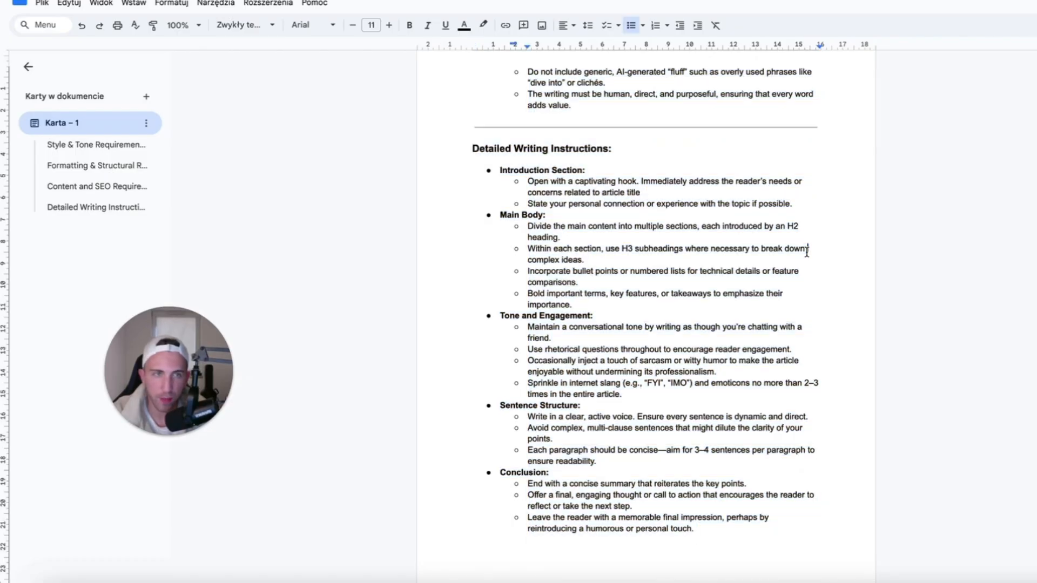
- Jump to the 'Style & Tone Requirements' section via the prompt doc's outline
left_click(95, 144)
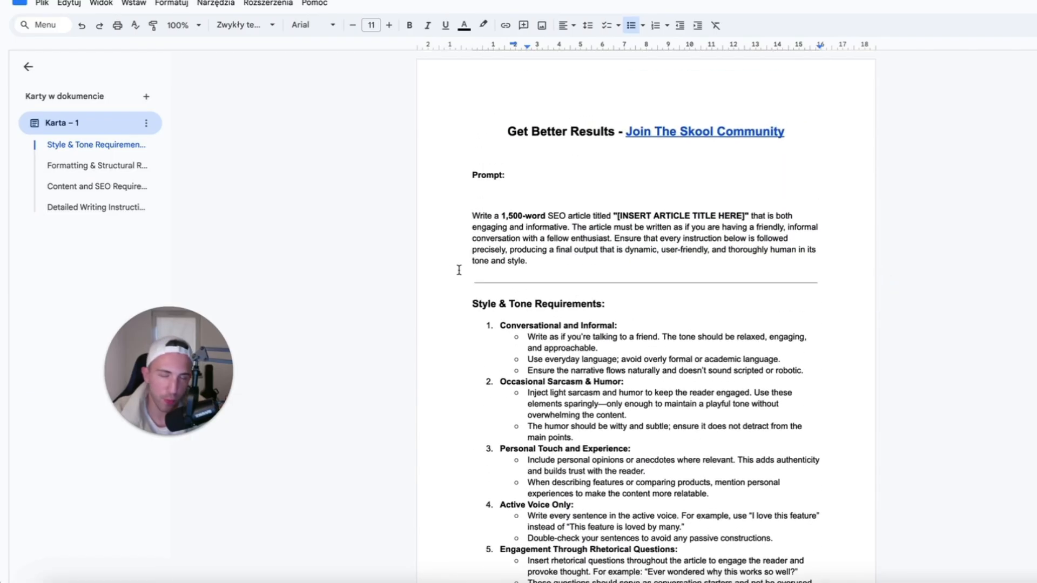
mouse_move(485, 278)
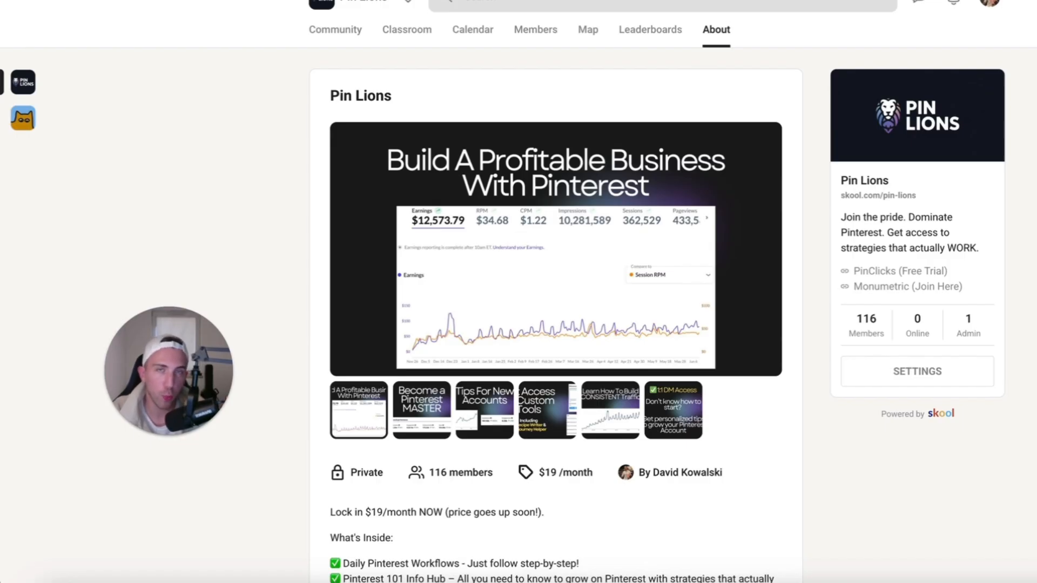
- Show the Pin Lions member location map from the About page's Map tab
left_click(588, 29)
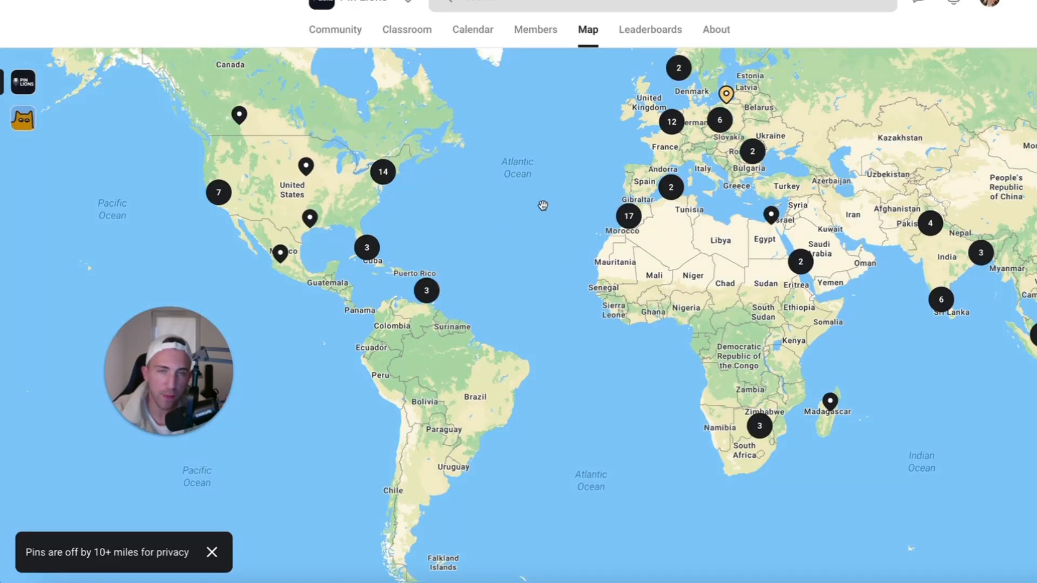
mouse_move(552, 209)
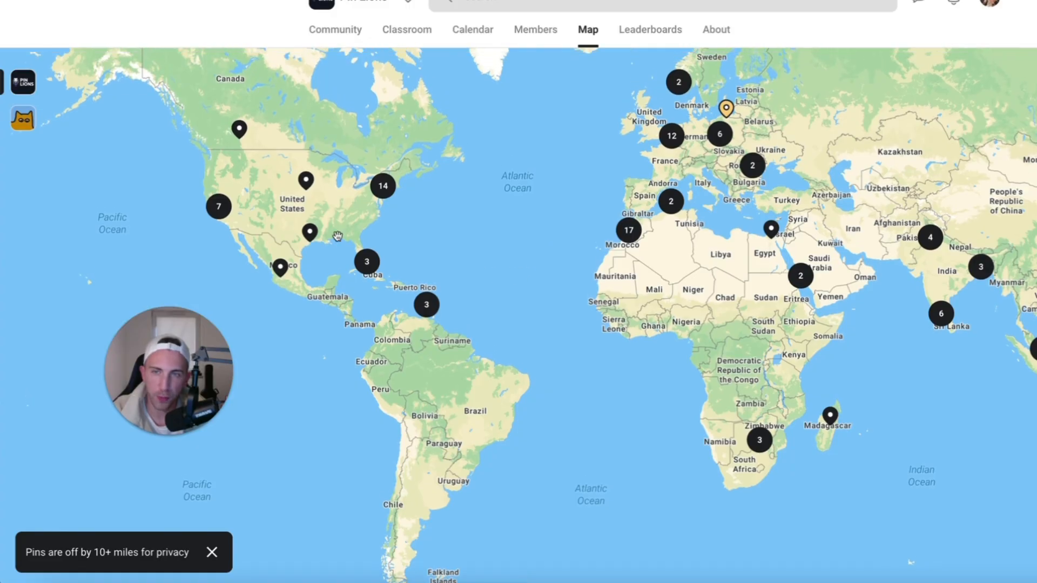
mouse_move(657, 155)
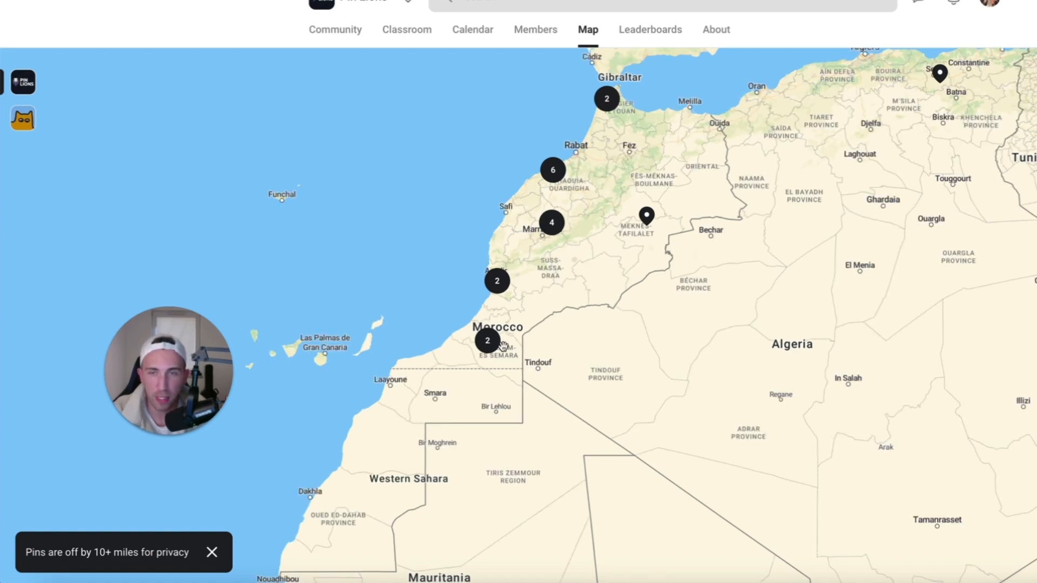
mouse_move(647, 166)
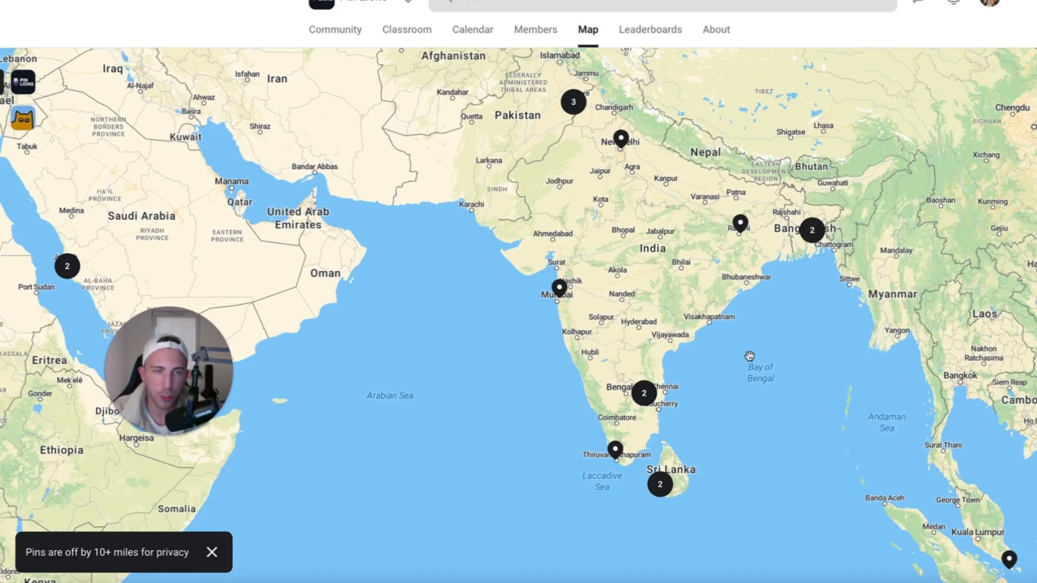
- Pan the member map east to show India, Sri Lanka and Southeast Asia
left_click_drag(749, 356, 830, 292)
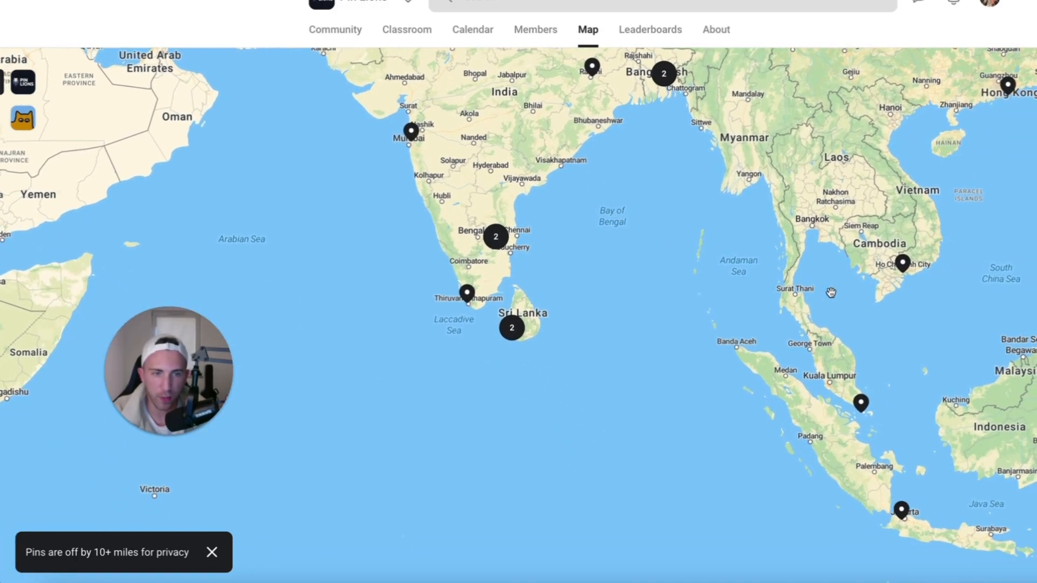
mouse_move(663, 138)
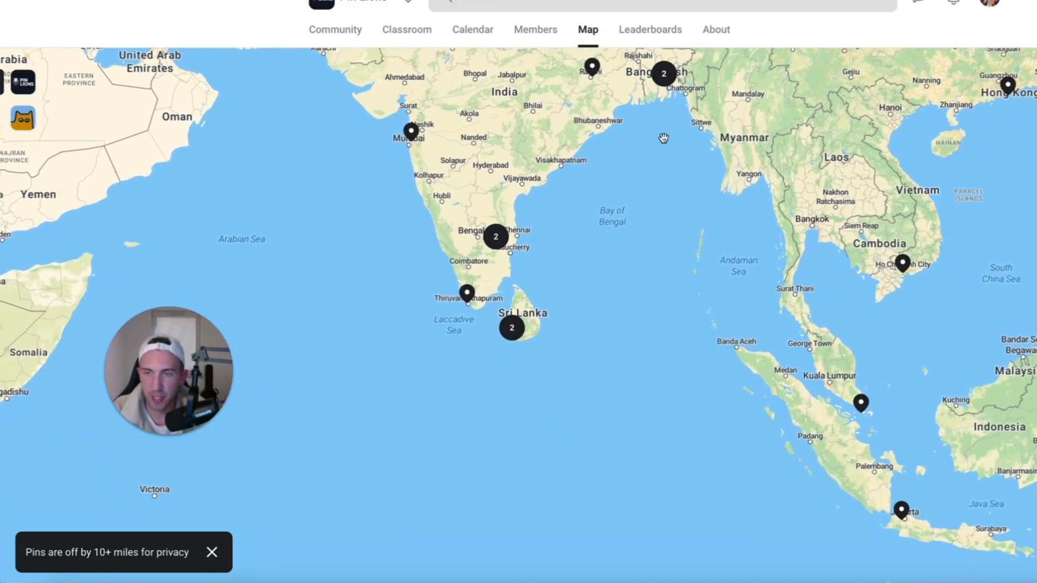